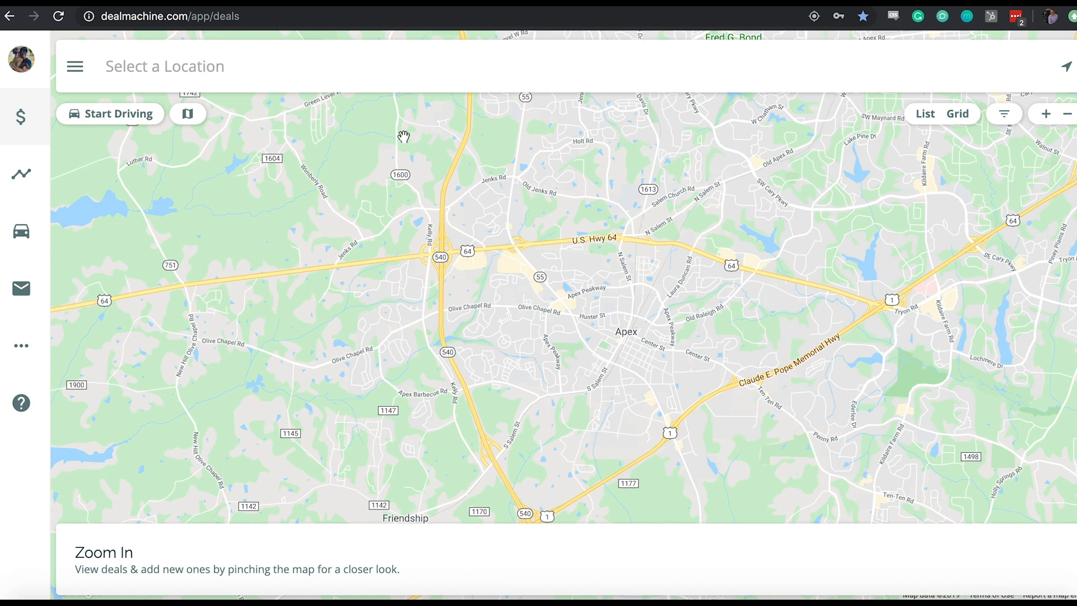
mouse_move(21, 174)
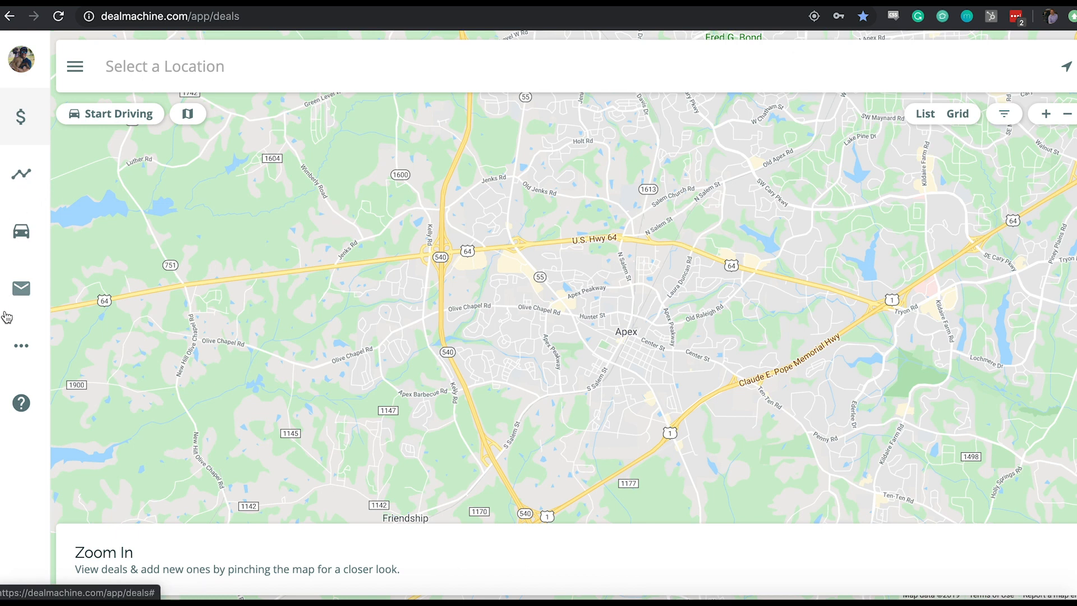
- Expand the side menu's More section and go to the Team page
click(74, 66)
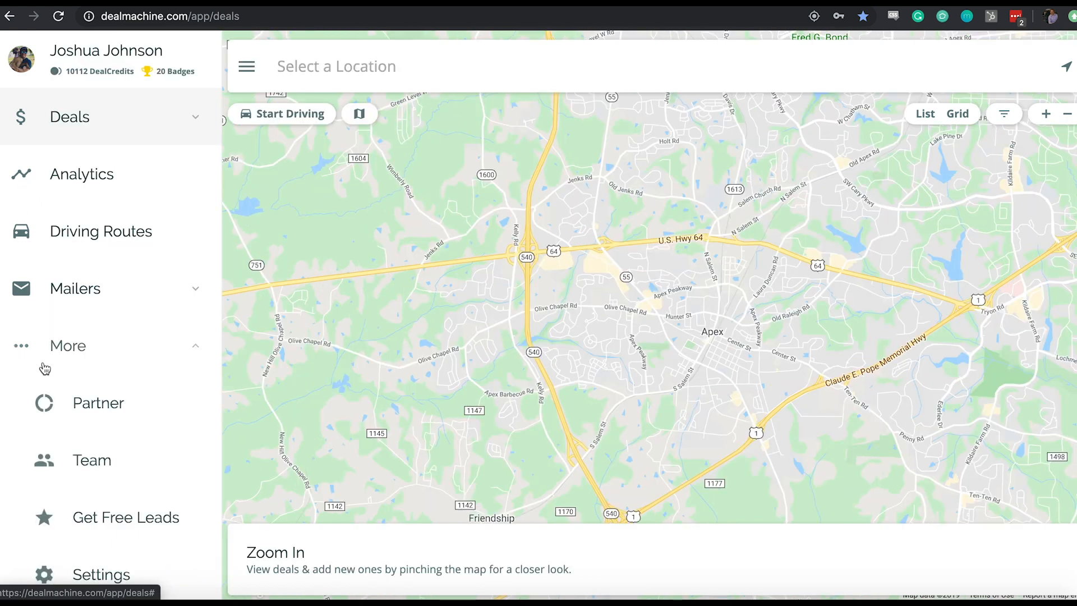
scroll(down, 3)
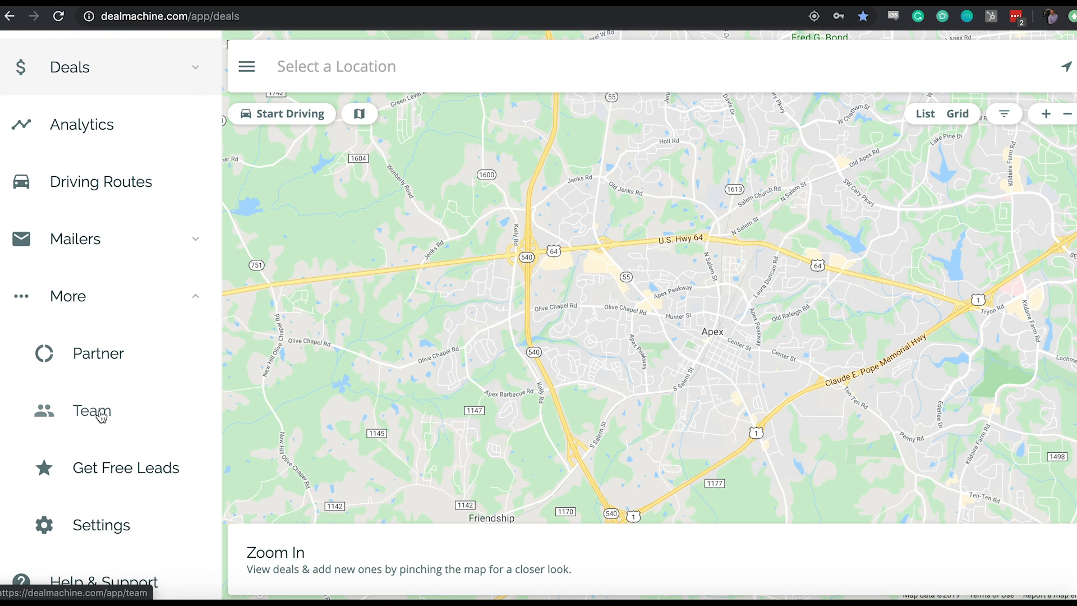
click(90, 411)
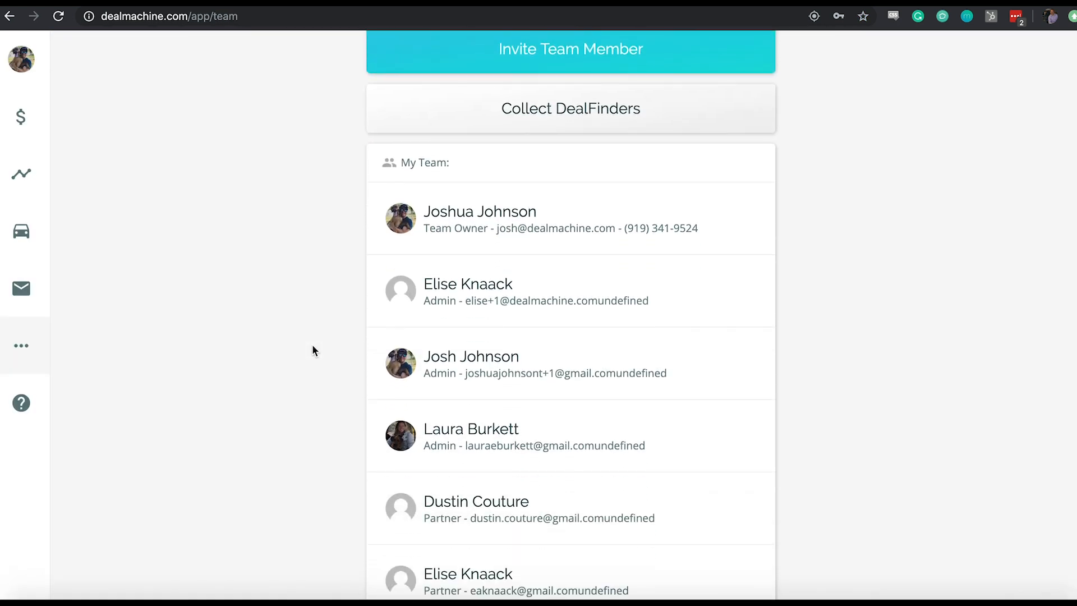
- Open the Collect DealFinders recruiting page setup from the Team page
click(570, 108)
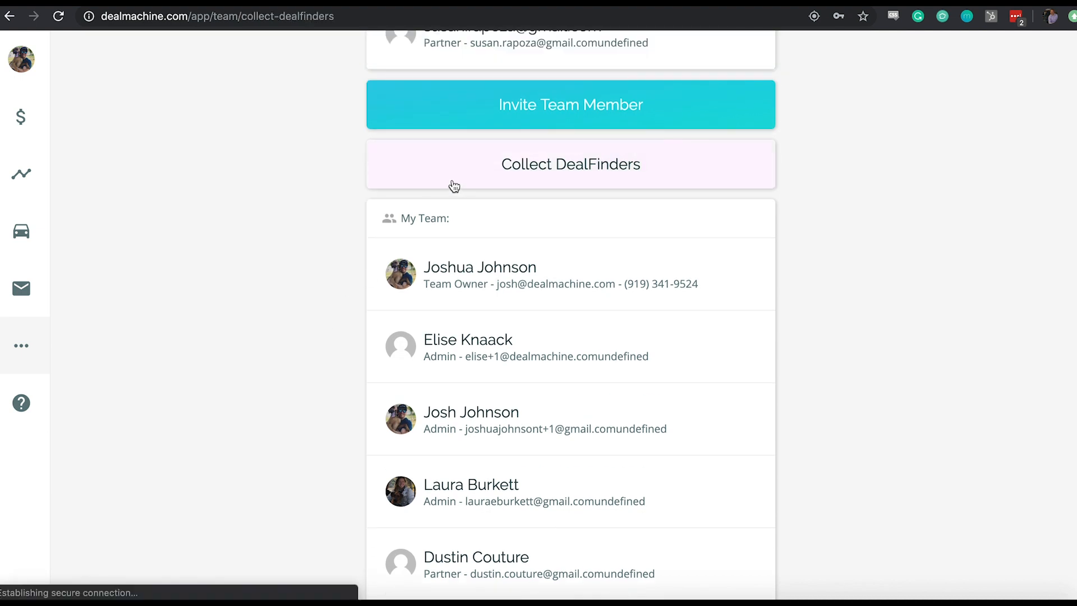
click(570, 163)
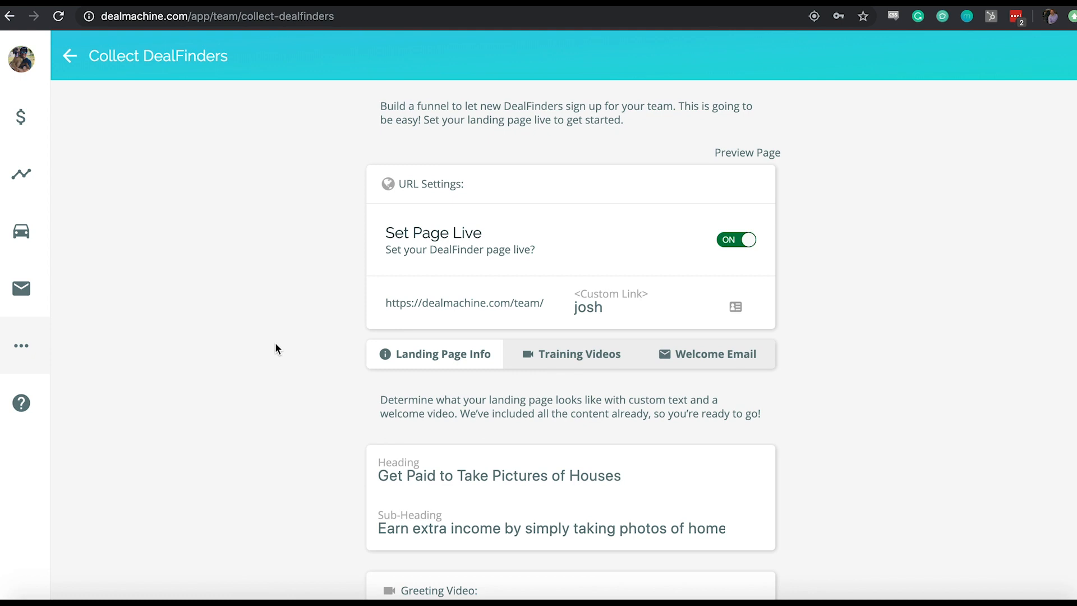
scroll(down, 3)
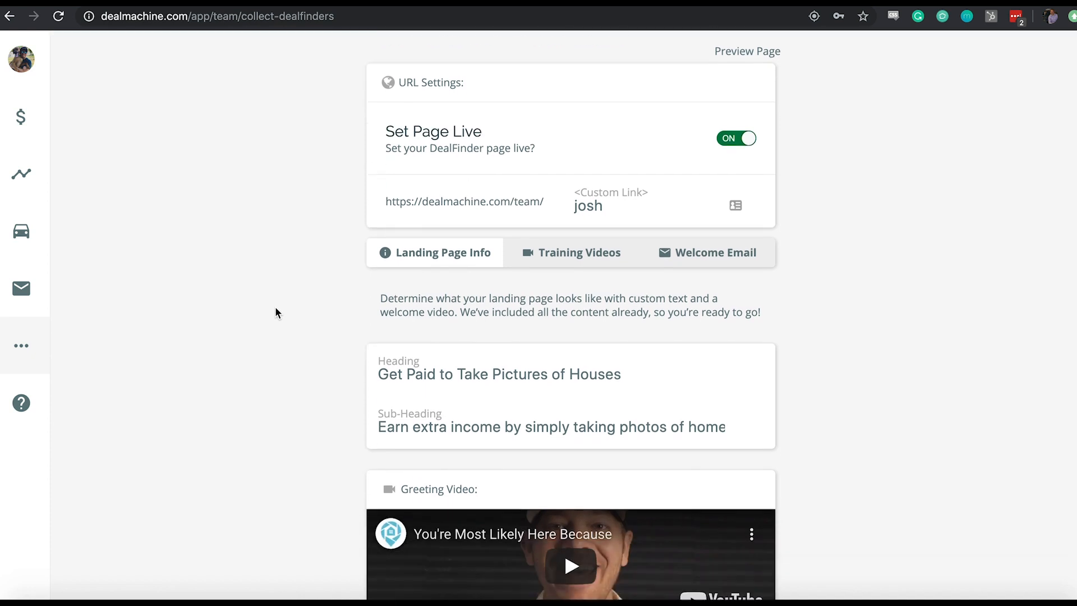
scroll(down, 3)
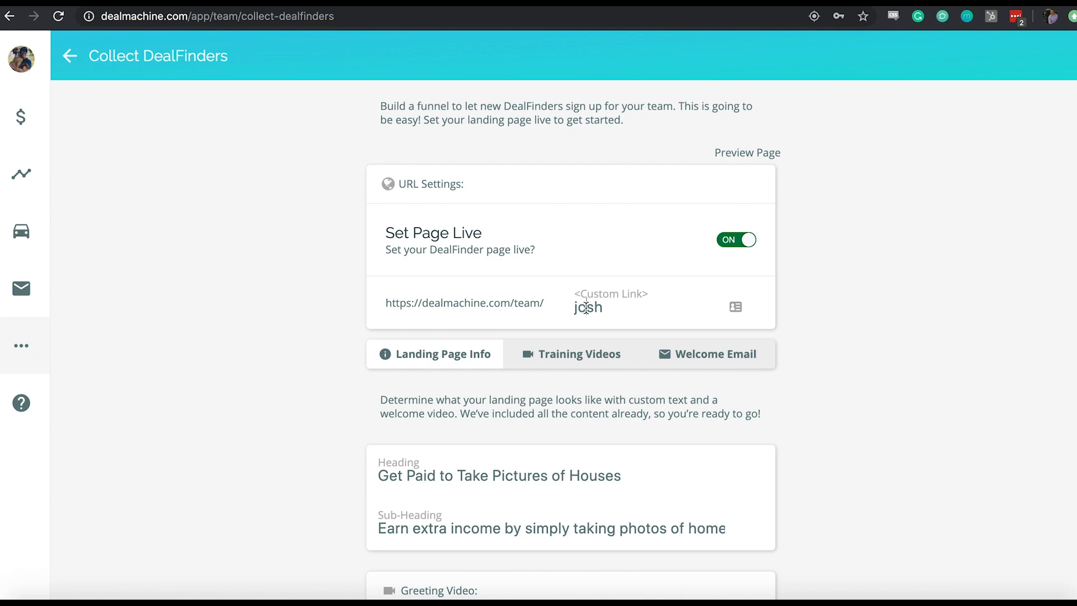
click(735, 239)
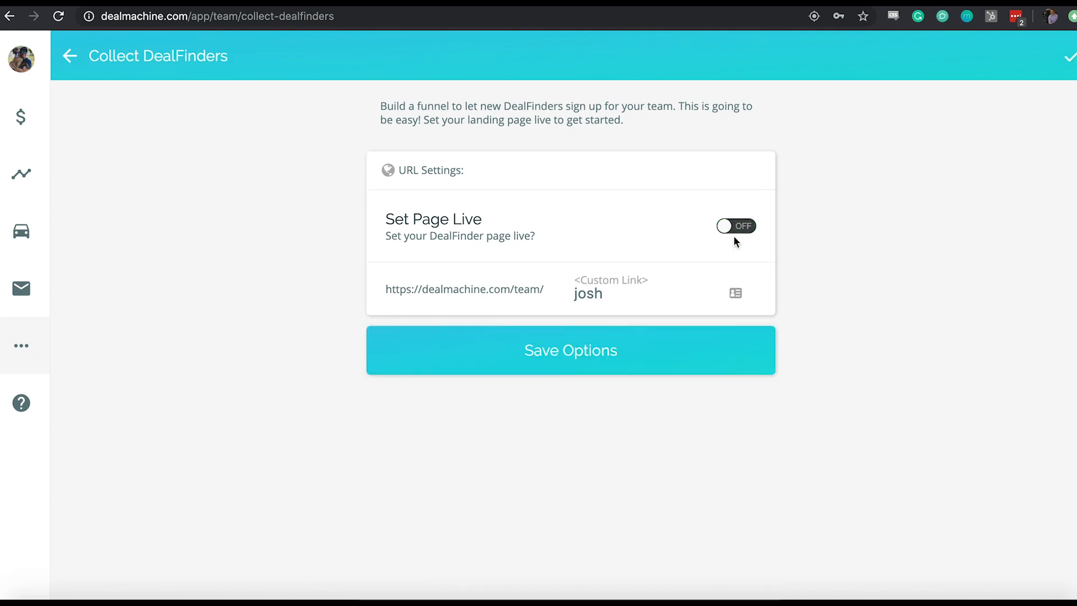
click(736, 226)
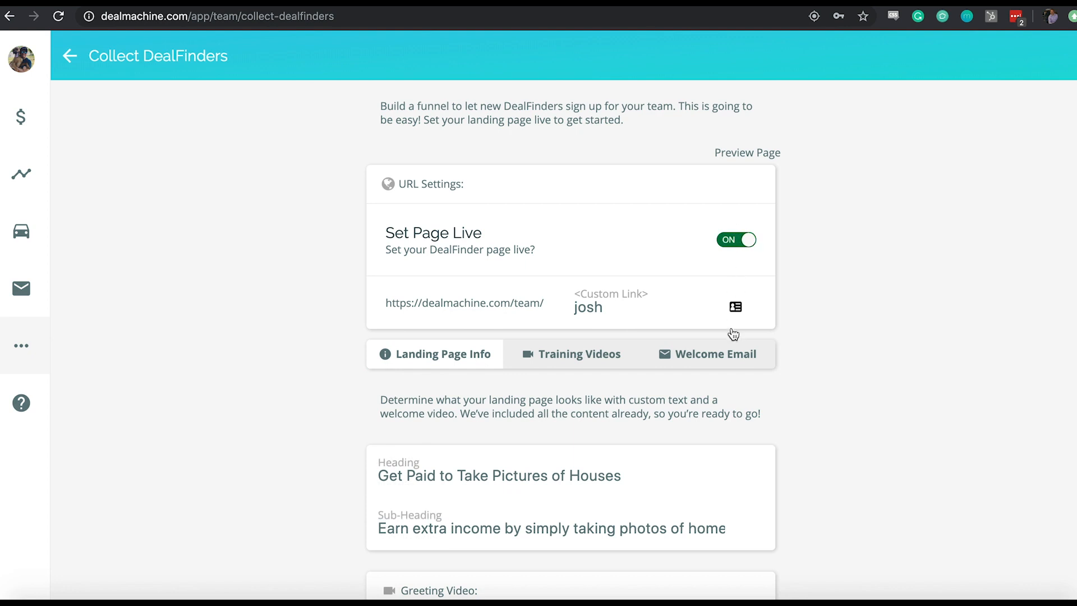
scroll(down, 3)
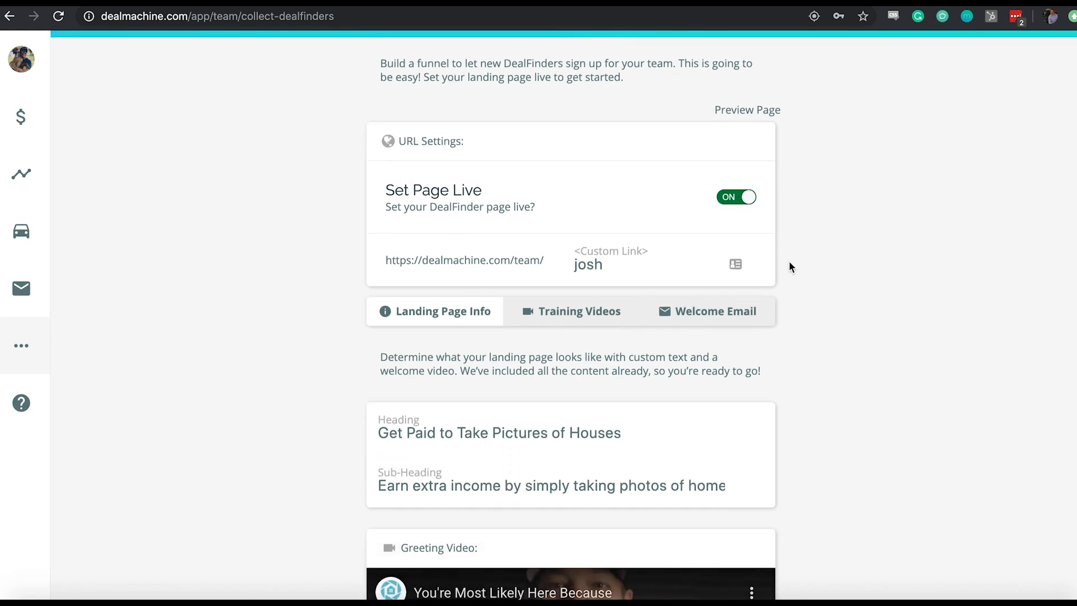
scroll(down, 3)
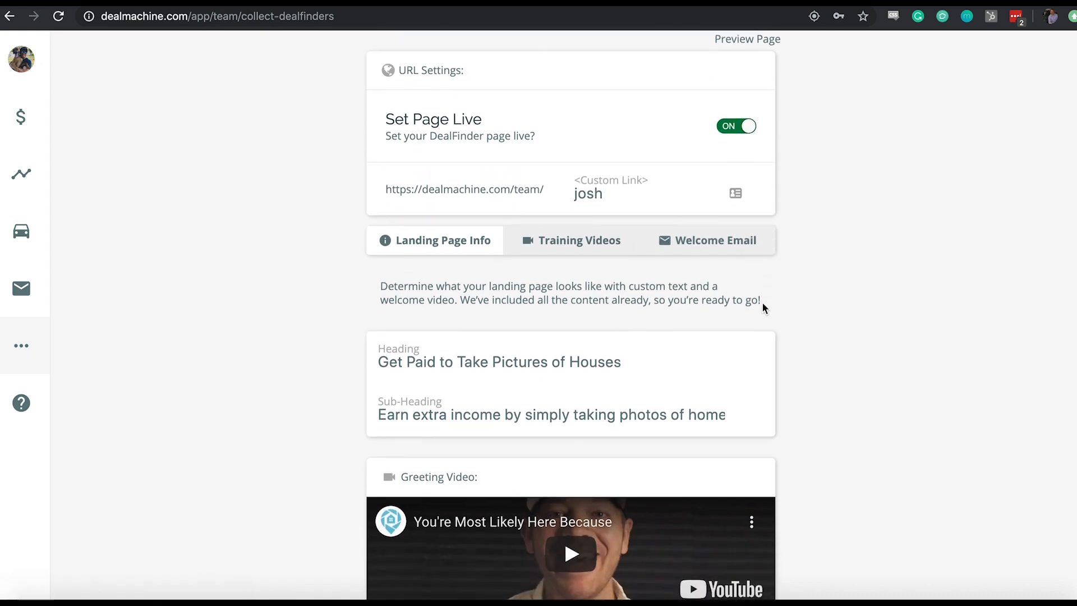
scroll(down, 3)
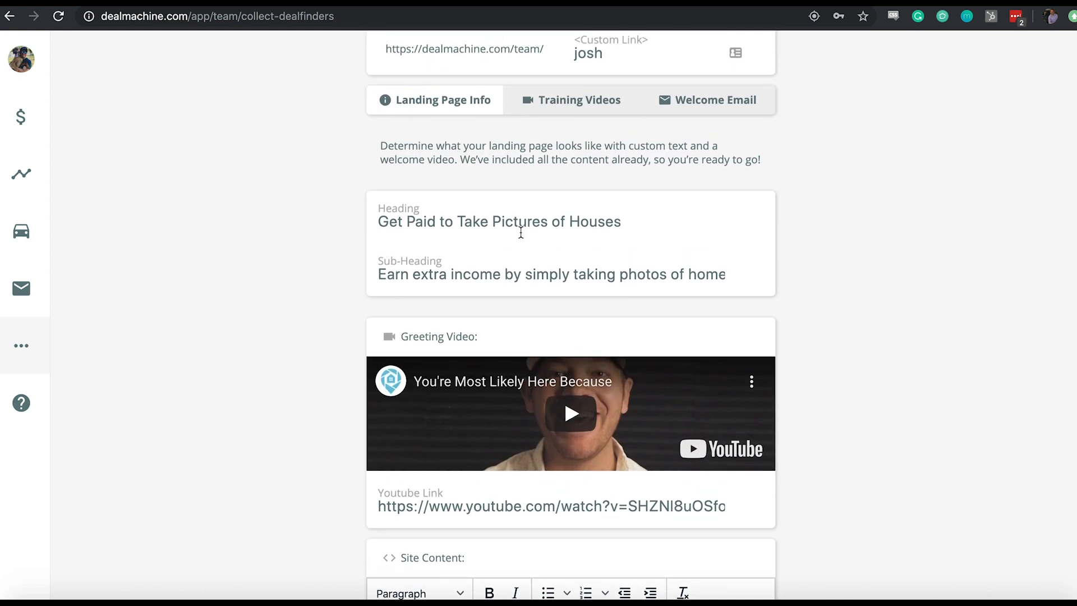
scroll(down, 3)
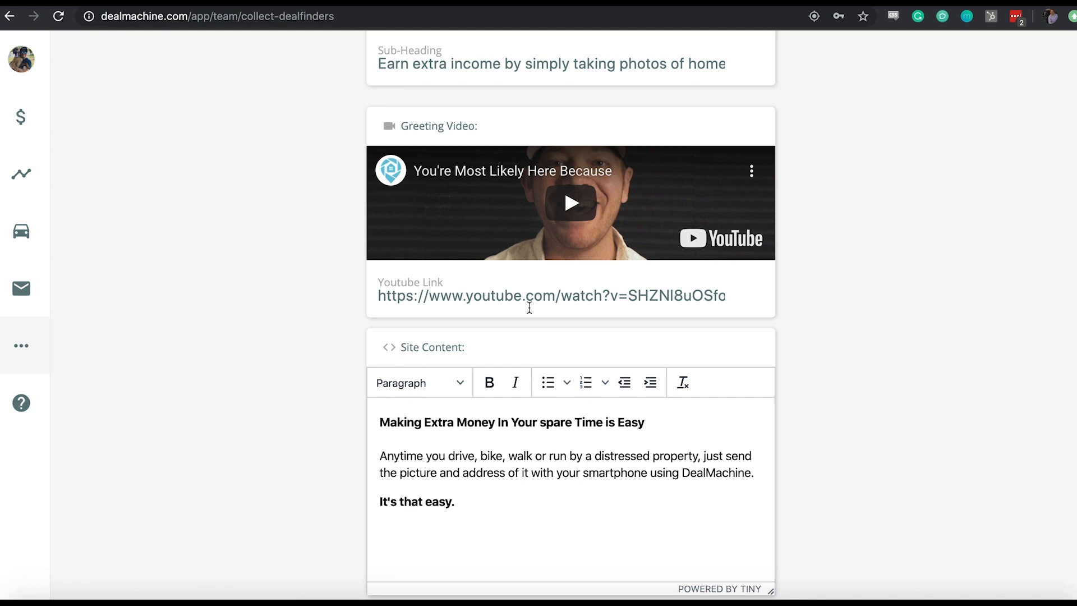
mouse_move(462, 325)
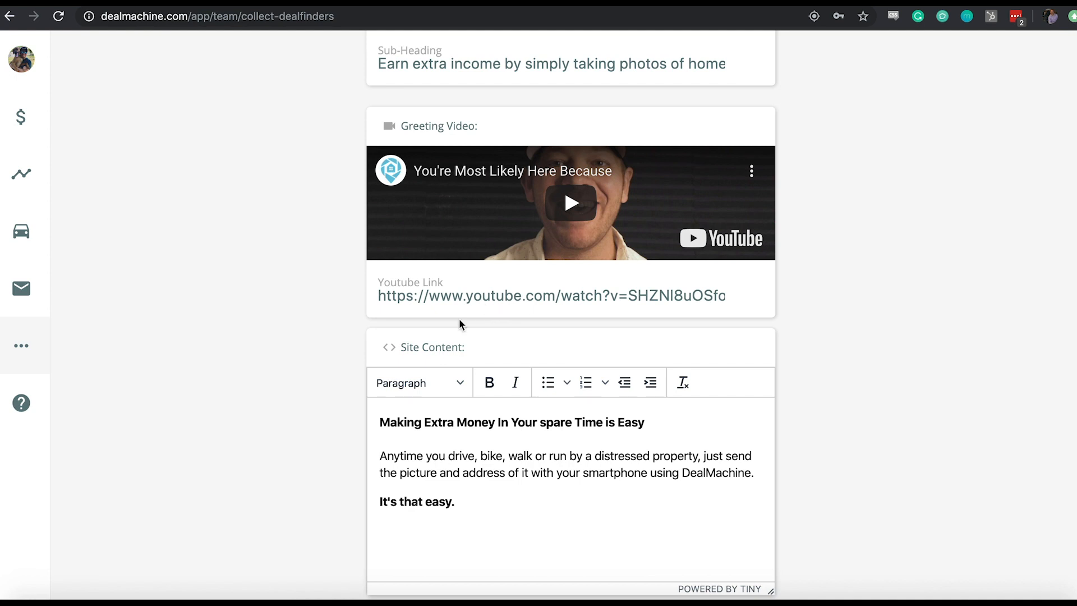
mouse_move(510, 266)
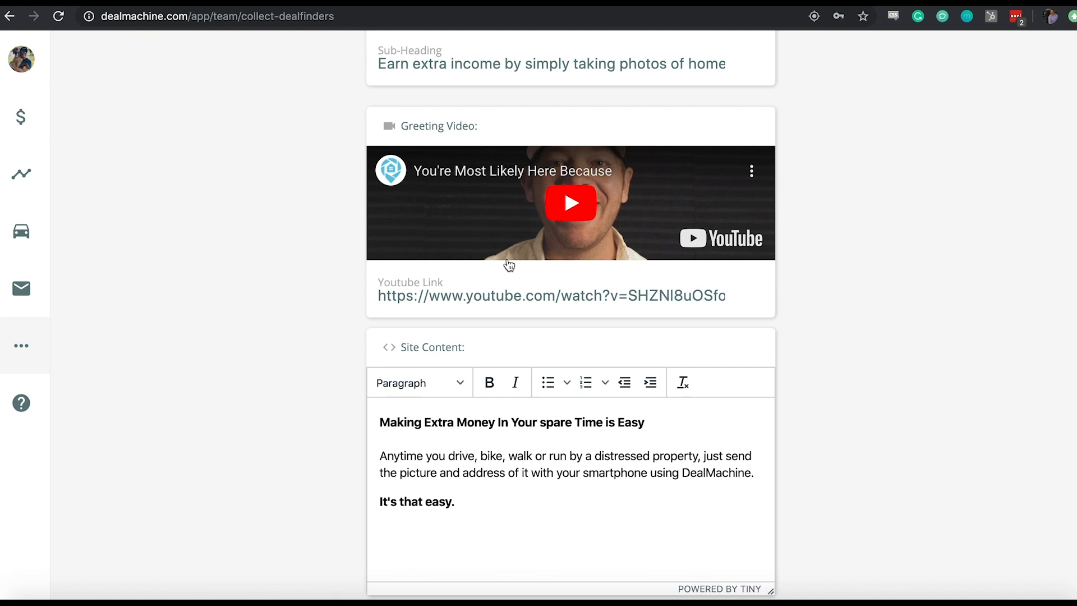
scroll(down, 3)
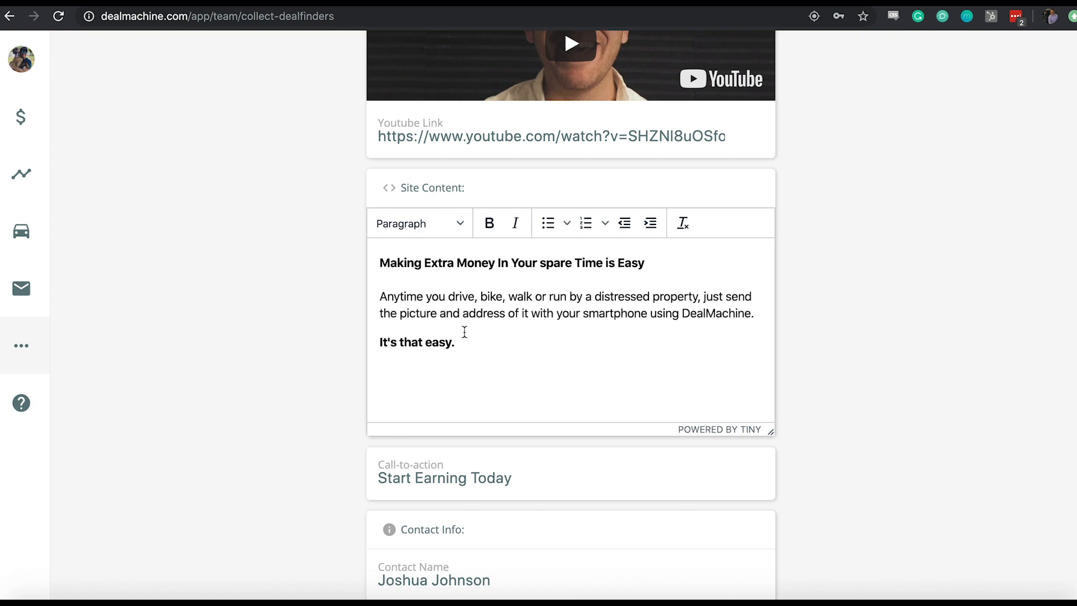
scroll(down, 3)
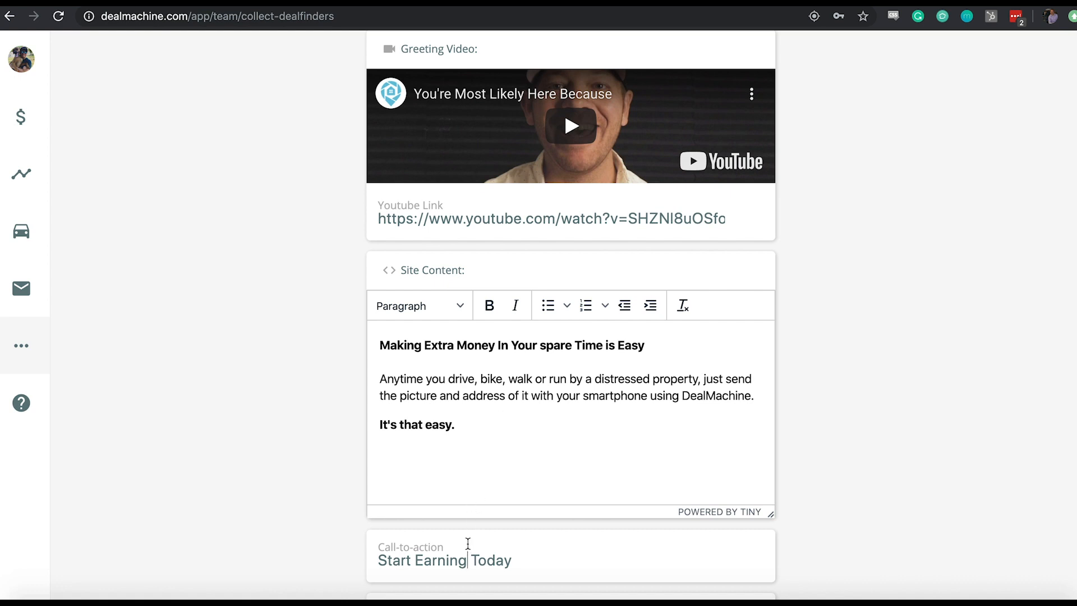
click(489, 305)
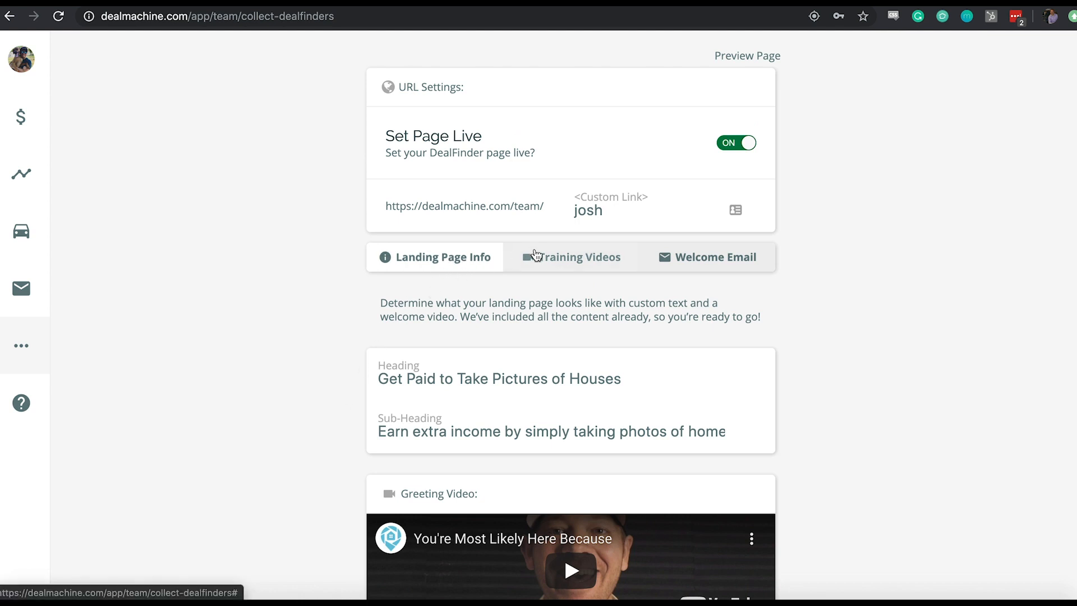
click(579, 257)
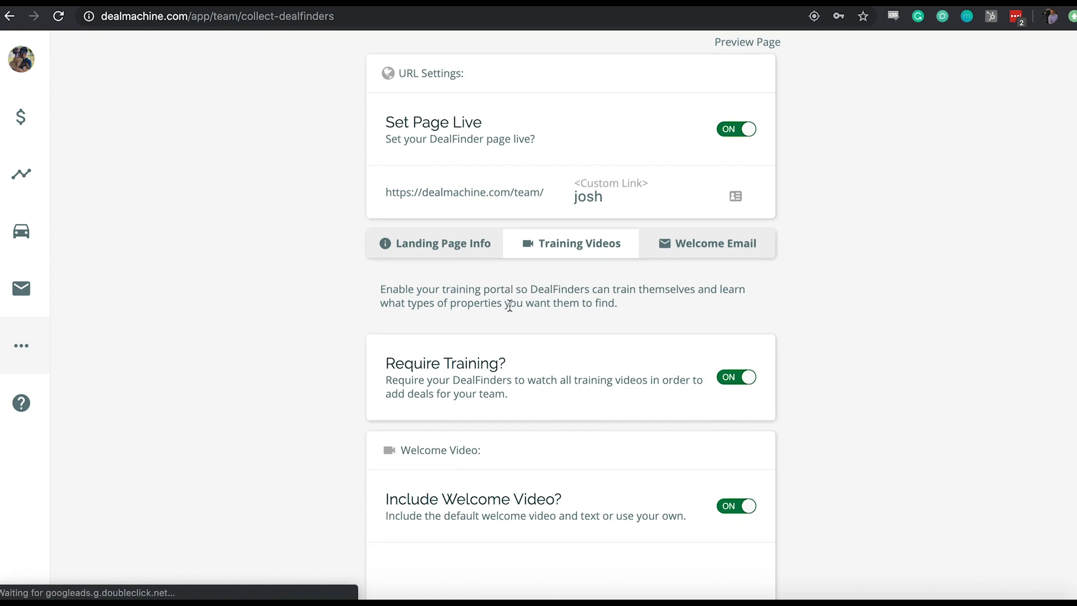
scroll(down, 3)
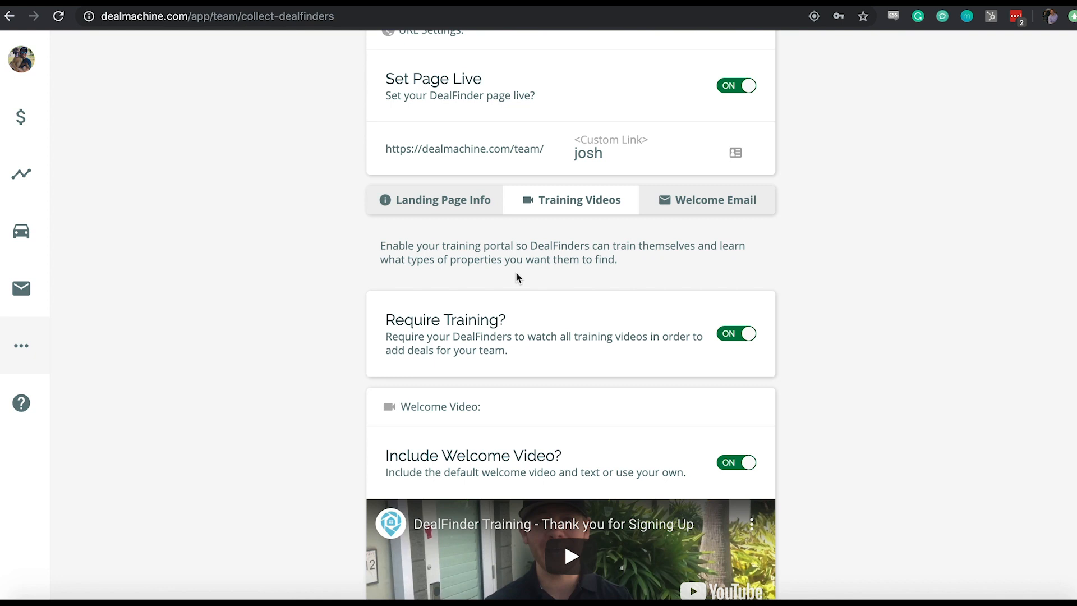
scroll(down, 3)
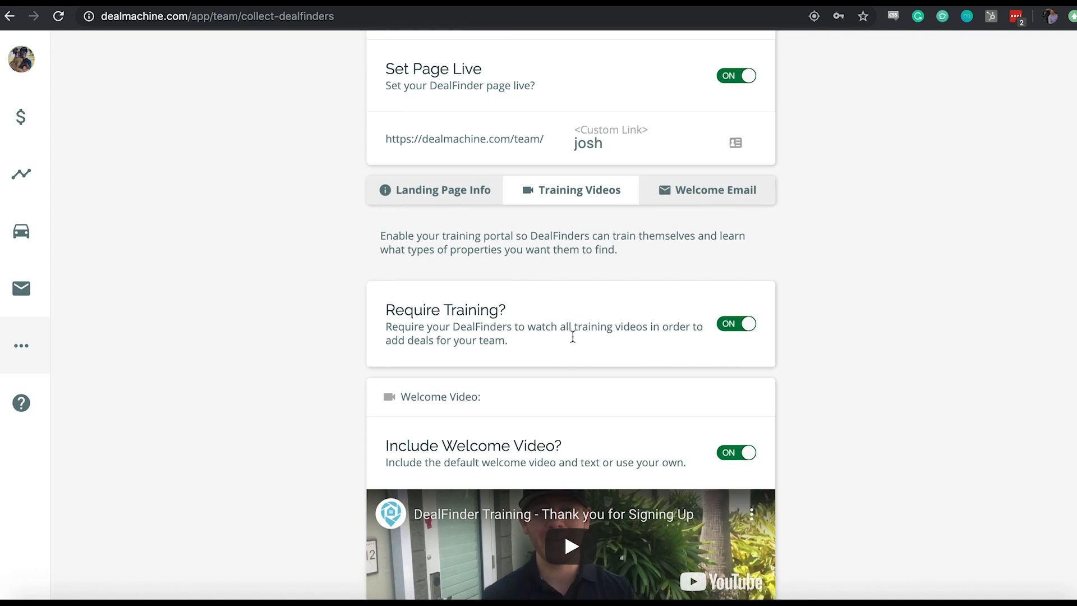
scroll(down, 3)
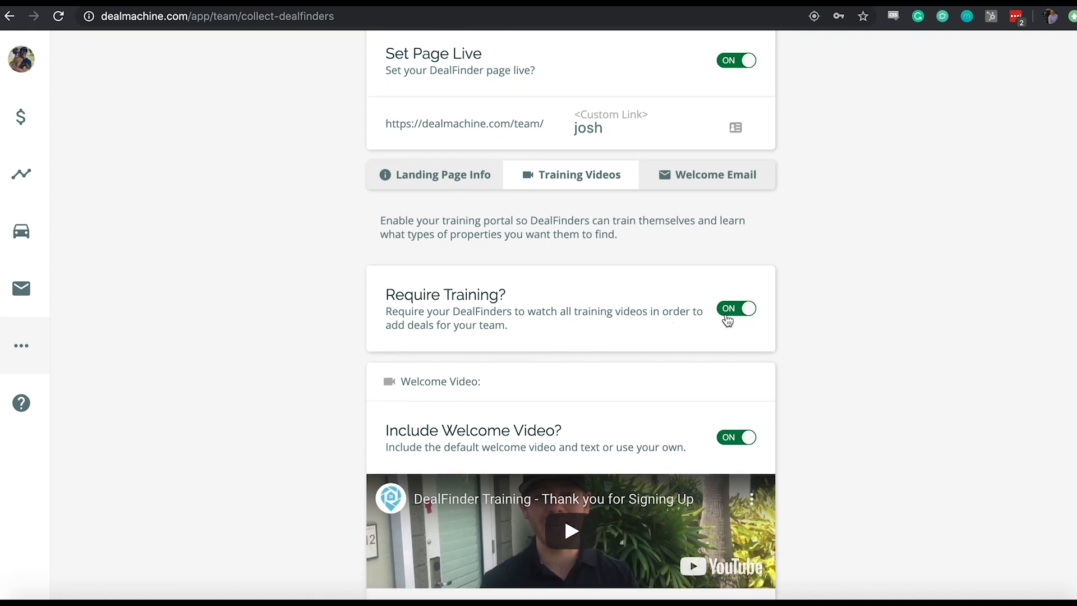
scroll(down, 3)
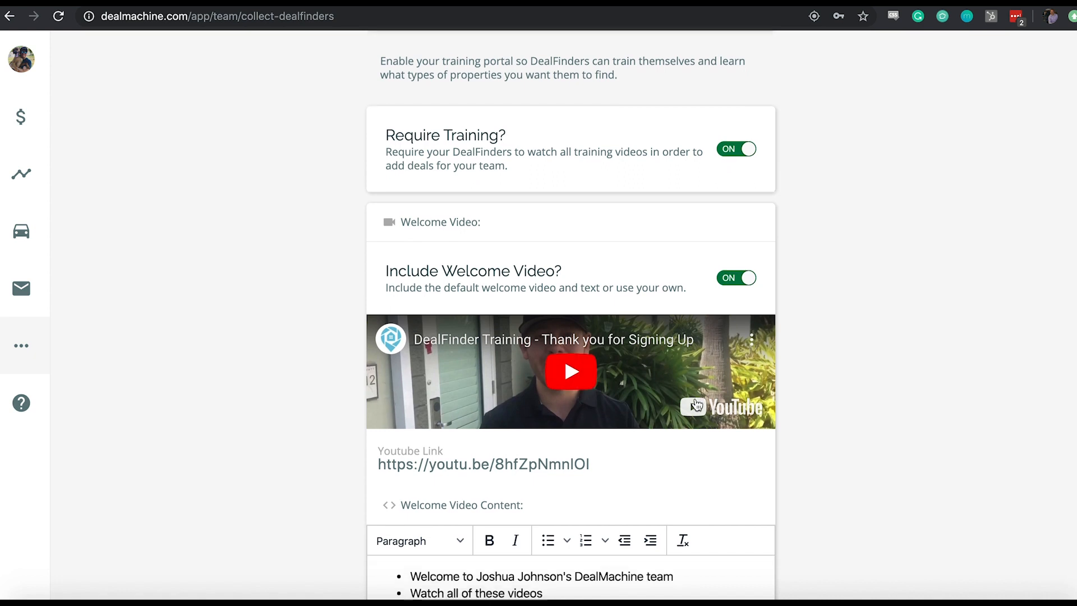
scroll(down, 3)
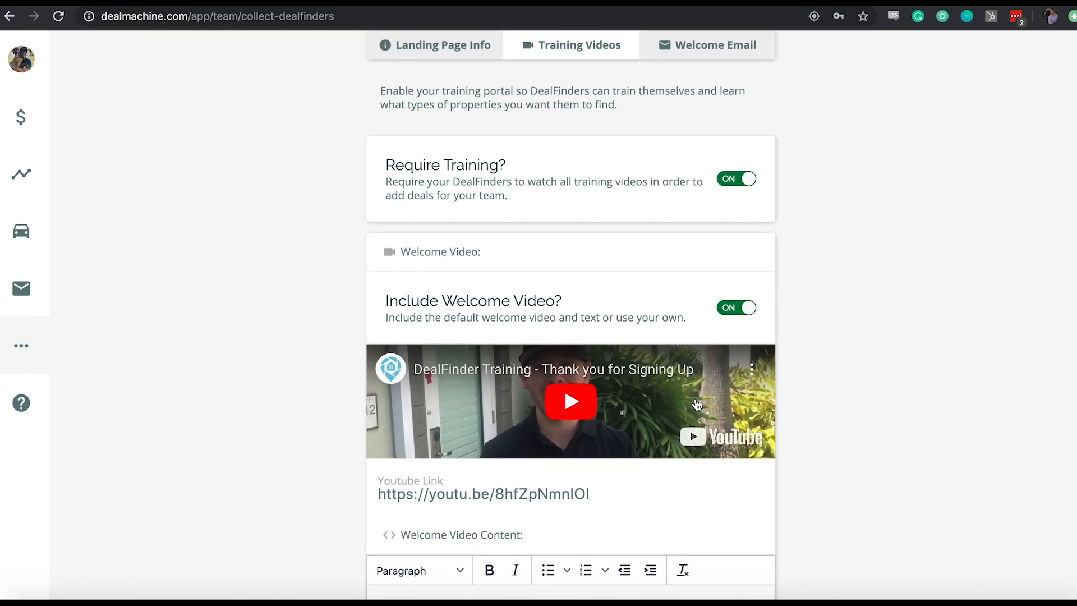
mouse_move(658, 402)
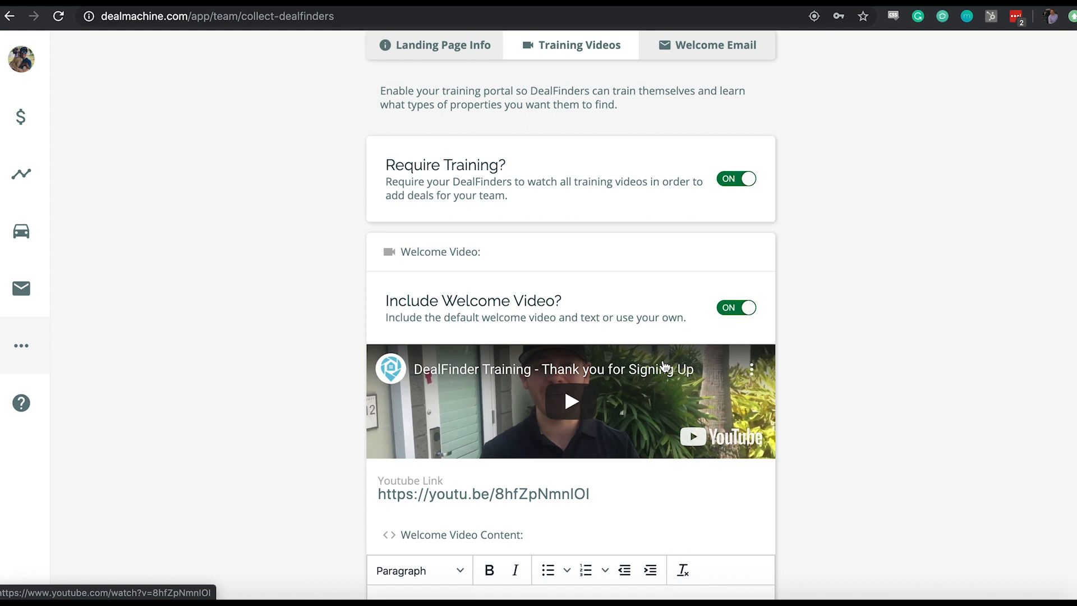
mouse_move(631, 389)
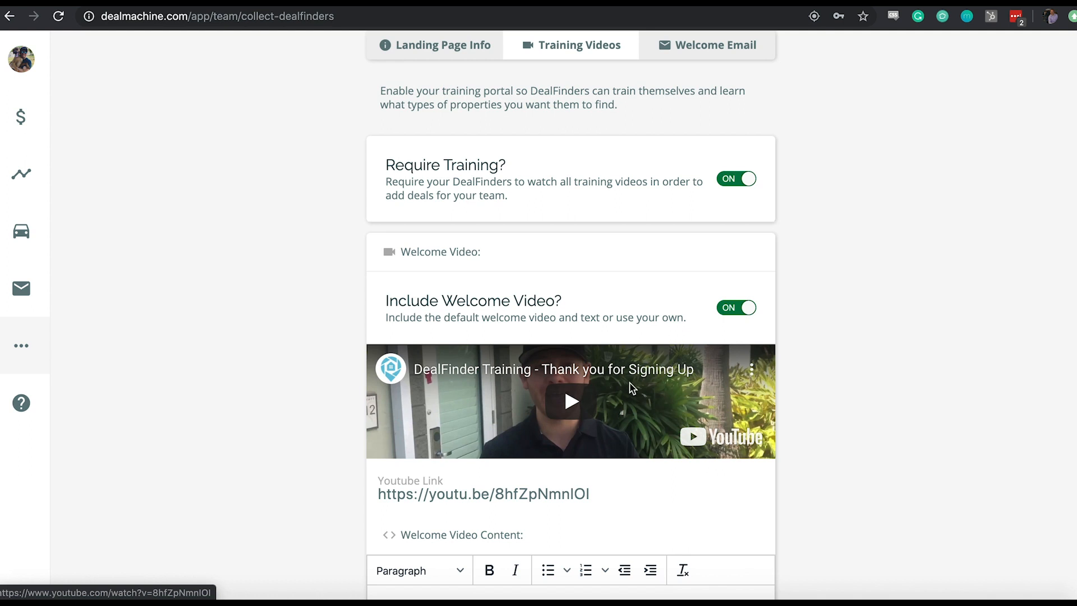
scroll(down, 3)
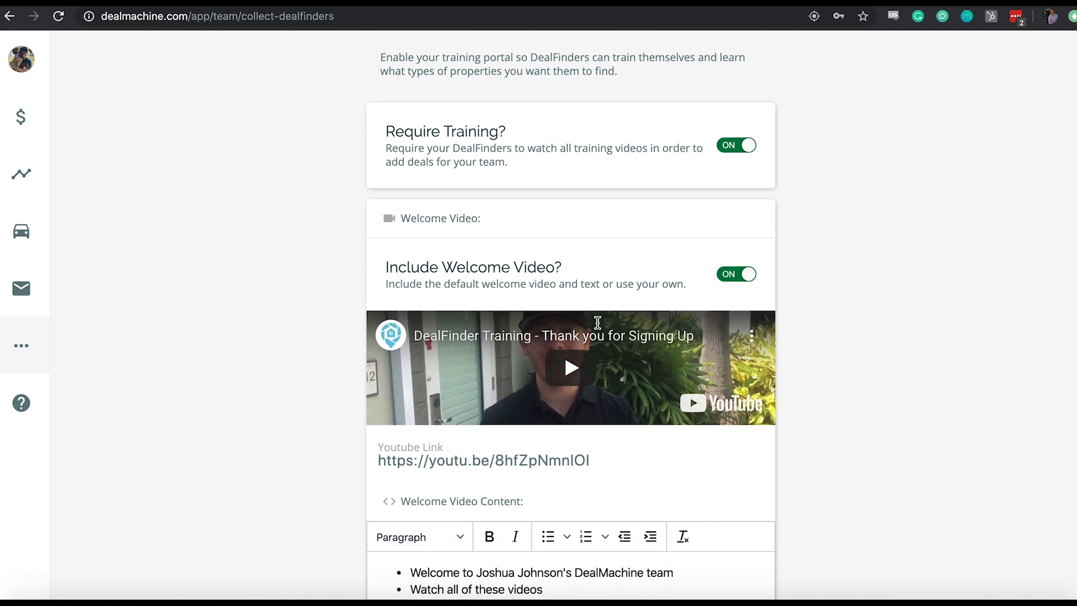
scroll(down, 3)
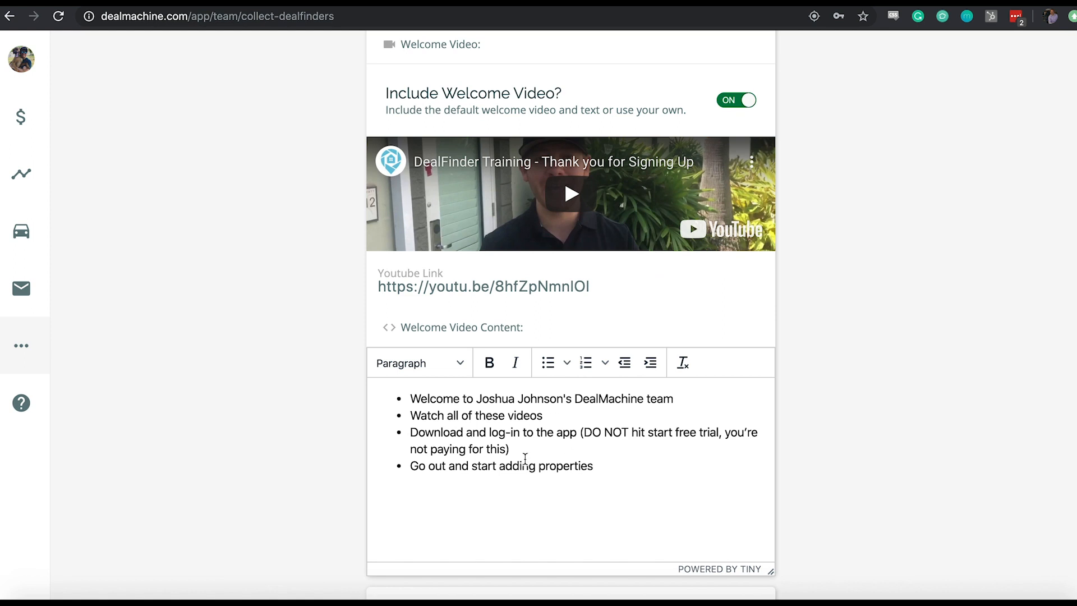
mouse_move(512, 414)
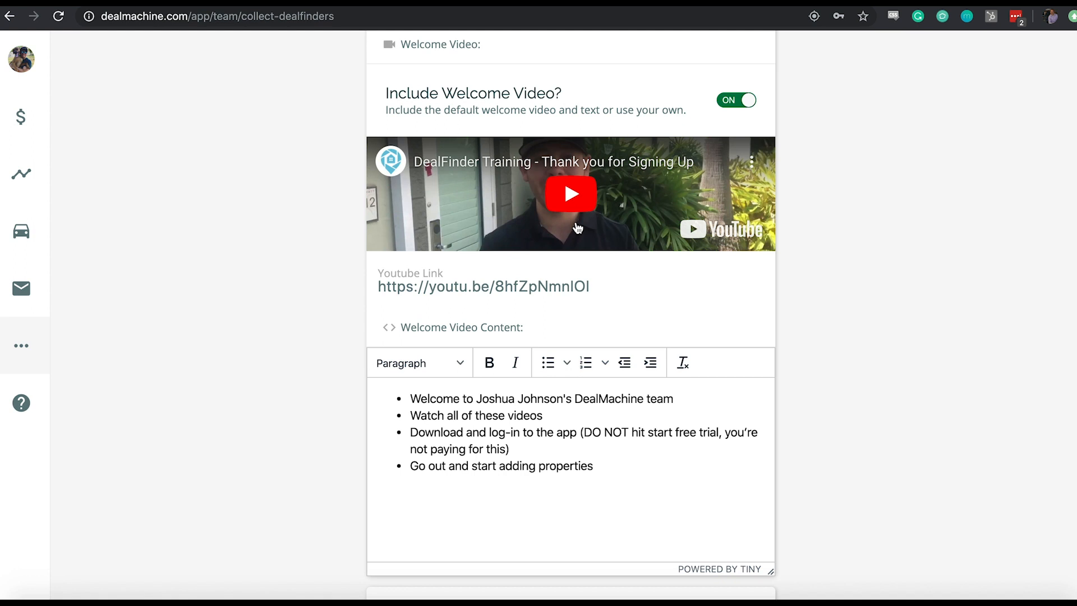
scroll(down, 3)
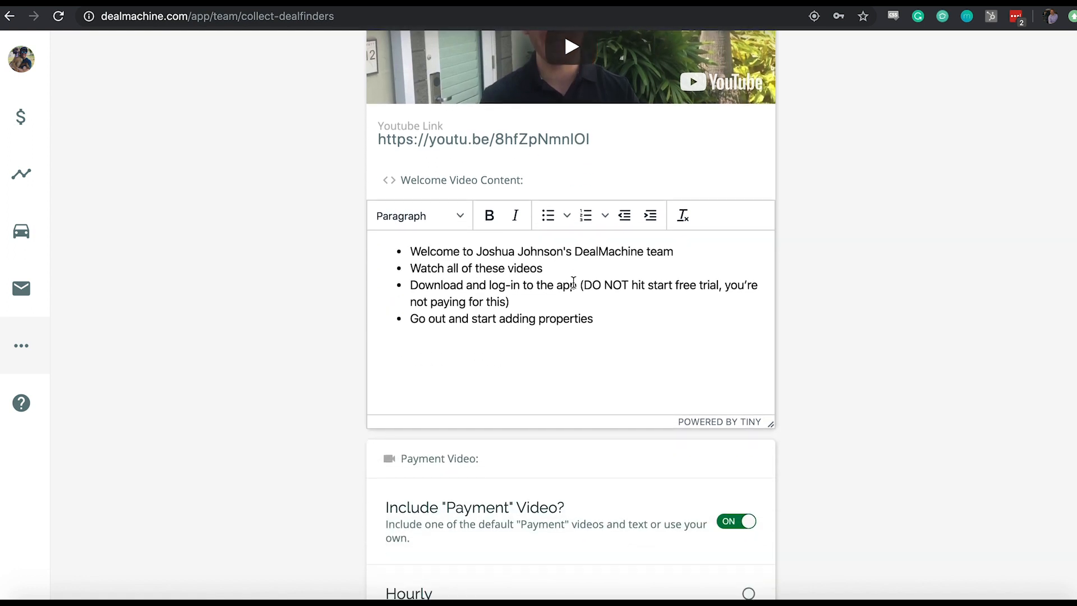
scroll(down, 3)
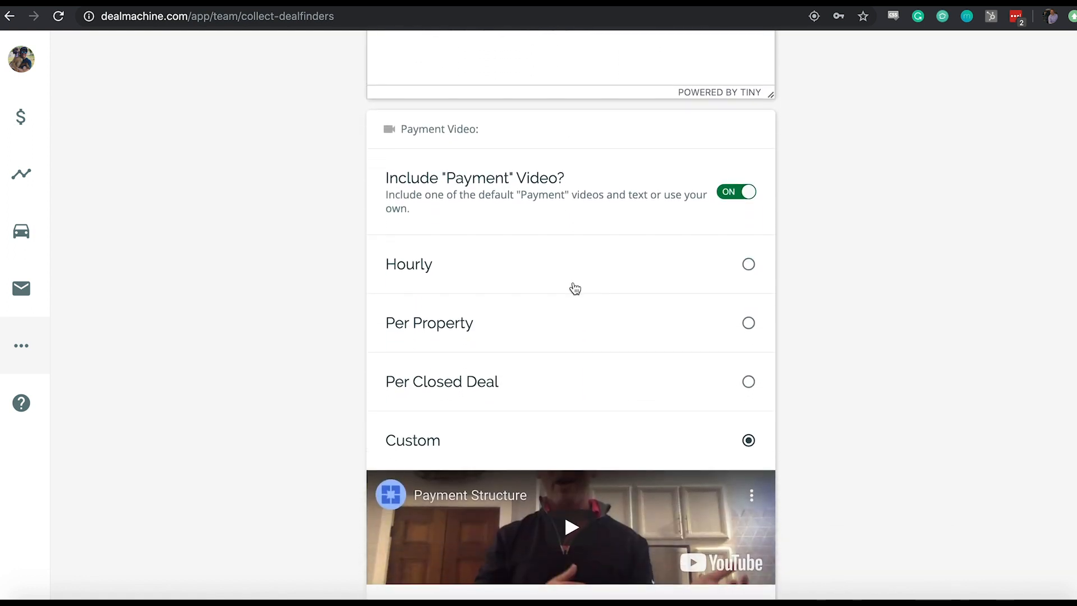
scroll(down, 3)
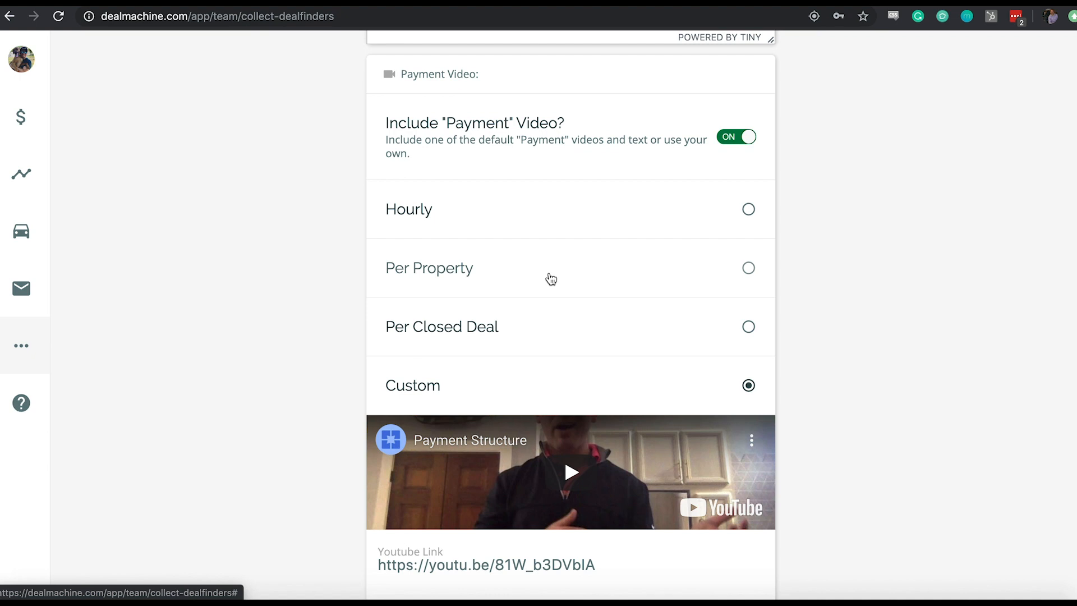
mouse_move(315, 322)
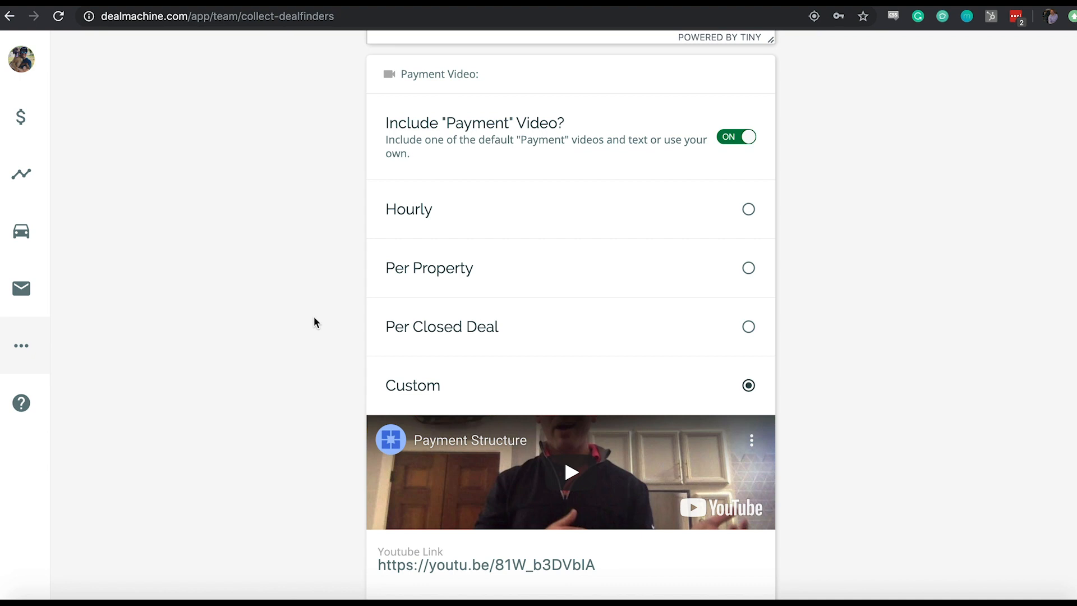
scroll(down, 3)
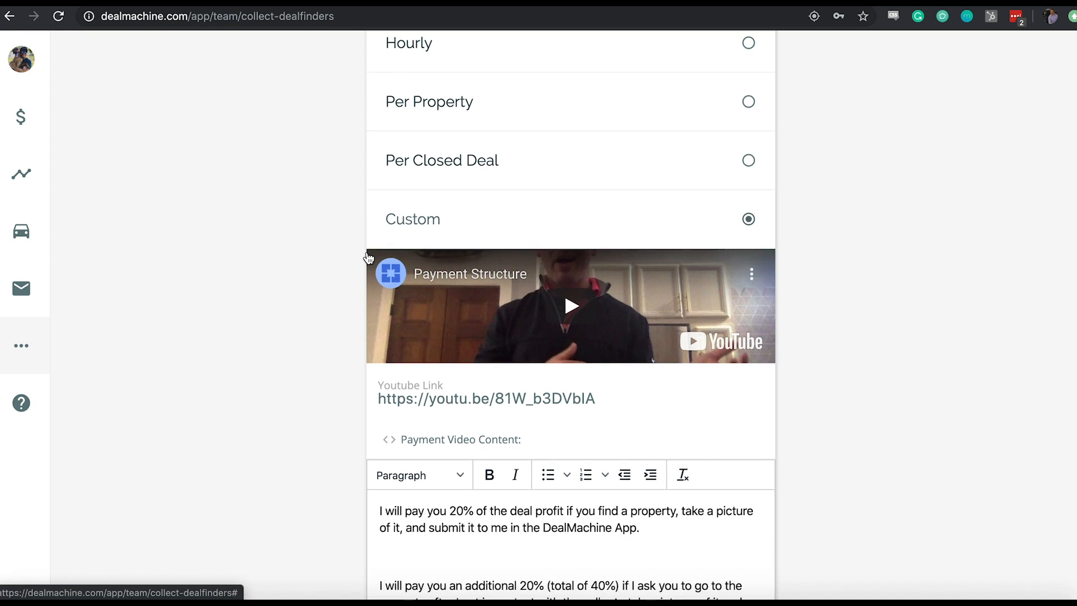
scroll(down, 3)
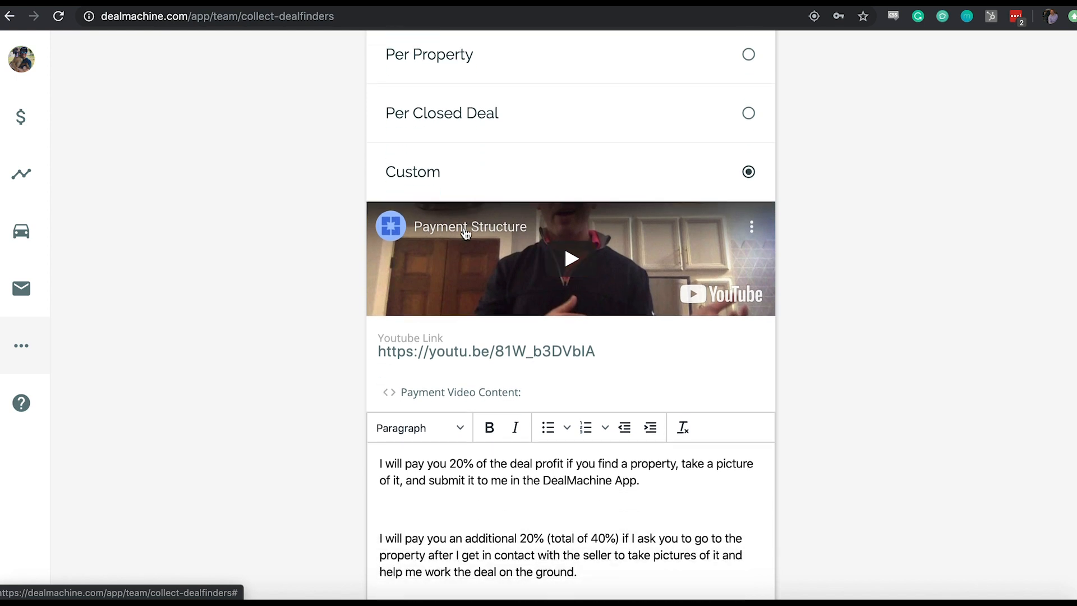
scroll(down, 3)
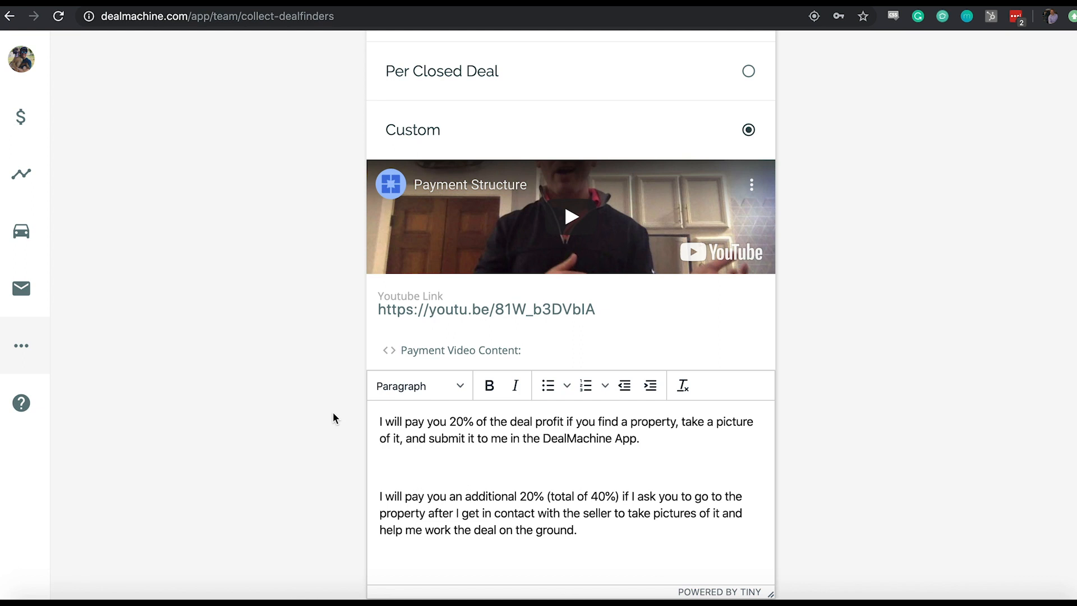
scroll(down, 3)
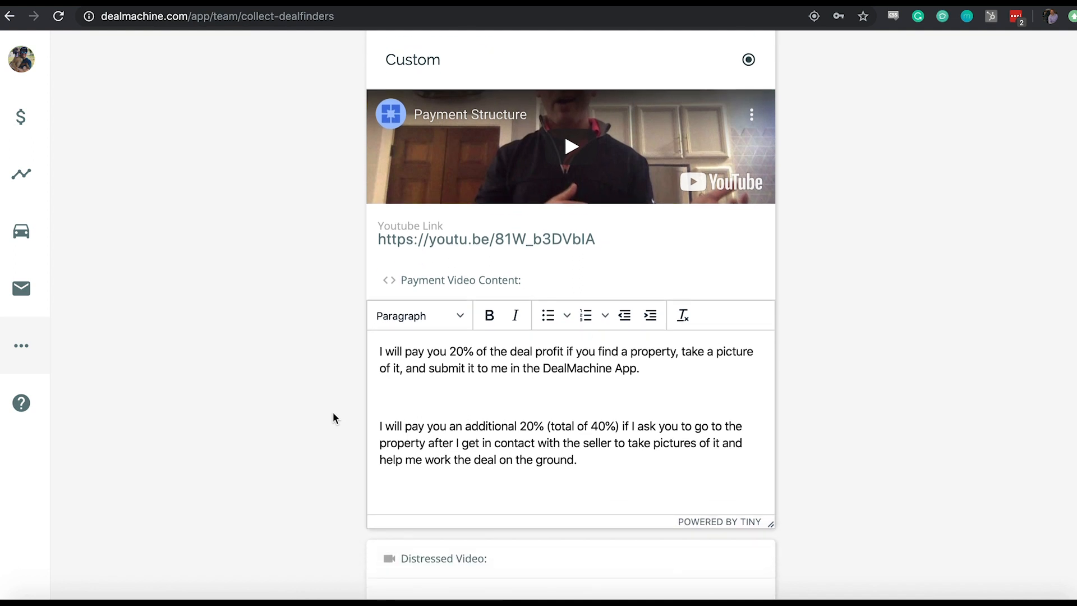
scroll(down, 3)
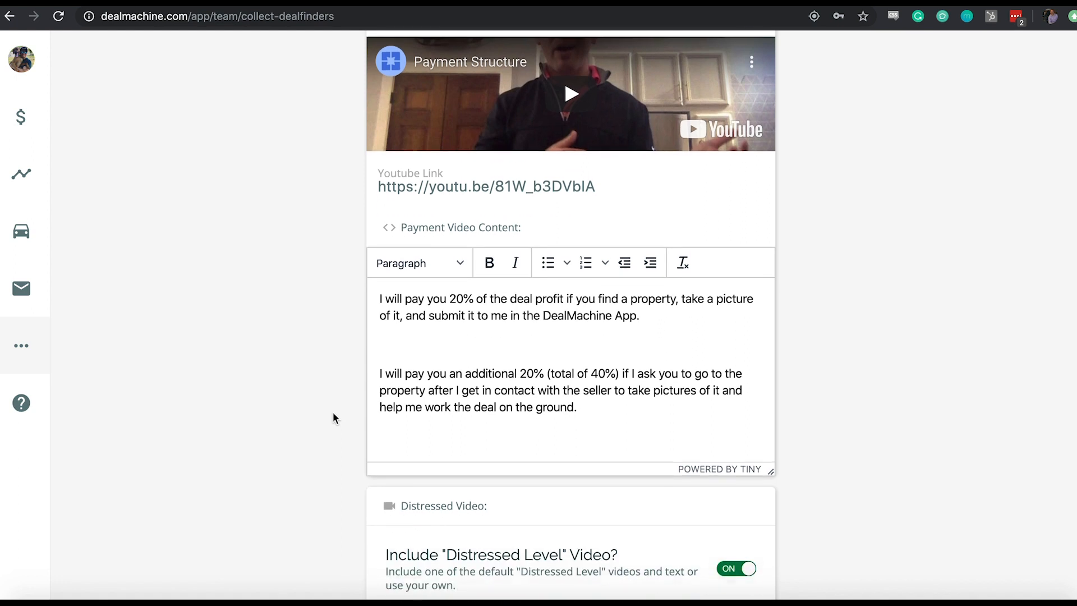
scroll(down, 3)
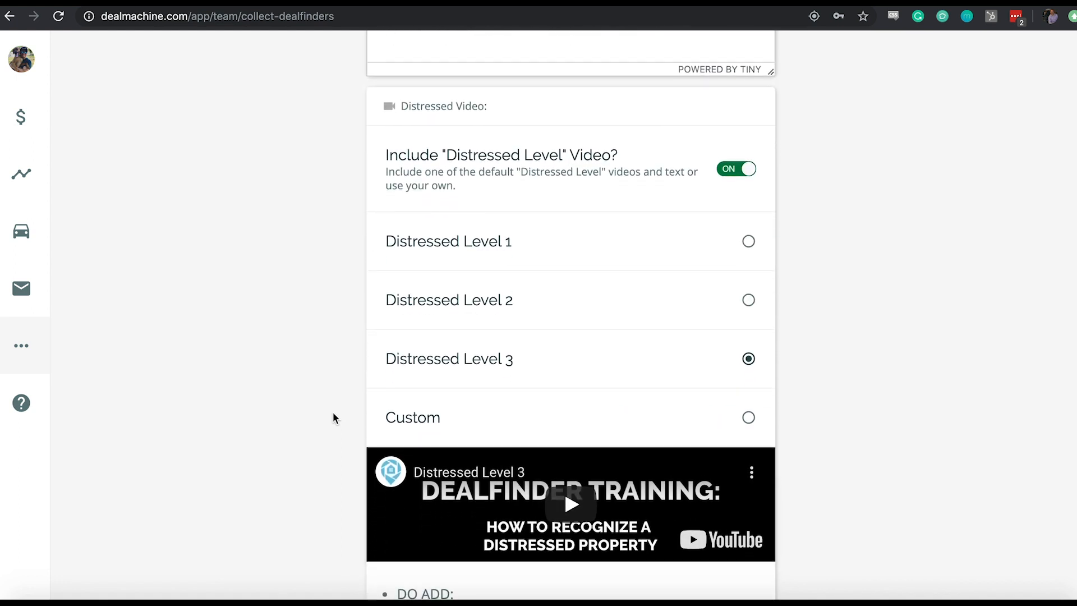
scroll(down, 3)
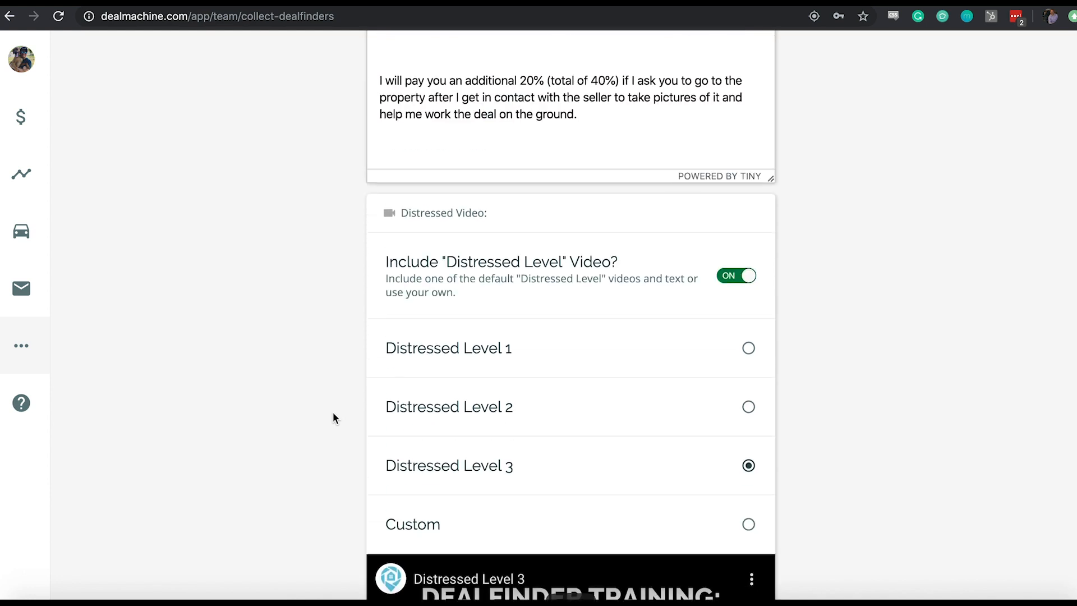
scroll(down, 3)
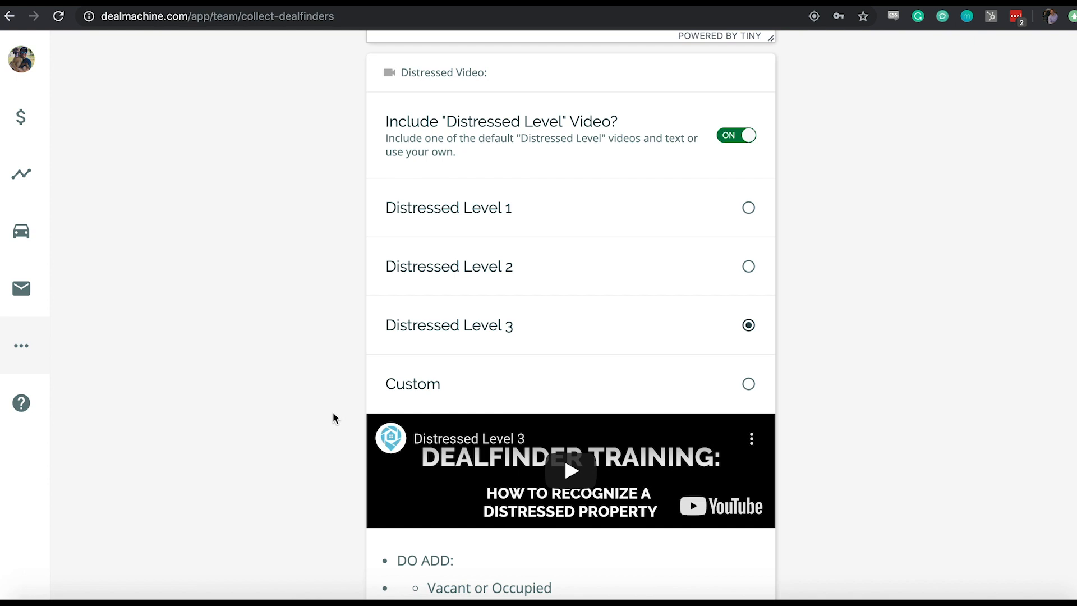
scroll(down, 3)
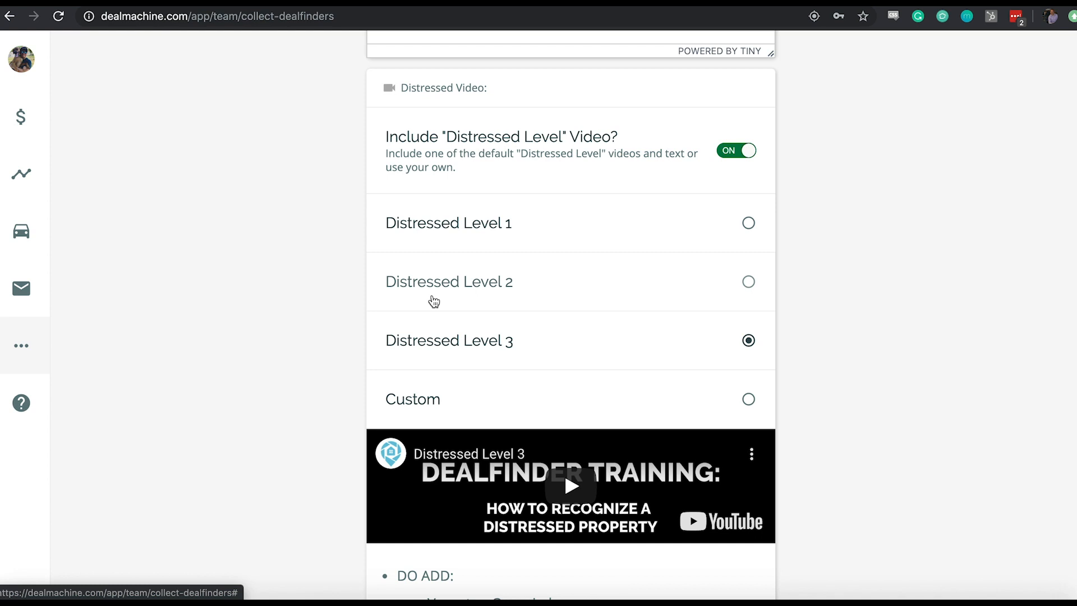
scroll(down, 3)
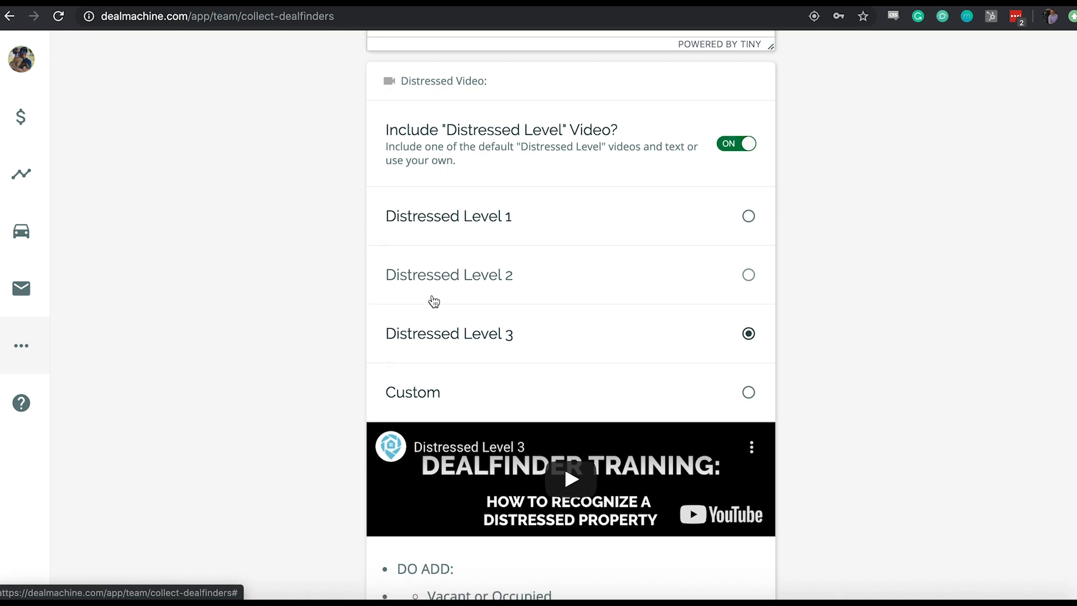
scroll(down, 3)
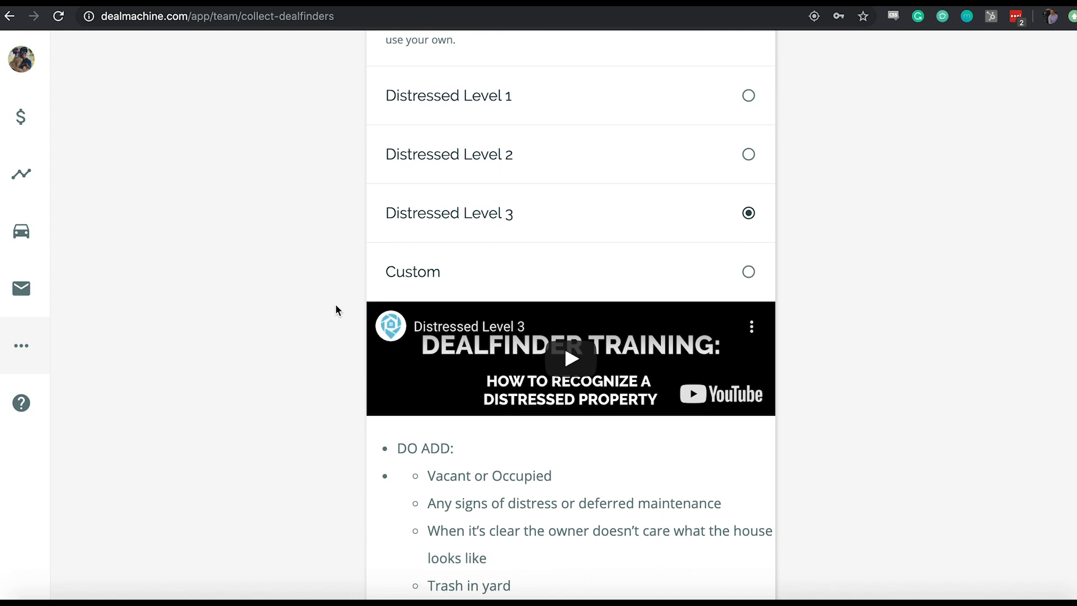
scroll(down, 3)
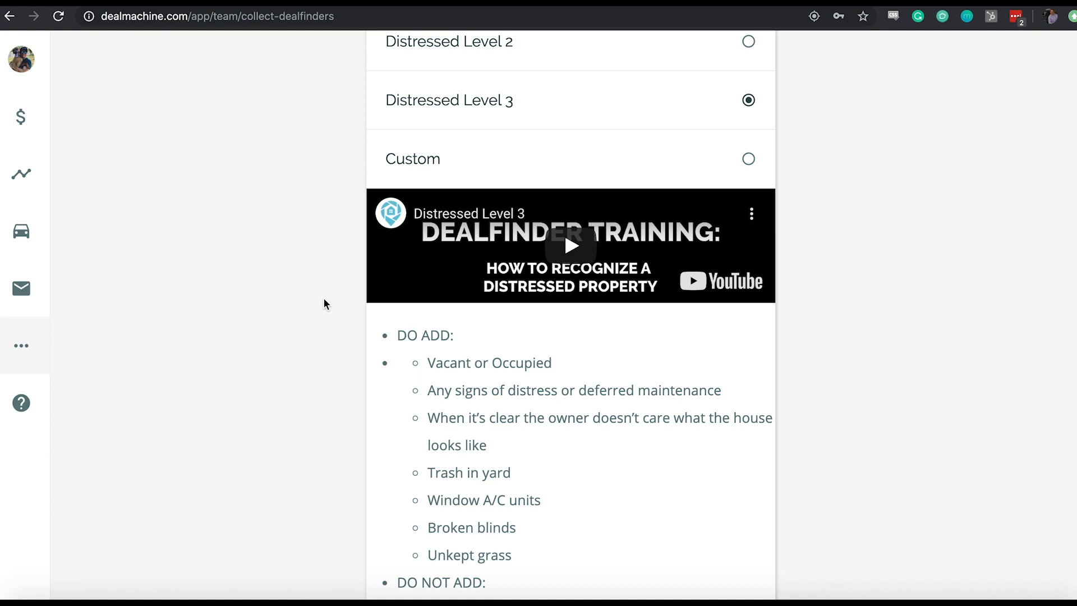
scroll(down, 3)
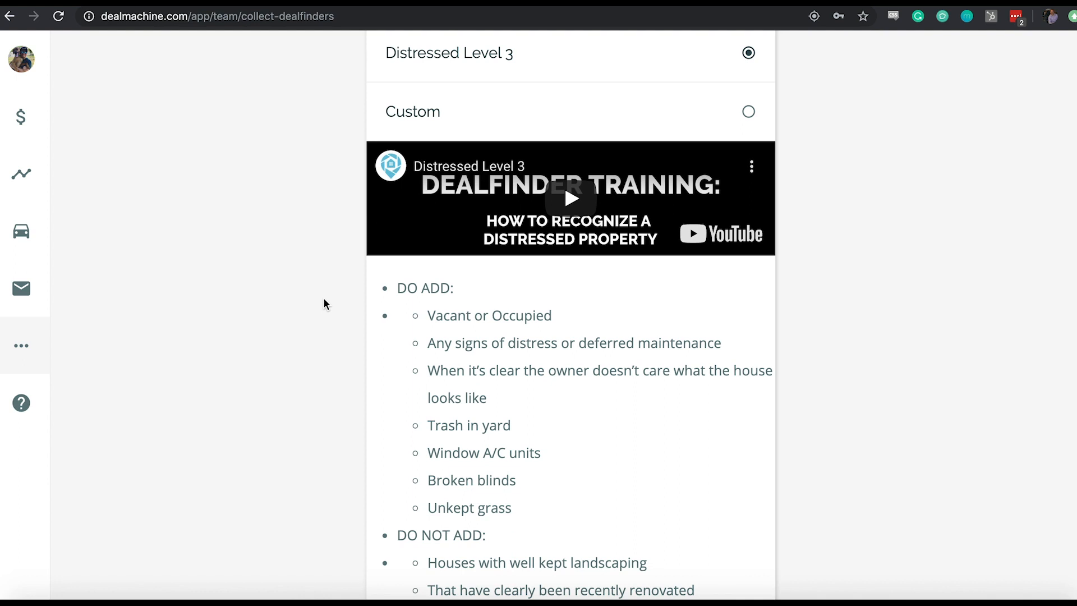
scroll(down, 3)
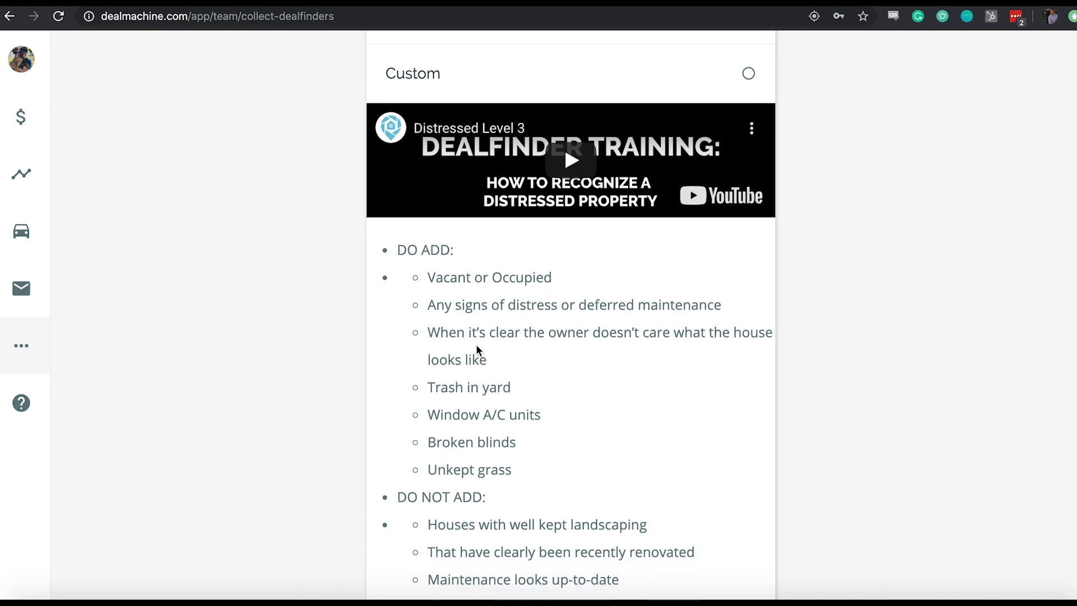
scroll(down, 3)
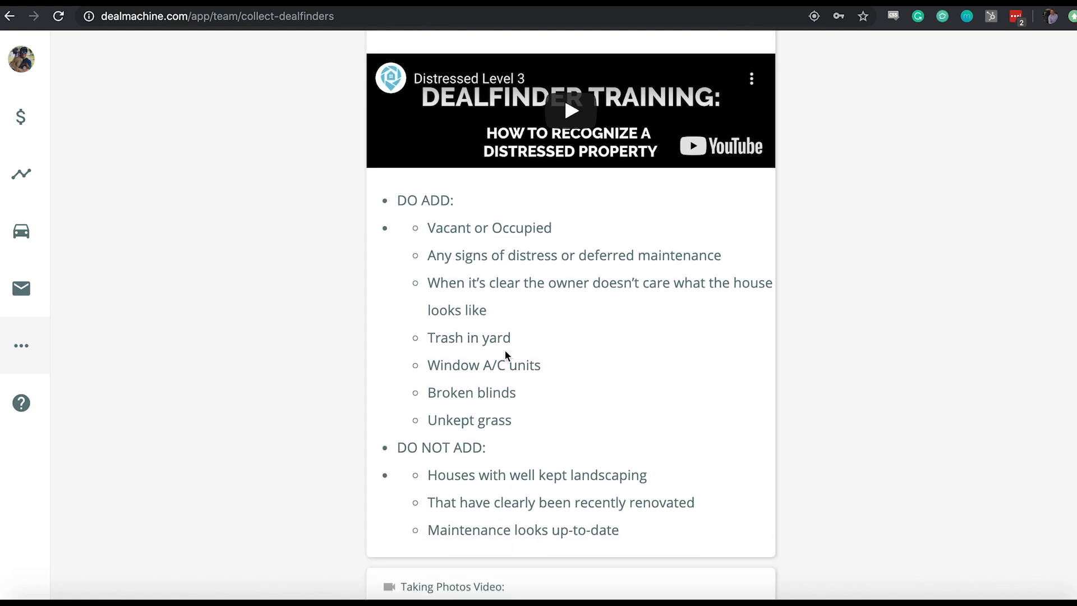
scroll(down, 3)
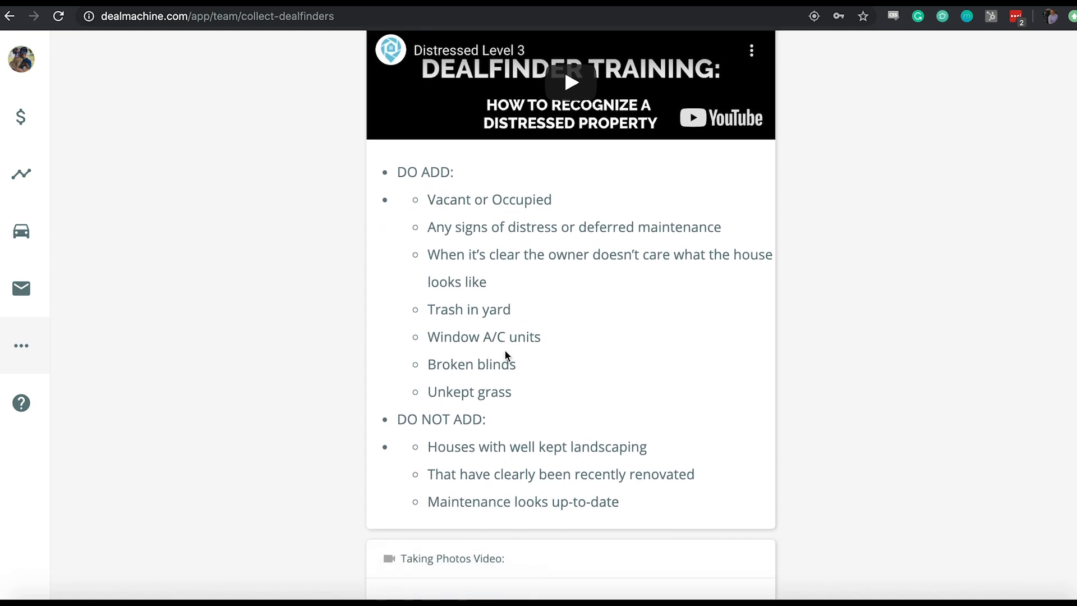
scroll(down, 3)
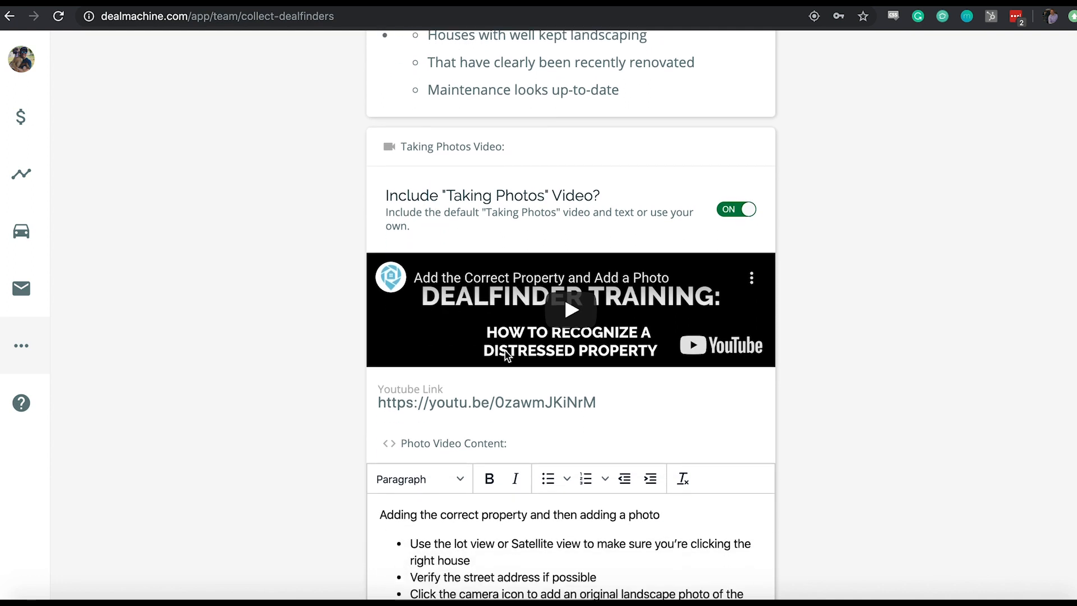
scroll(down, 3)
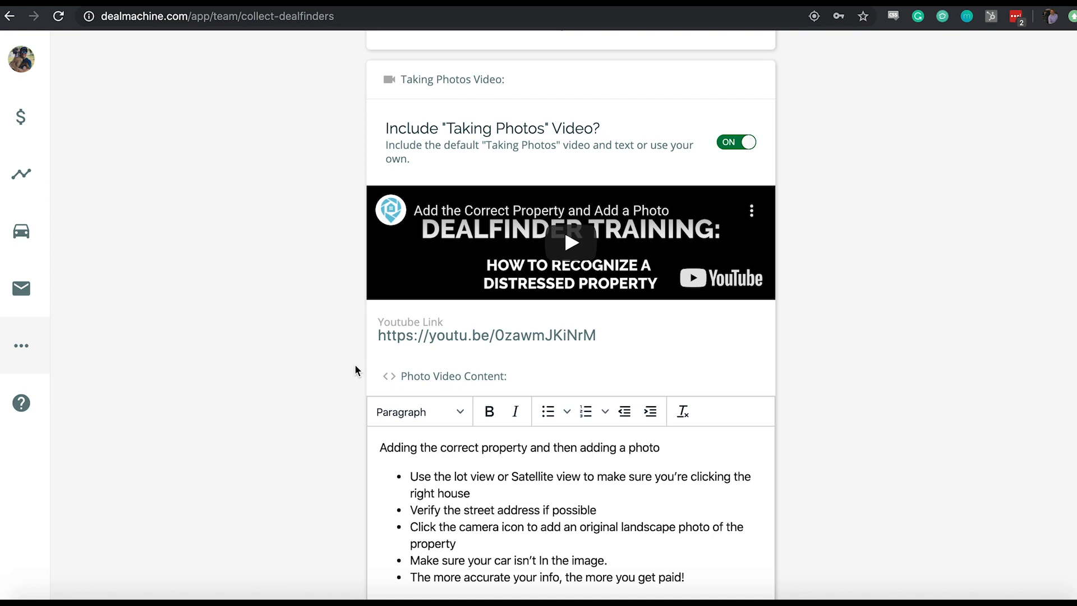
mouse_move(355, 351)
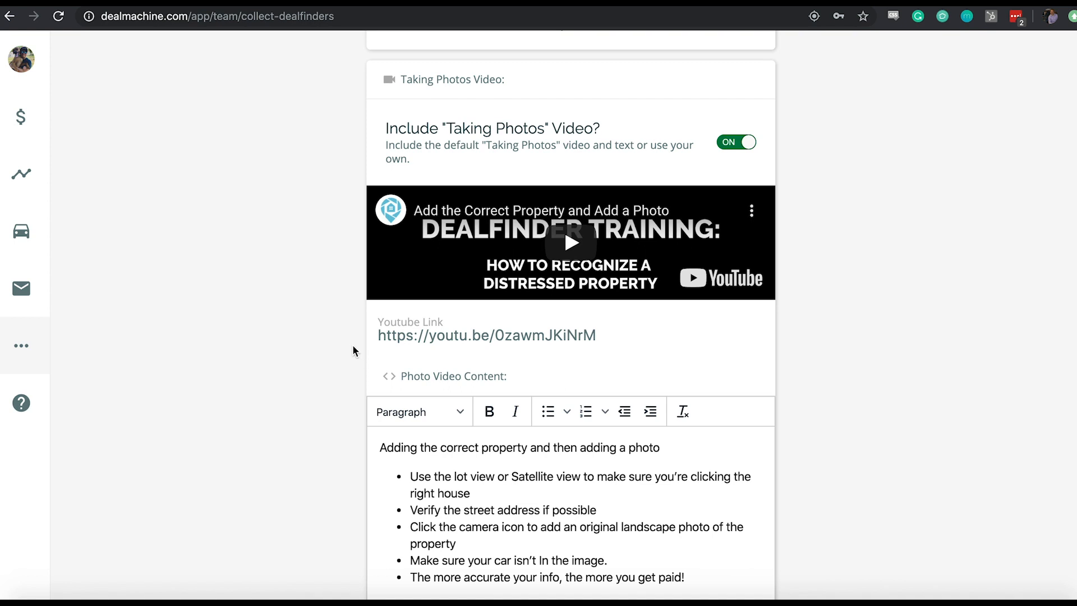
mouse_move(364, 356)
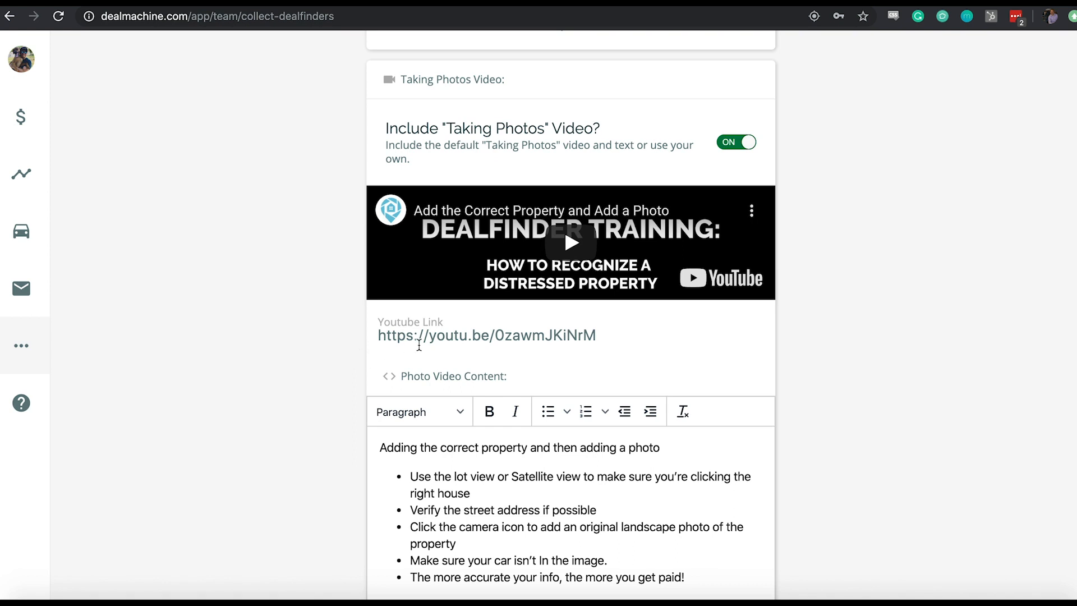
scroll(down, 3)
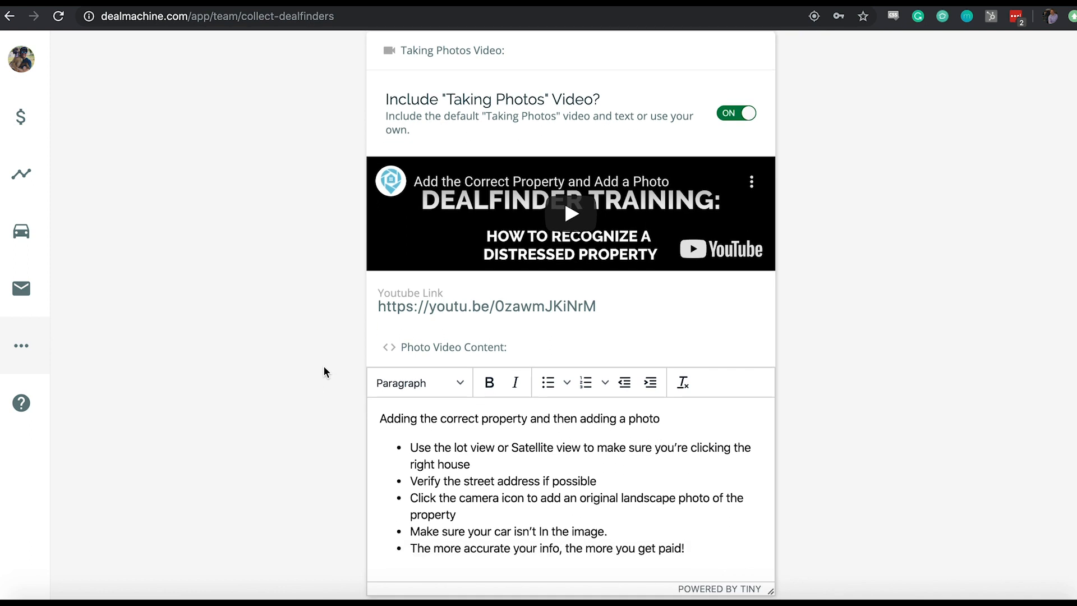
scroll(down, 3)
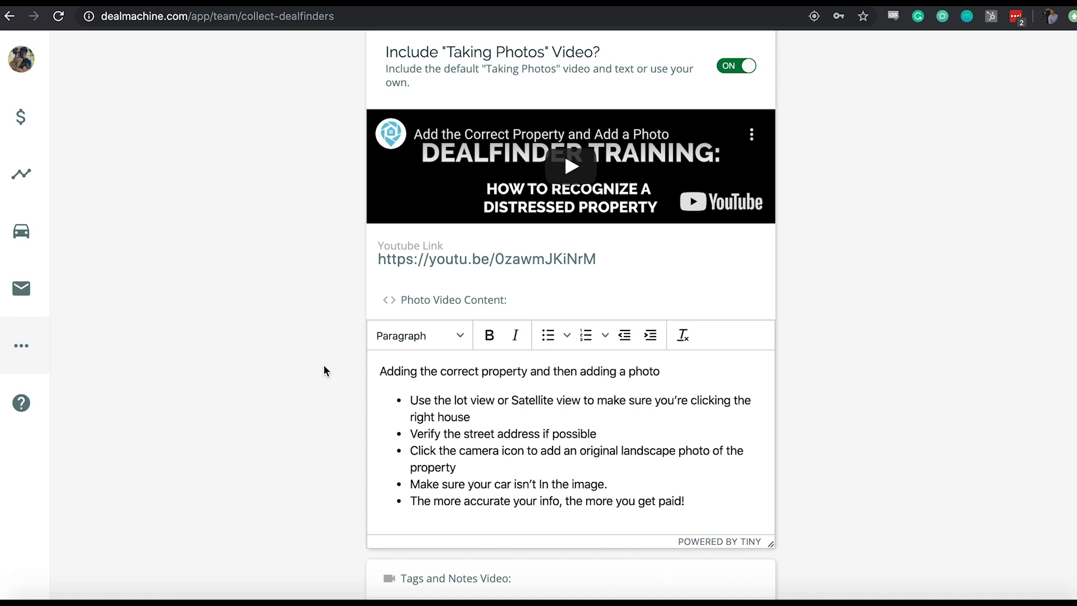
scroll(down, 3)
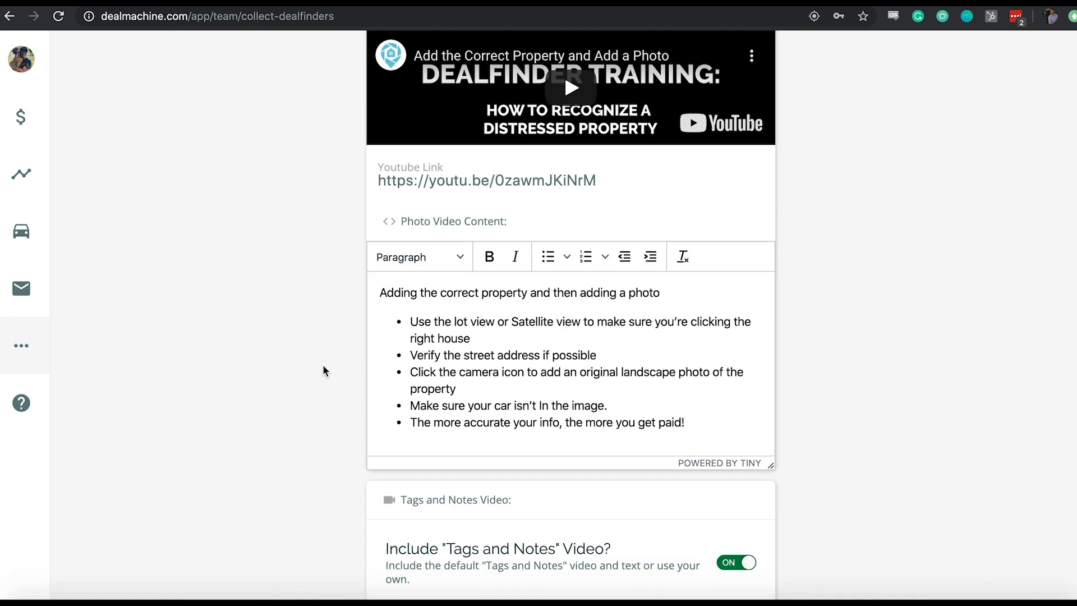
scroll(down, 3)
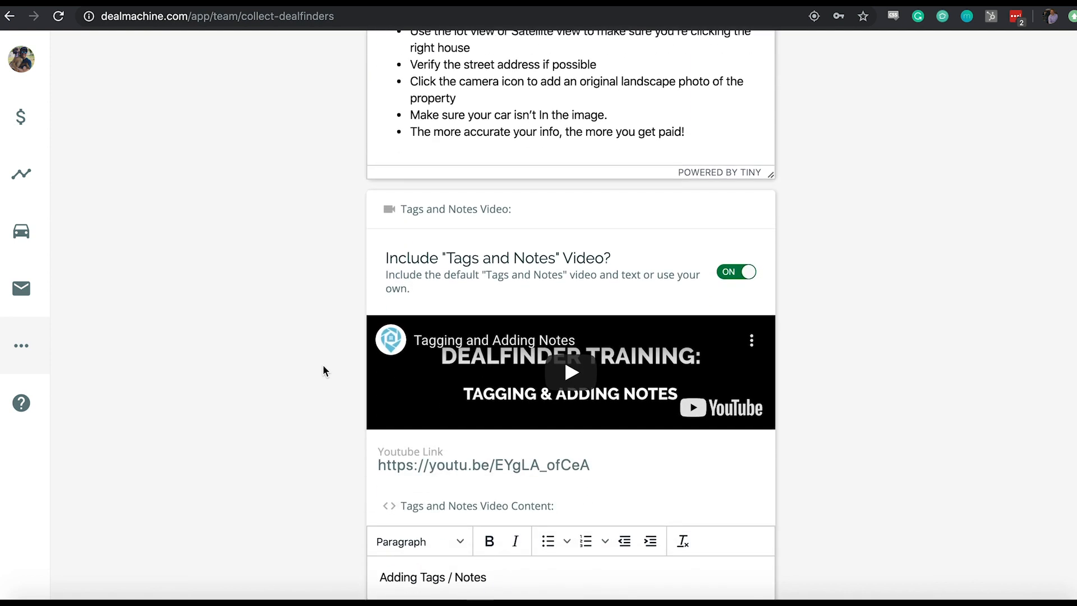
scroll(down, 3)
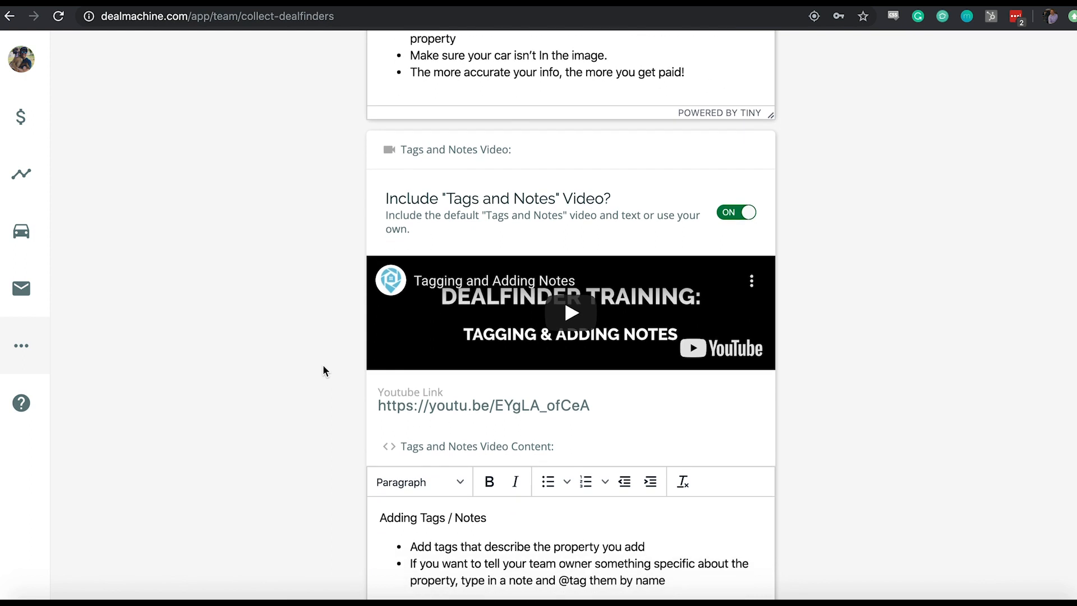
scroll(down, 3)
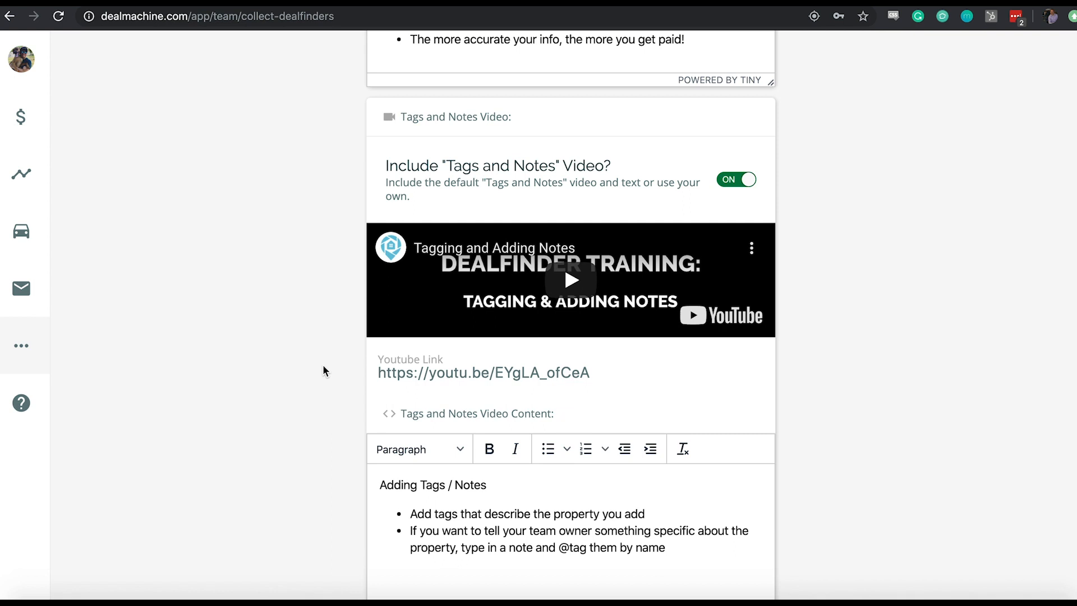
scroll(down, 3)
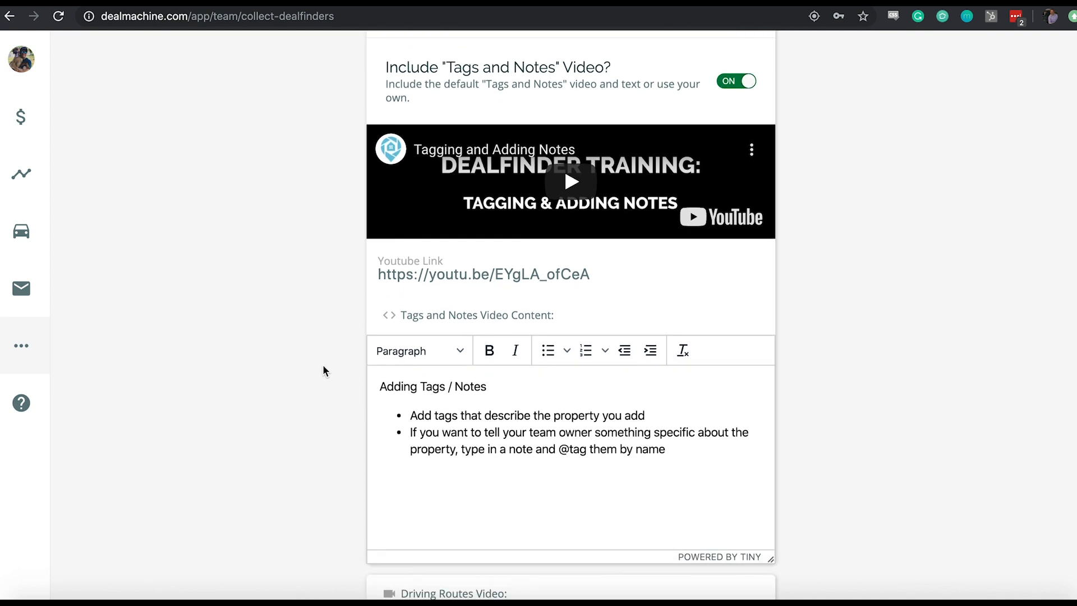
scroll(down, 3)
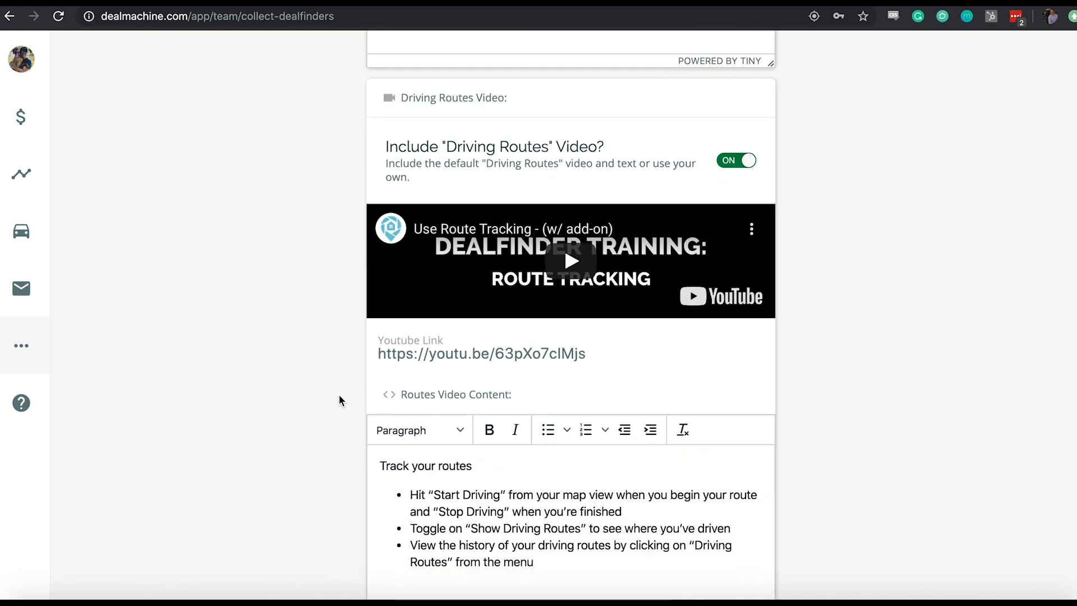
scroll(down, 3)
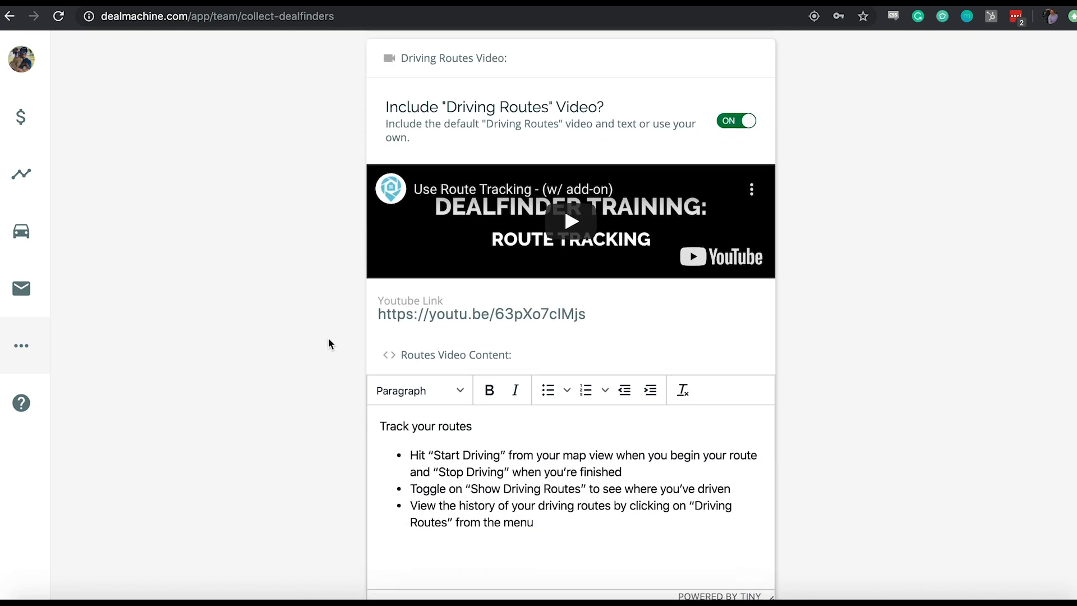
scroll(down, 3)
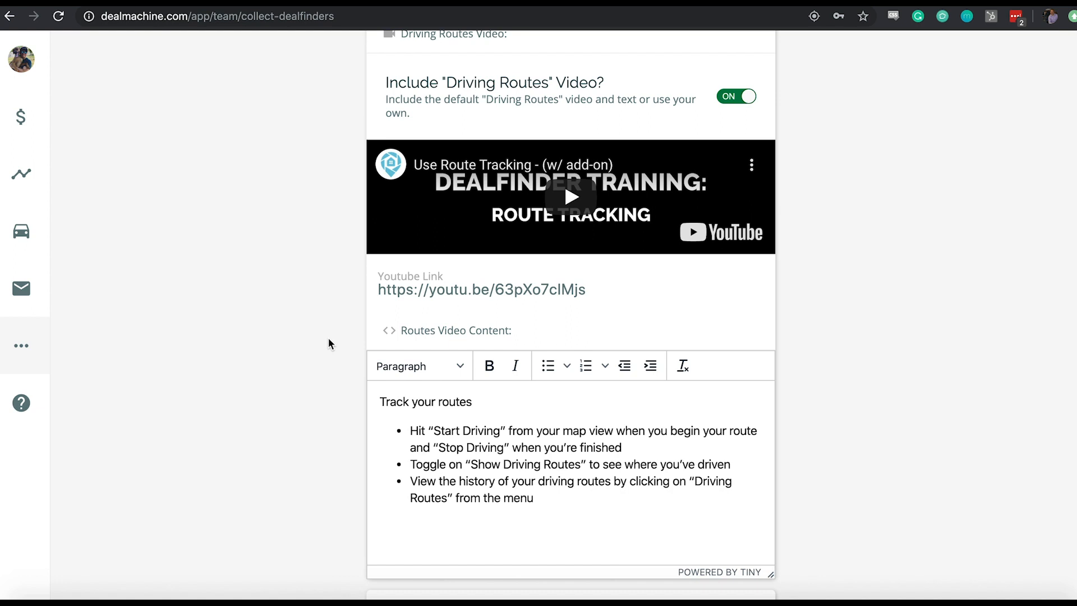
scroll(down, 3)
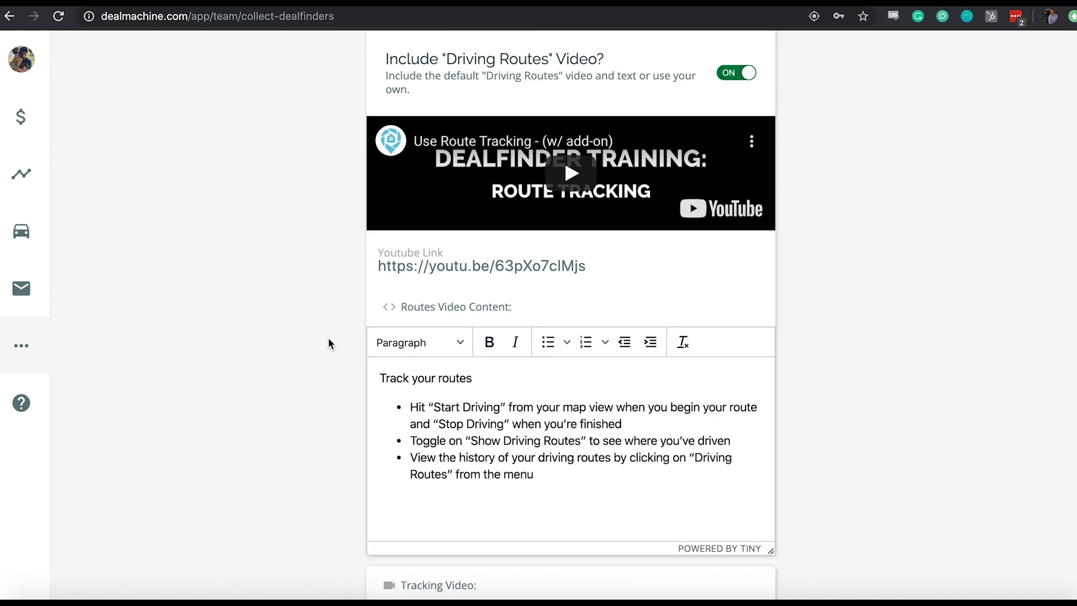
scroll(down, 3)
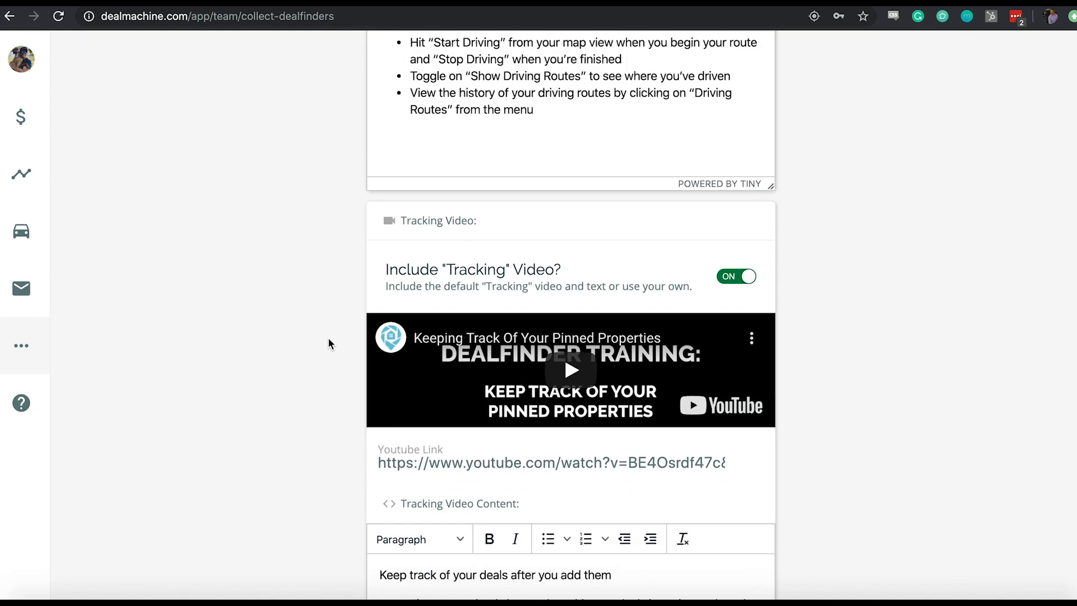
scroll(down, 3)
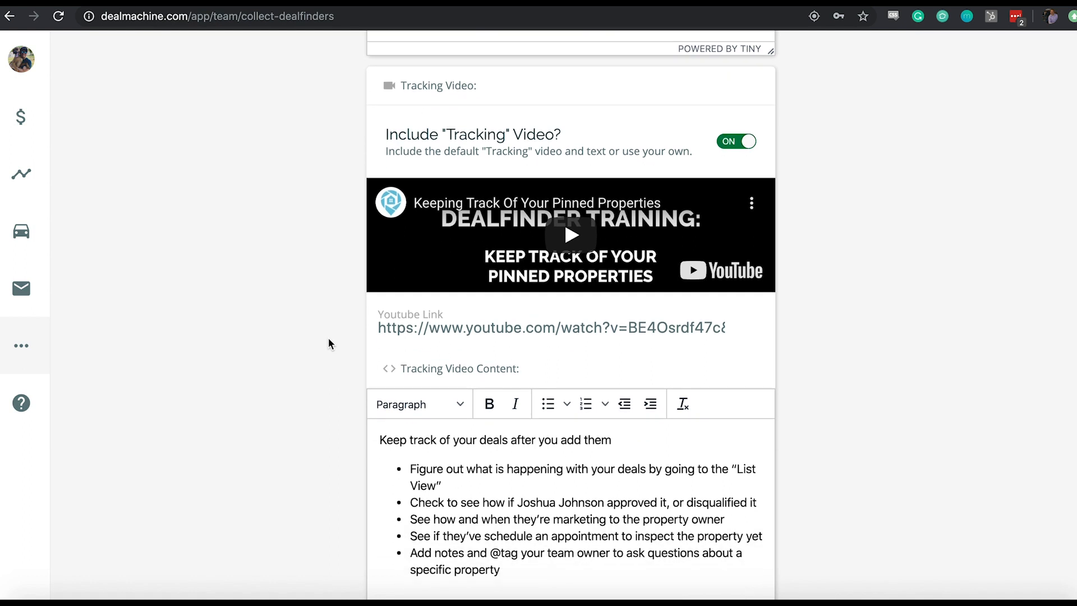
scroll(down, 3)
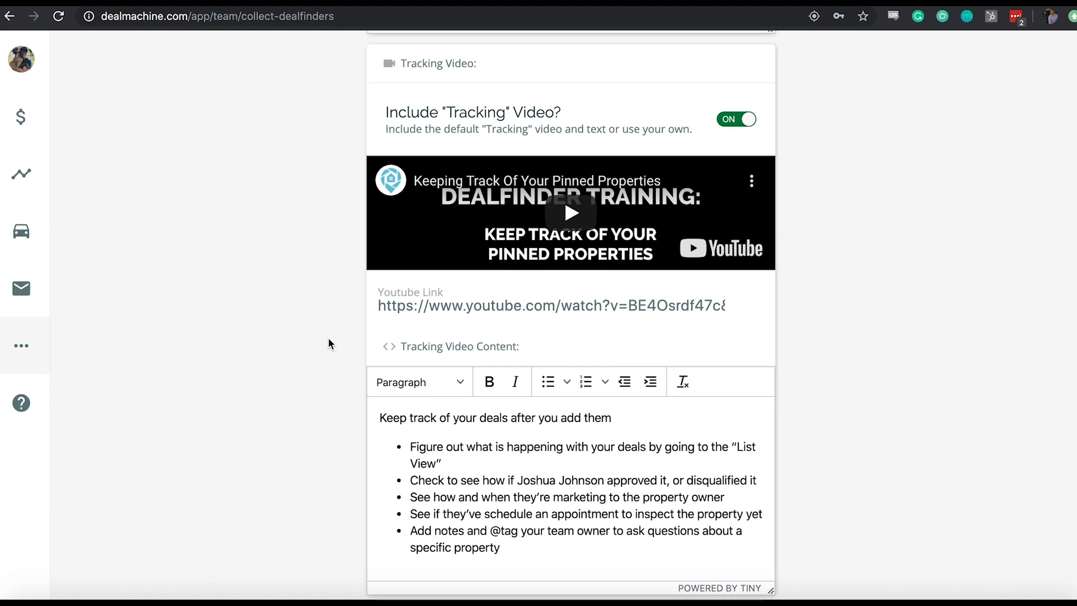
scroll(down, 3)
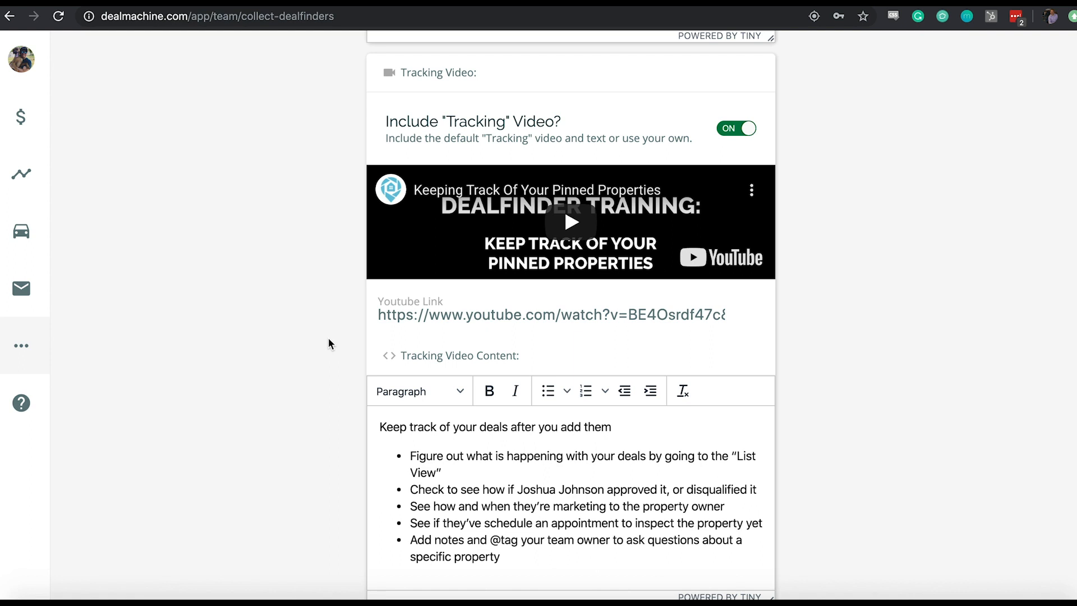
scroll(down, 3)
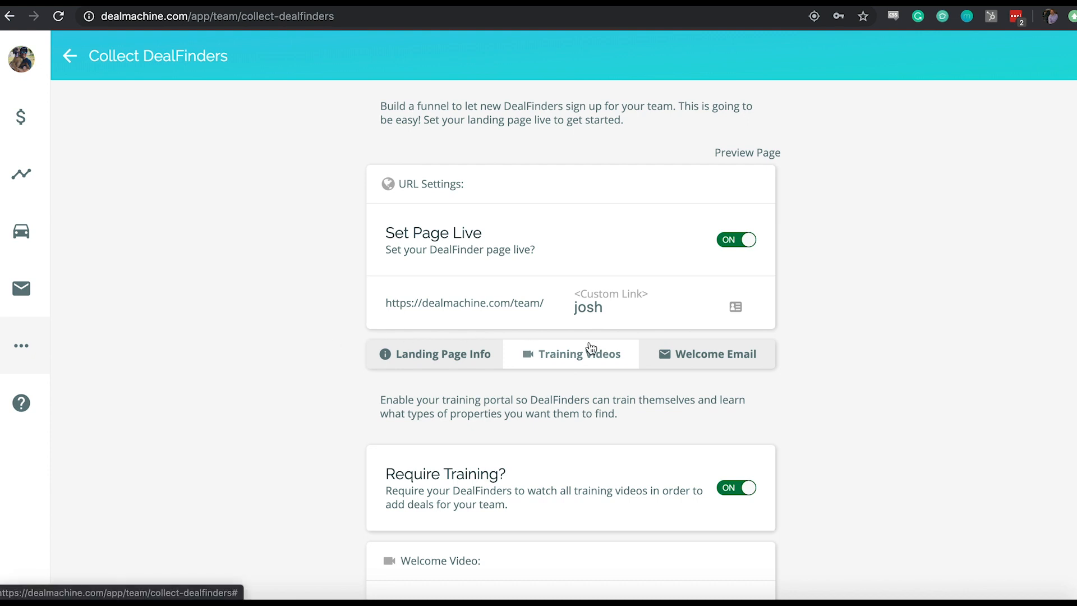
- Show the Welcome Email settings and read through the subject and body
click(708, 354)
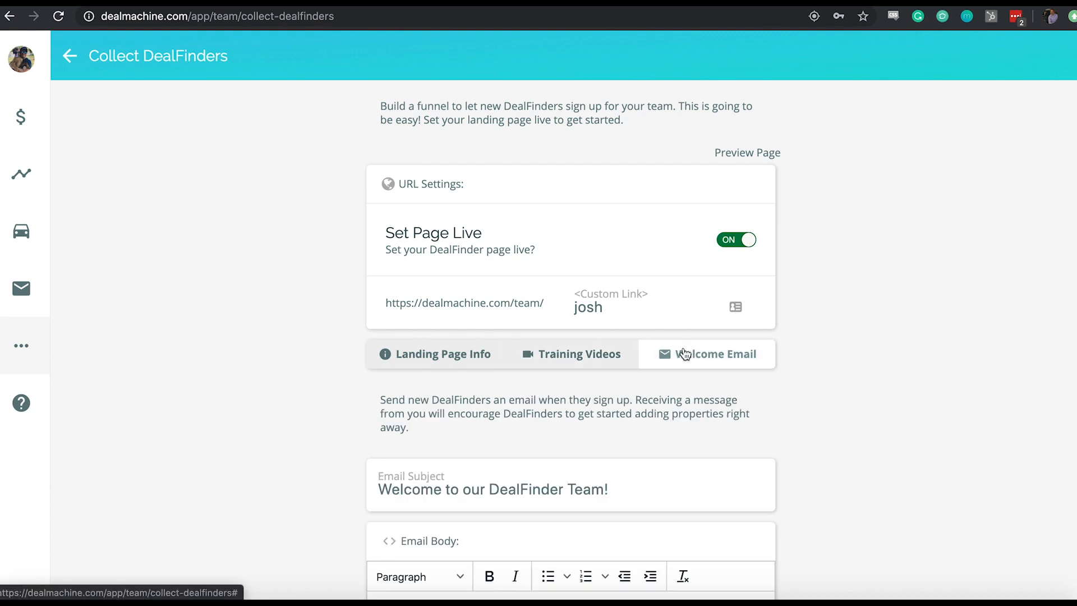
scroll(down, 3)
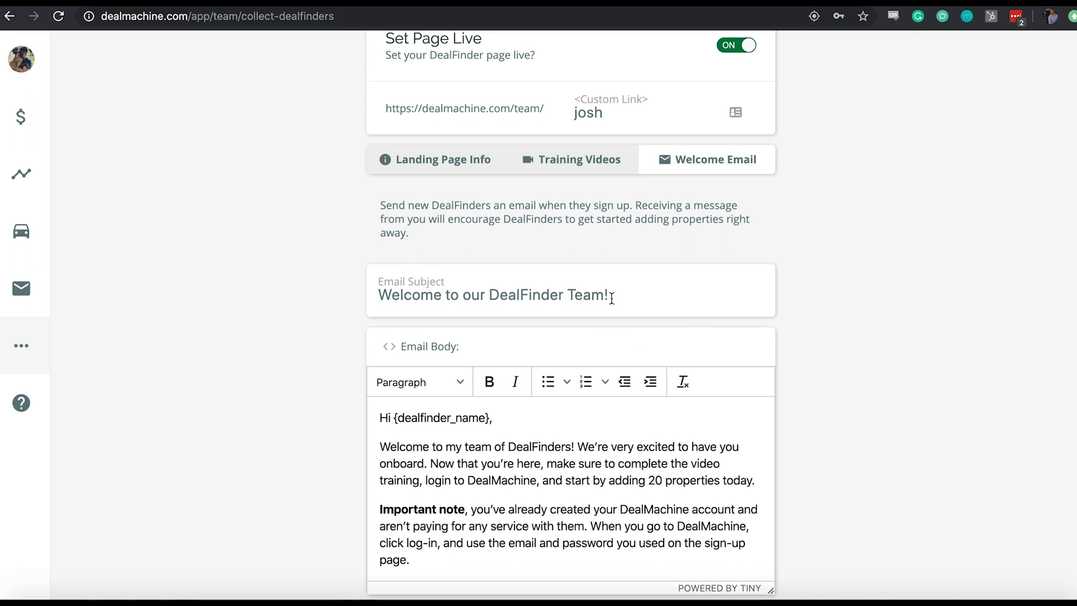
scroll(down, 3)
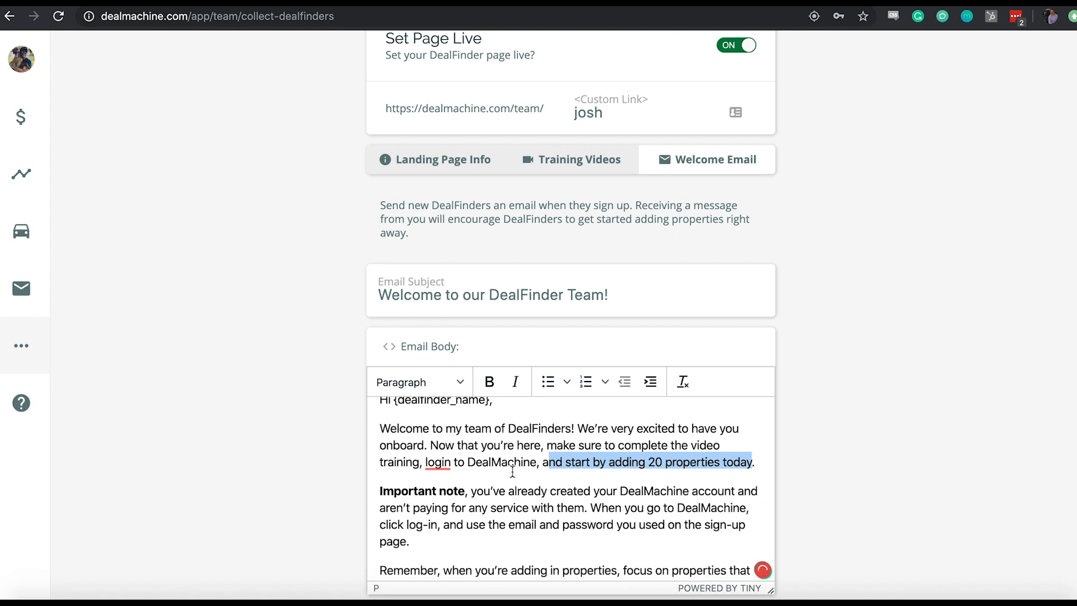
scroll(down, 3)
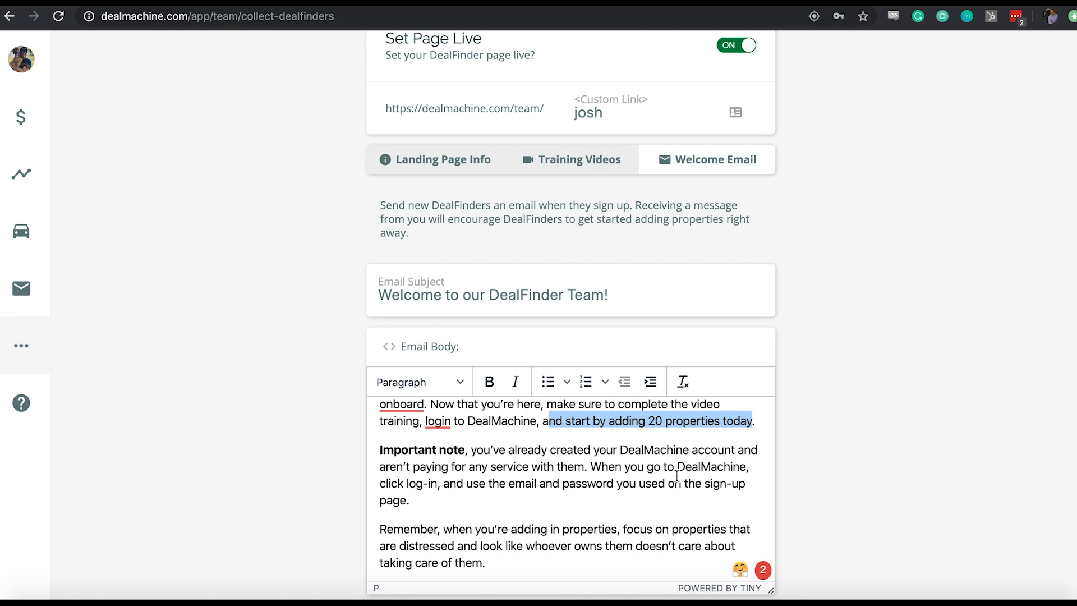
scroll(down, 3)
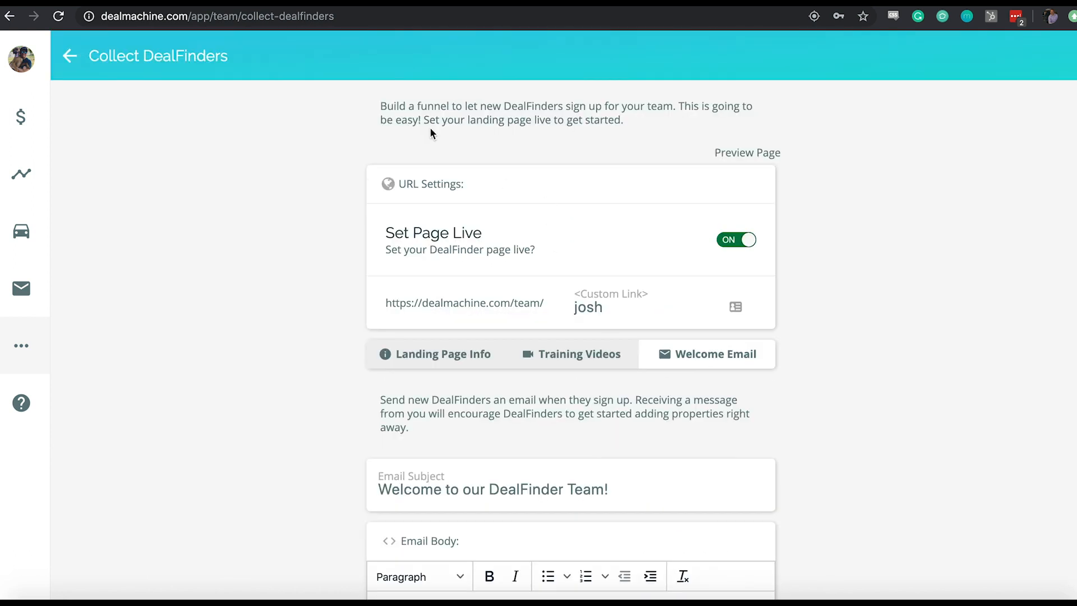
- Preview the live recruiting page and highlight its headline and tagline
click(747, 153)
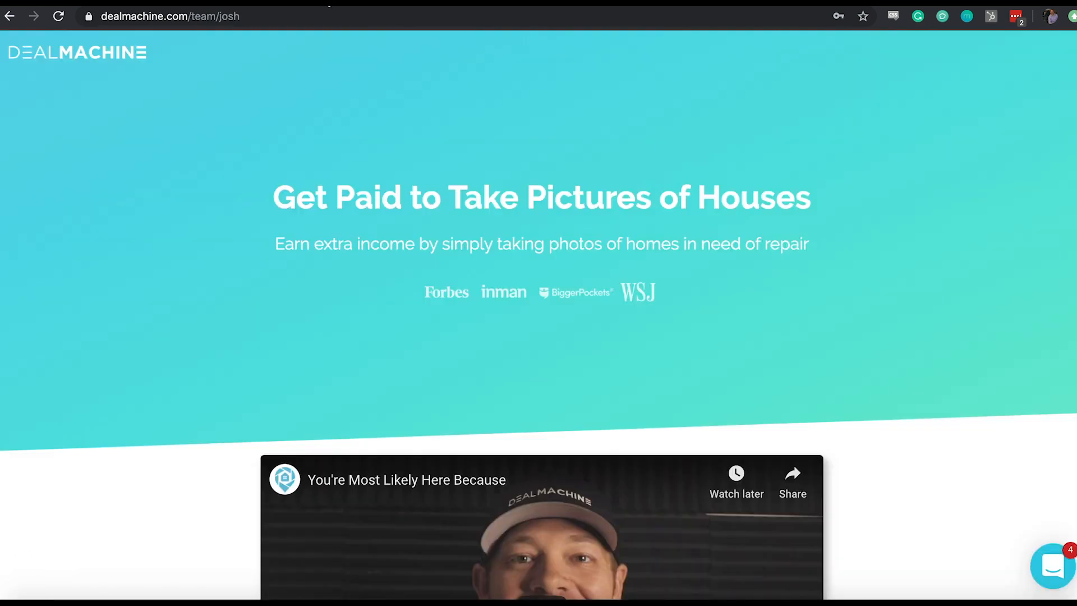
mouse_move(245, 102)
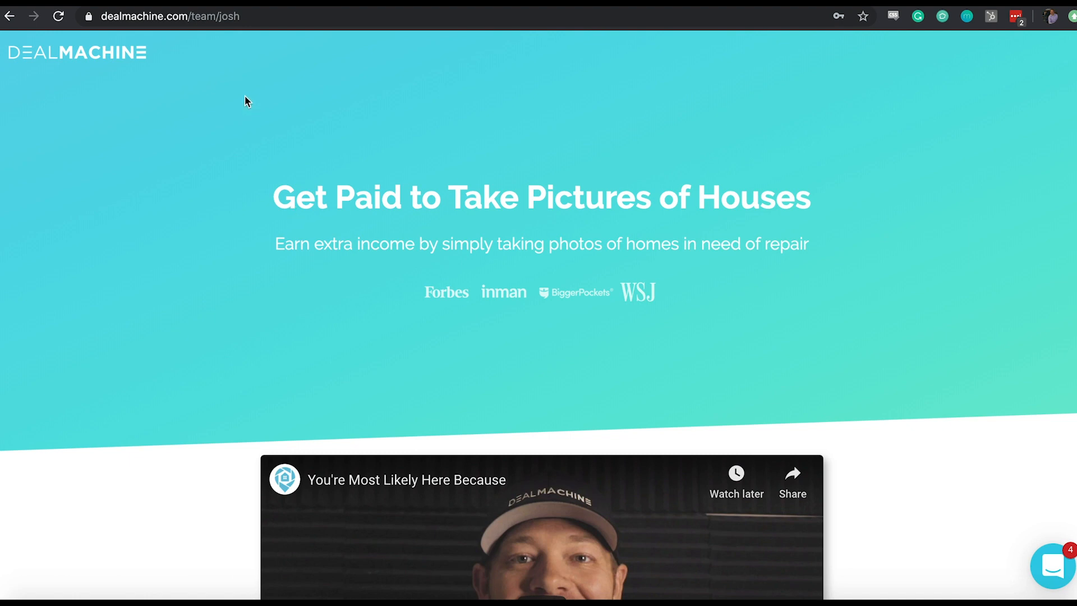
scroll(down, 3)
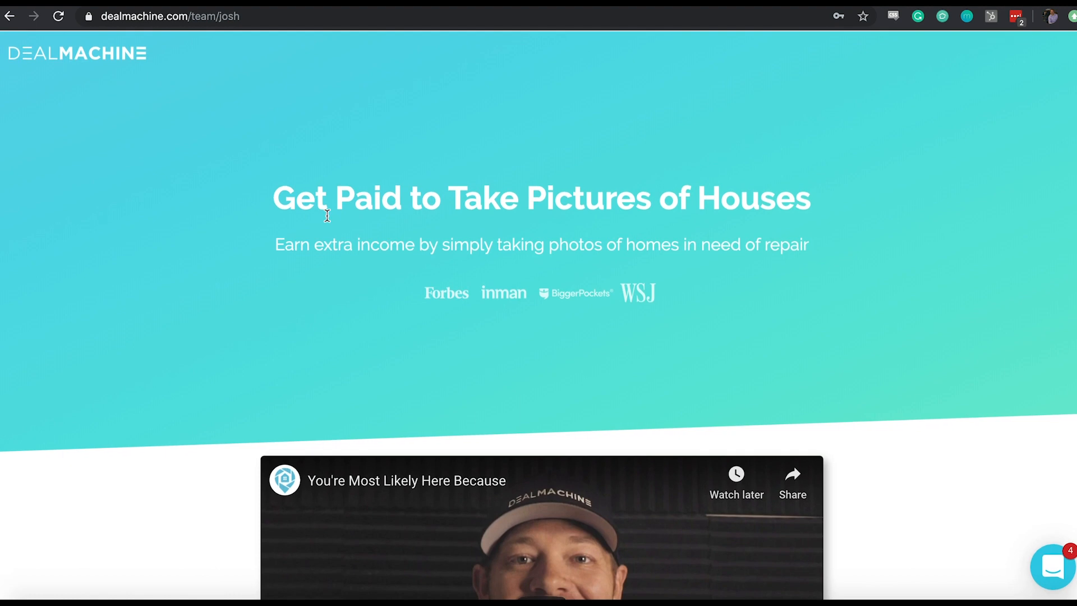
drag(327, 213, 618, 244)
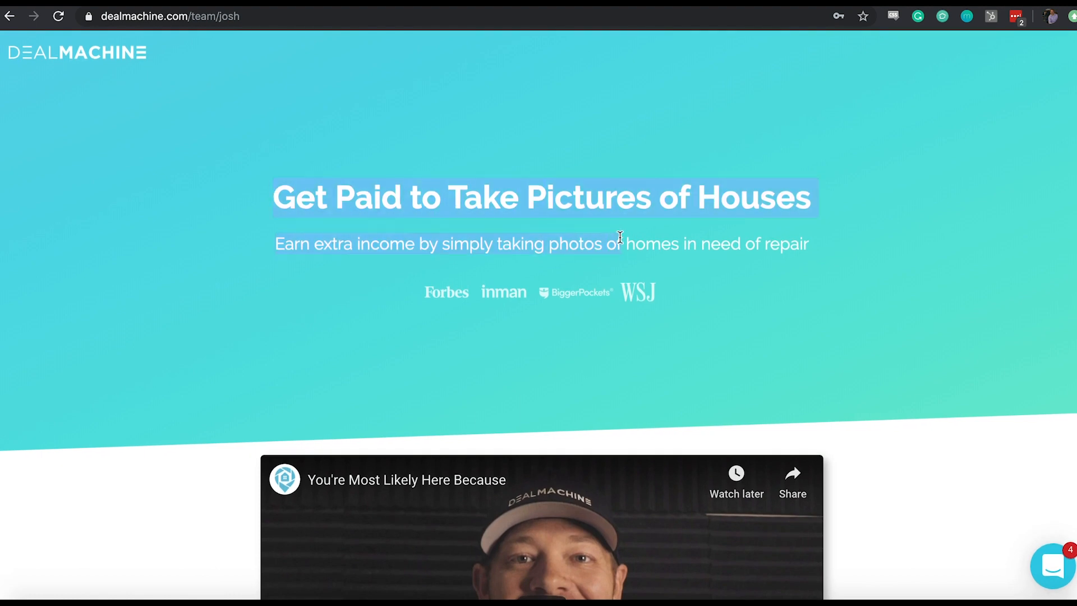
- Scroll to the Start Earning Today form and erase the prefilled email address
scroll(down, 3)
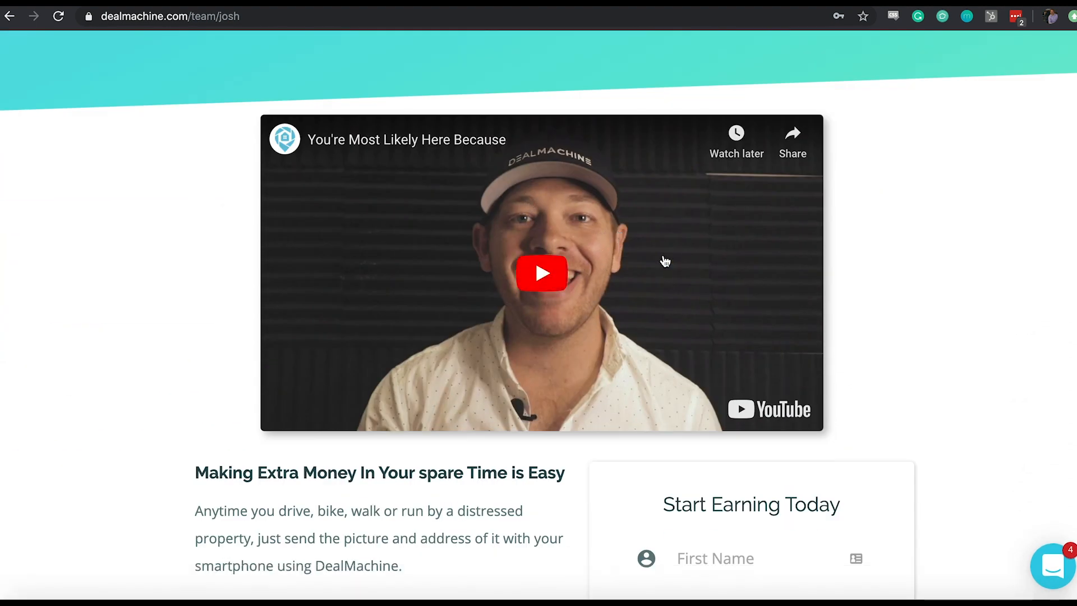
scroll(down, 3)
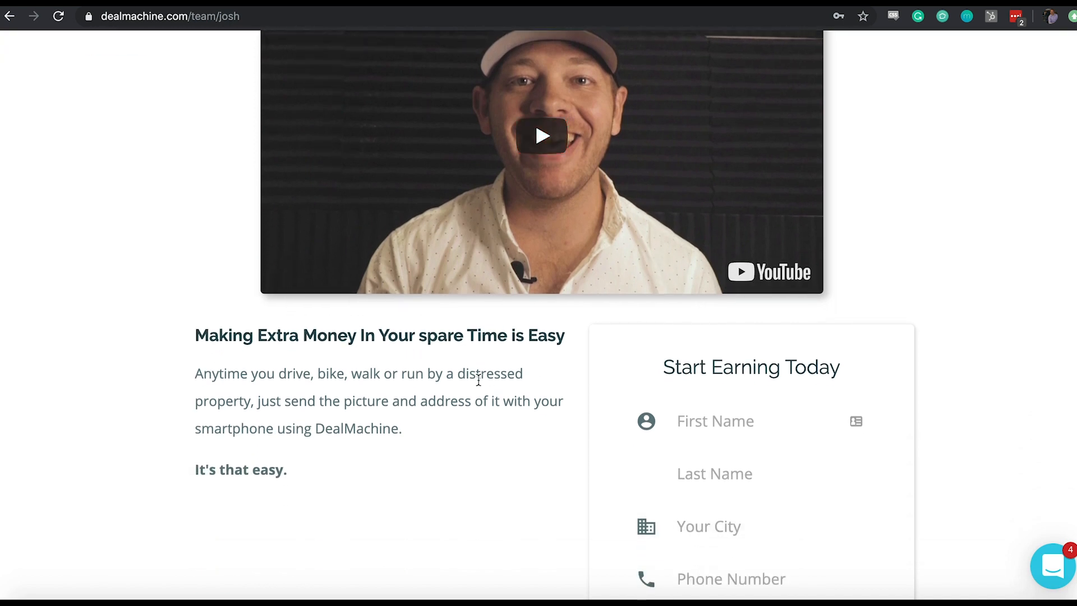
scroll(down, 3)
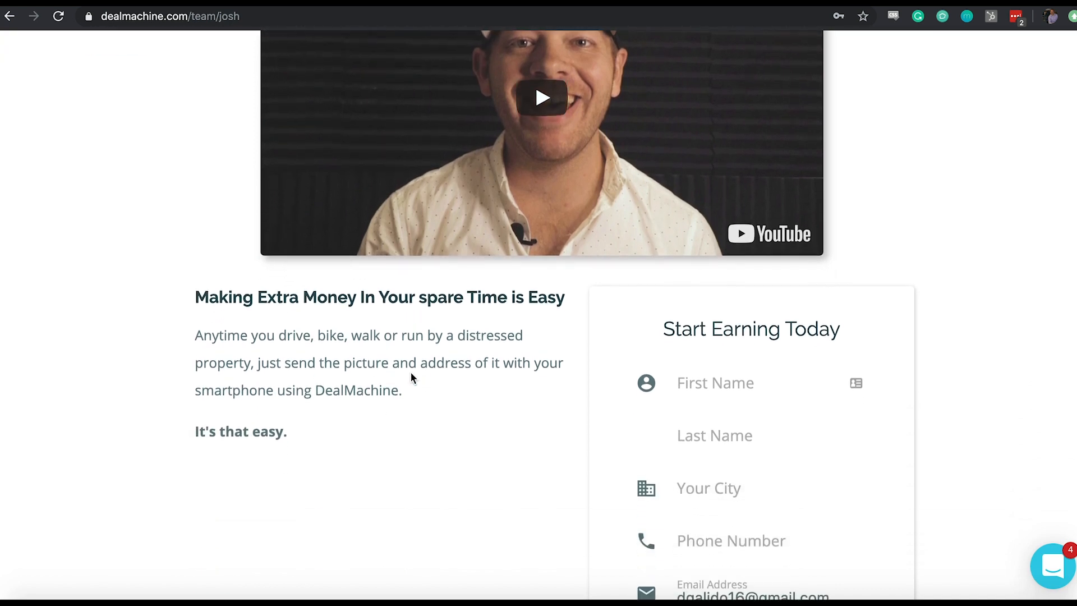
scroll(down, 3)
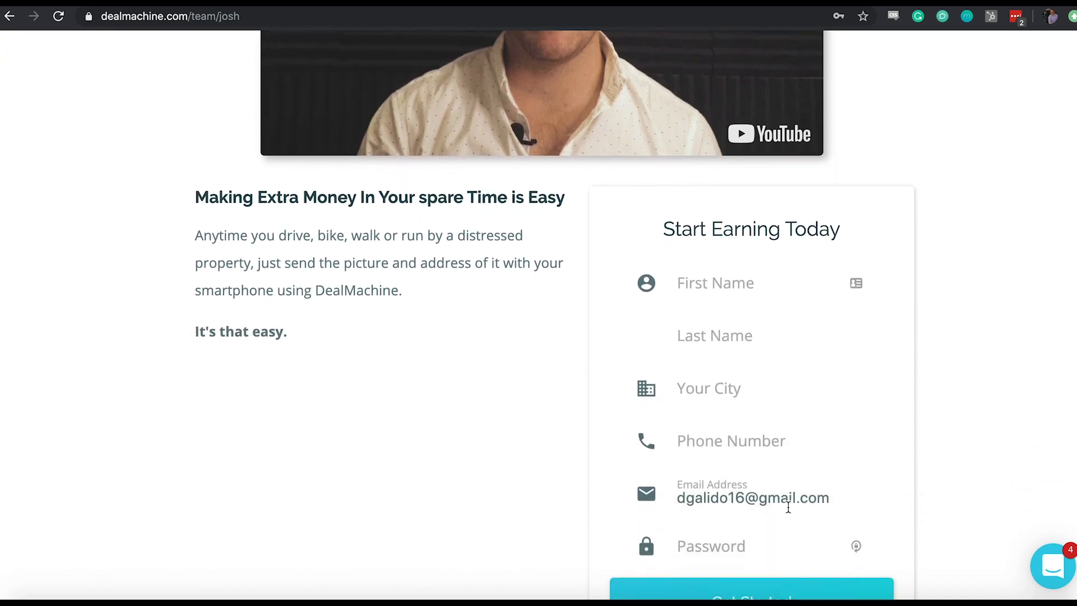
key(Backspace)
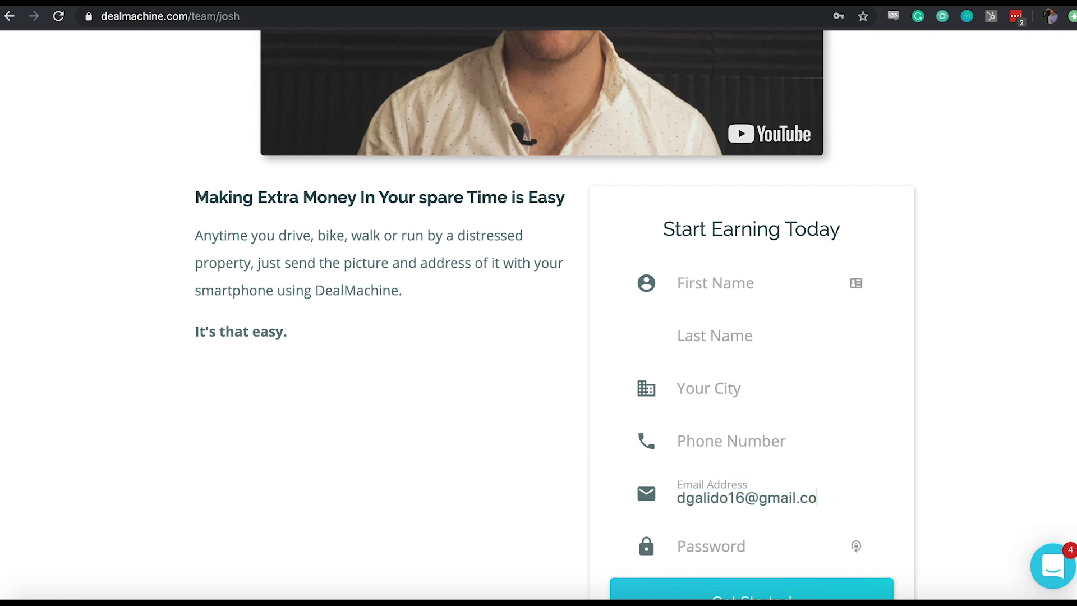
key(backspace)
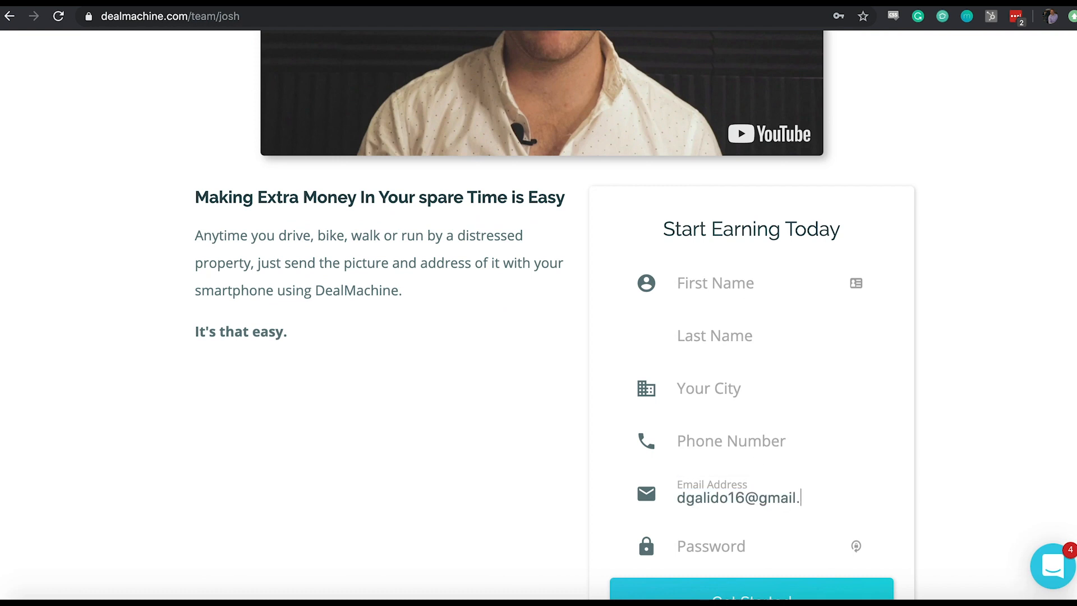
click(738, 498)
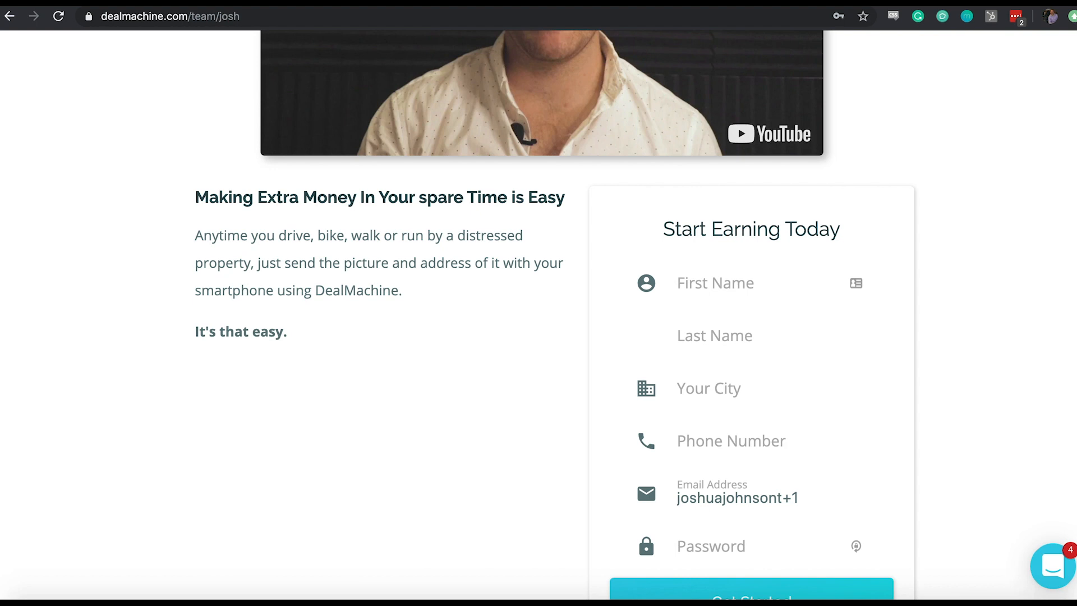
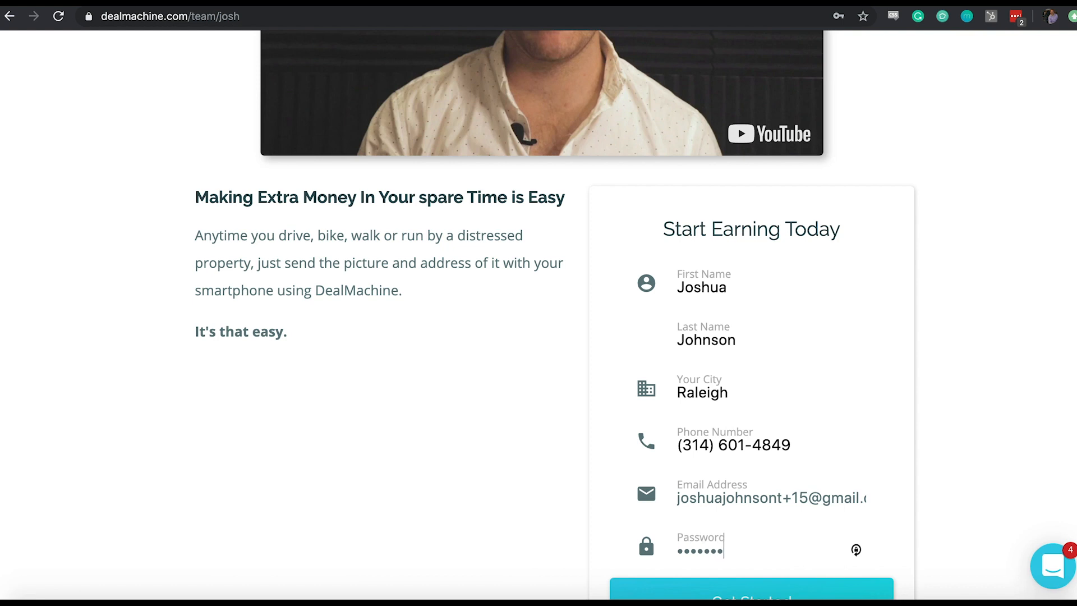
scroll(down, 3)
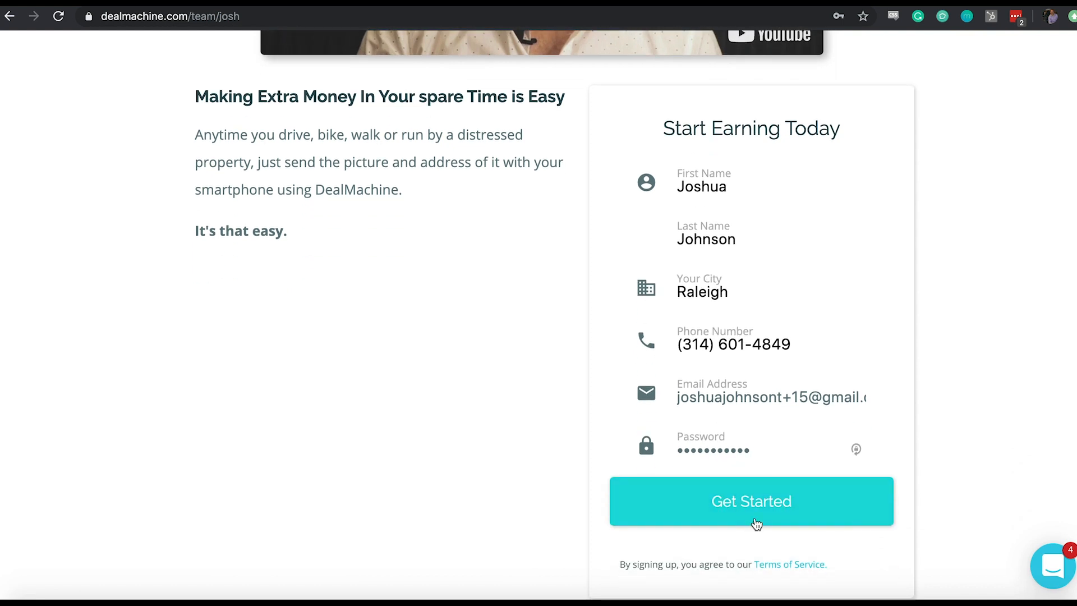
click(751, 501)
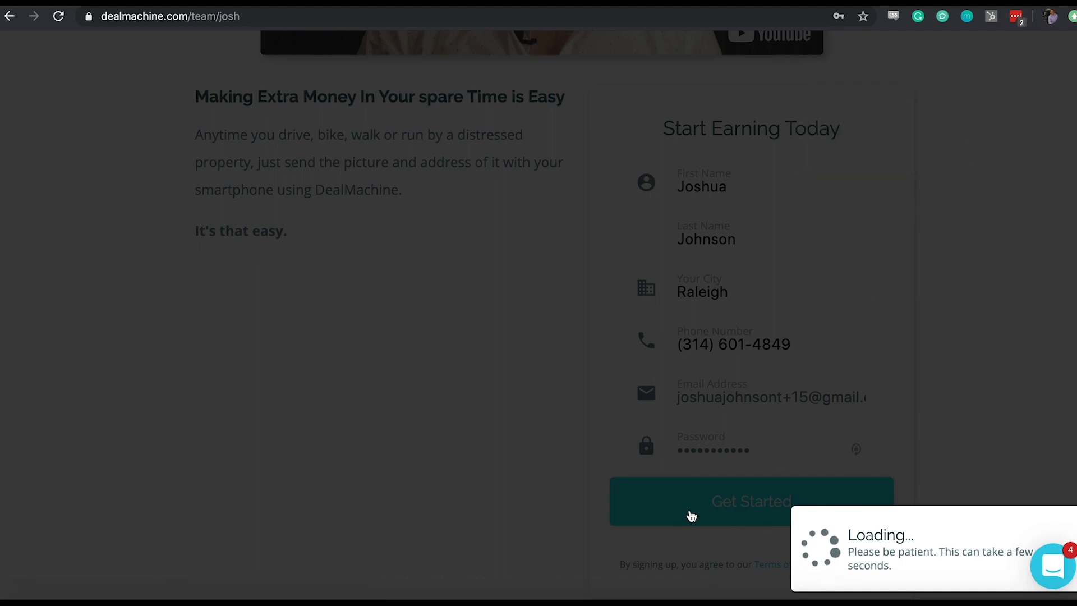
mouse_move(549, 453)
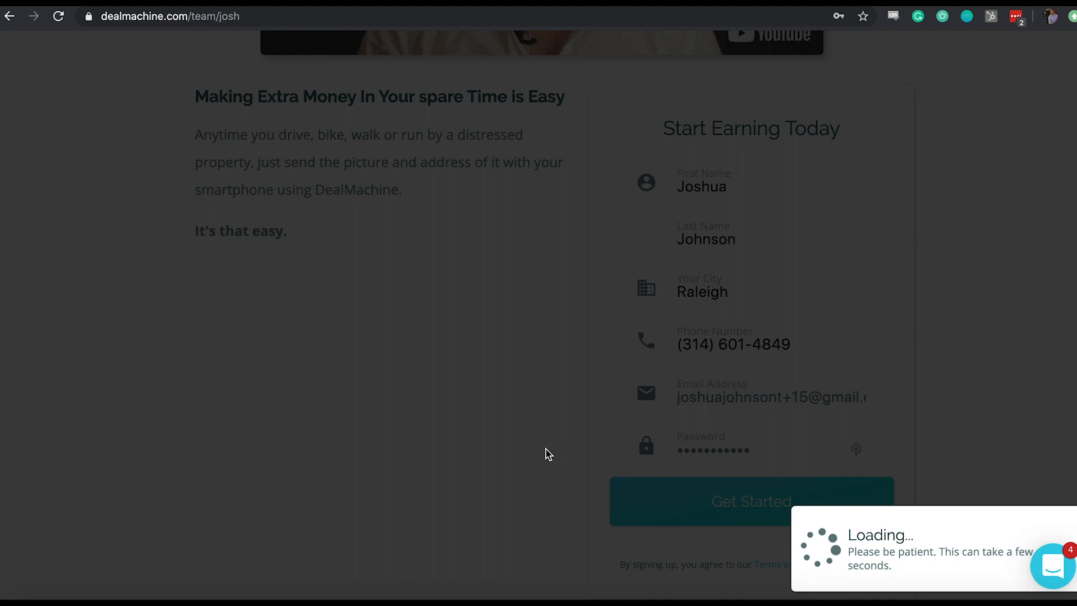
- Advance through all seven training video pages and finish with Complete Training
click(751, 501)
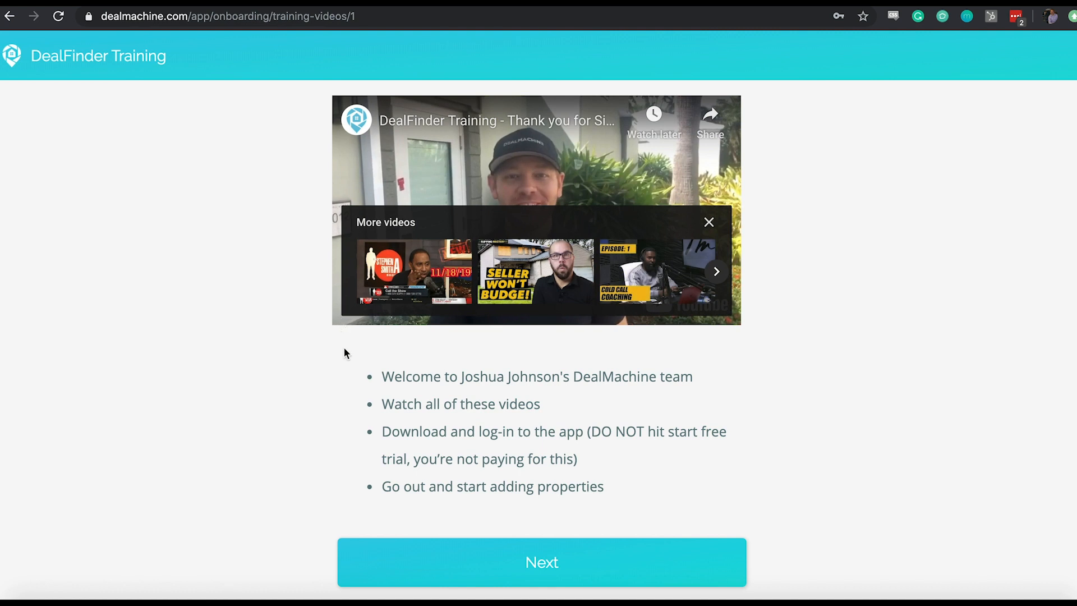
scroll(down, 3)
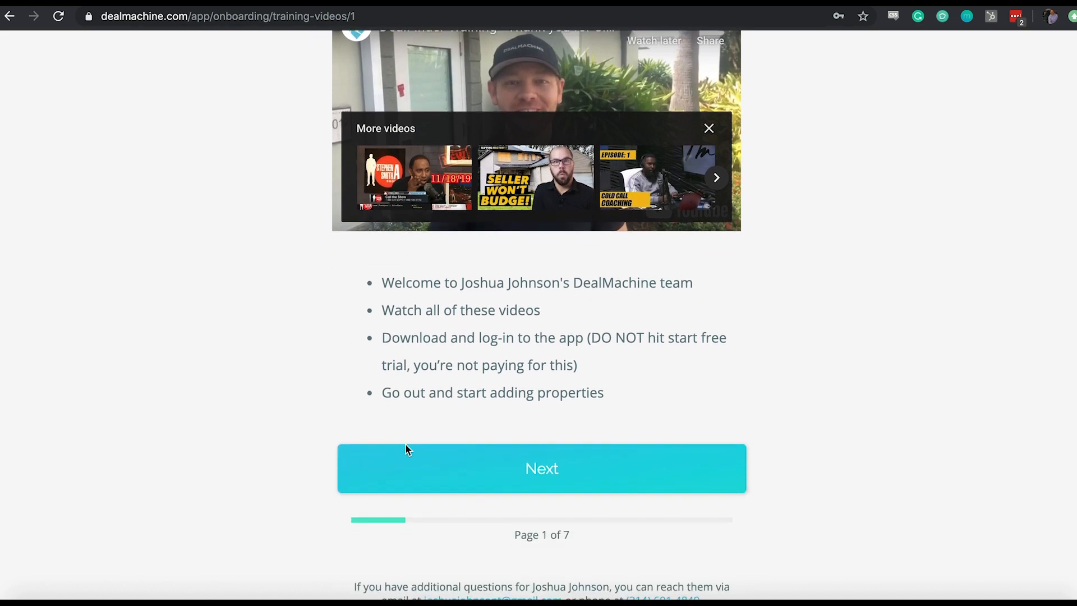
scroll(down, 3)
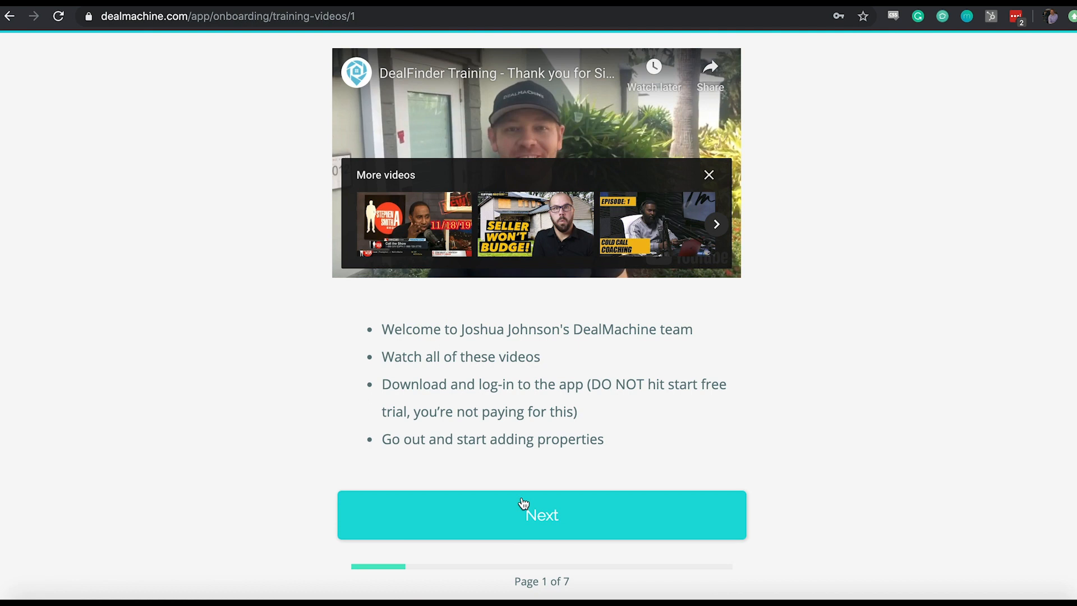
scroll(down, 3)
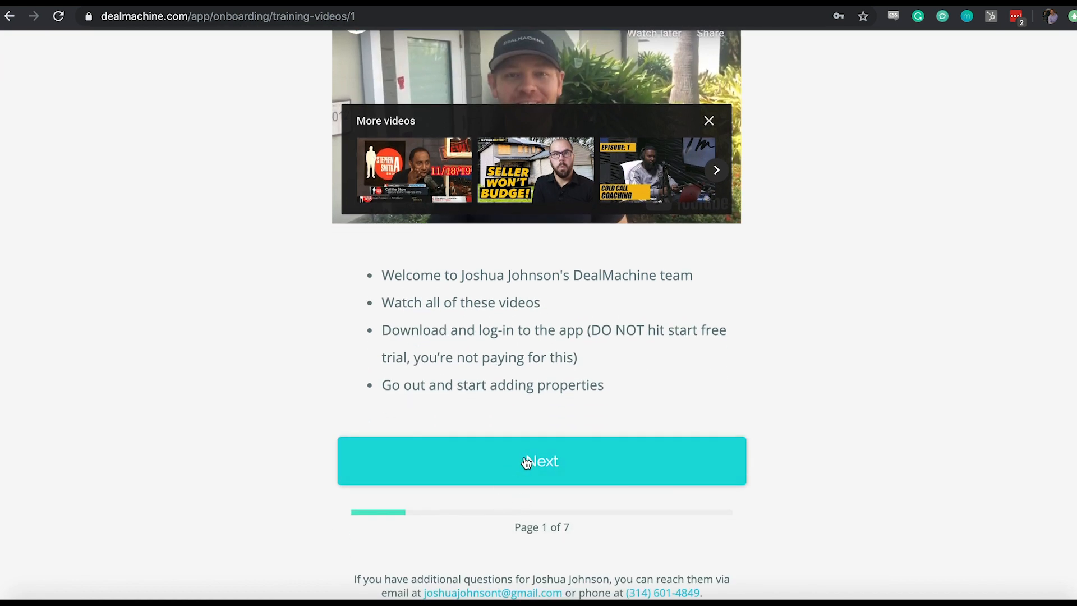
click(542, 461)
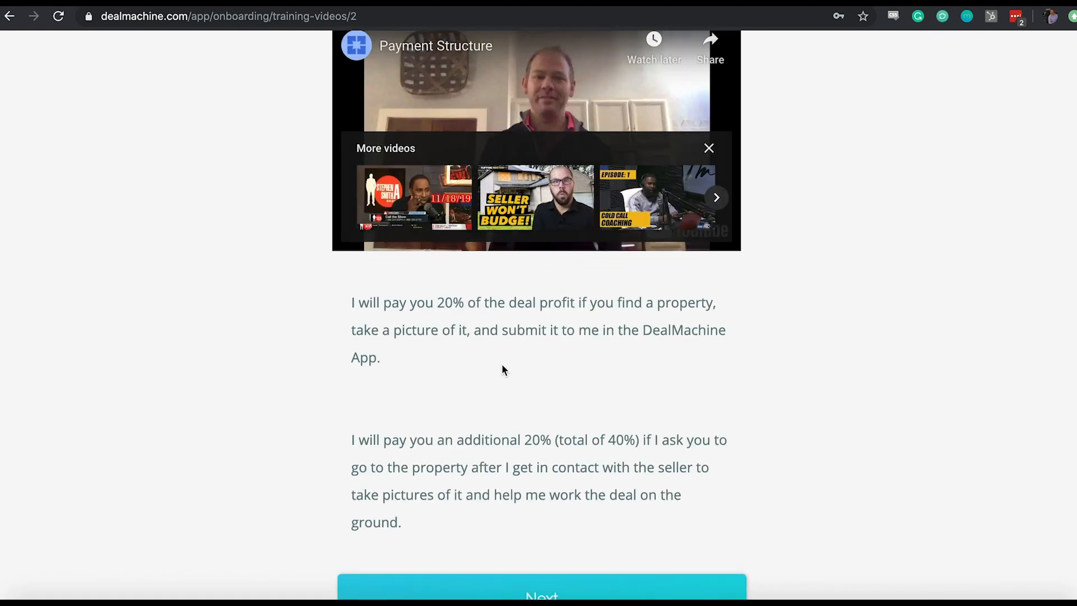
click(542, 592)
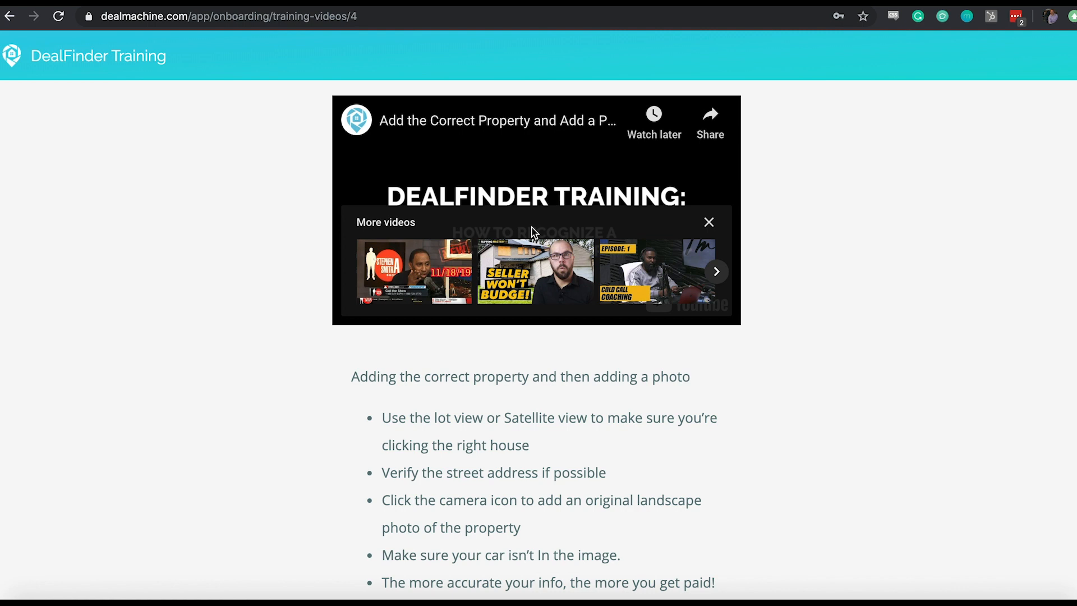
click(542, 442)
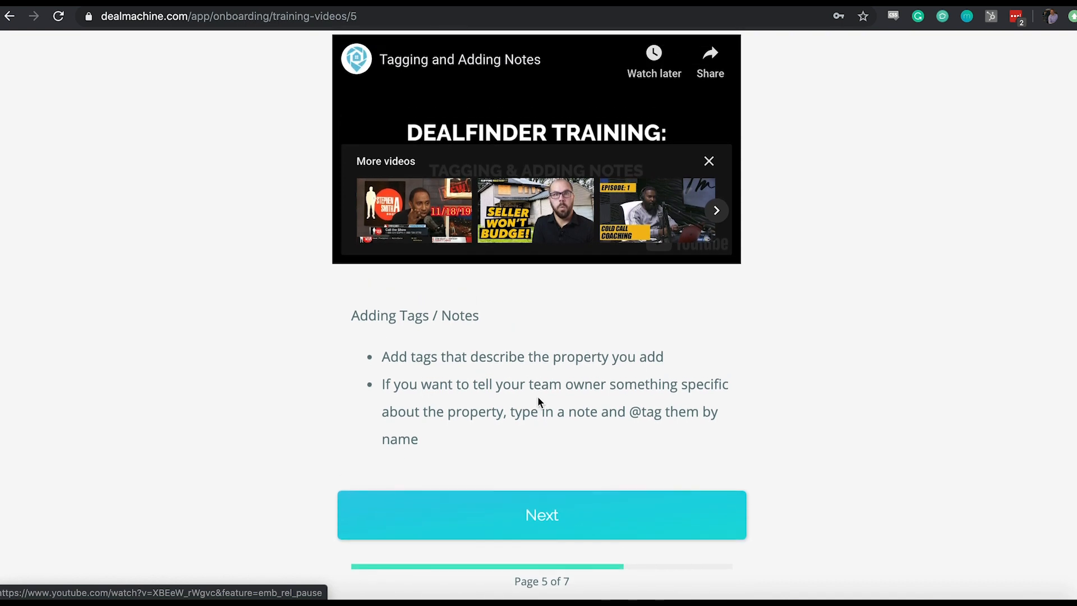
click(541, 515)
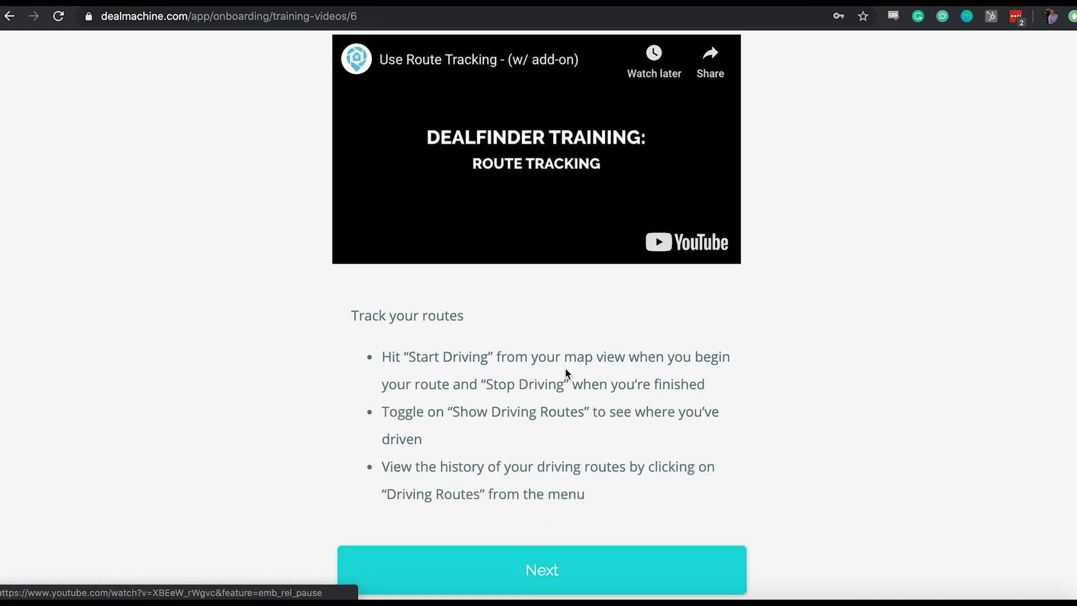
scroll(down, 3)
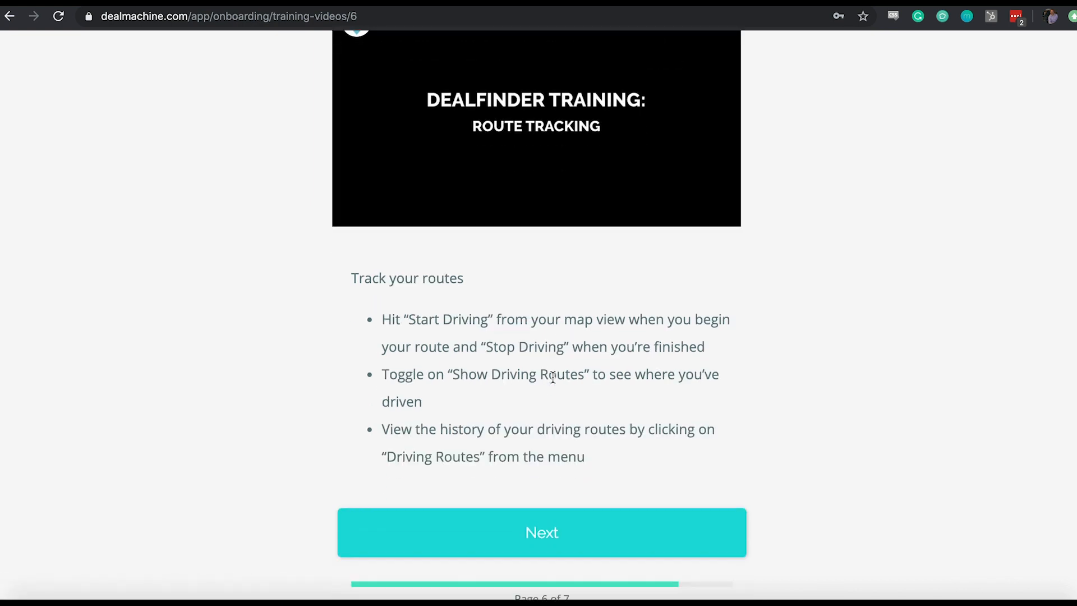
click(541, 532)
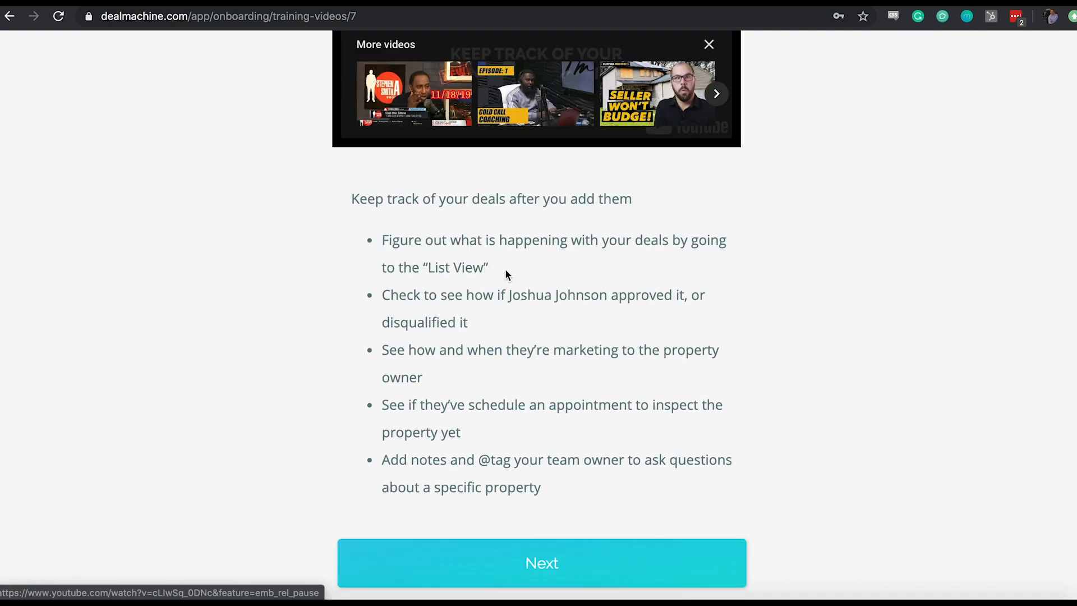
click(541, 563)
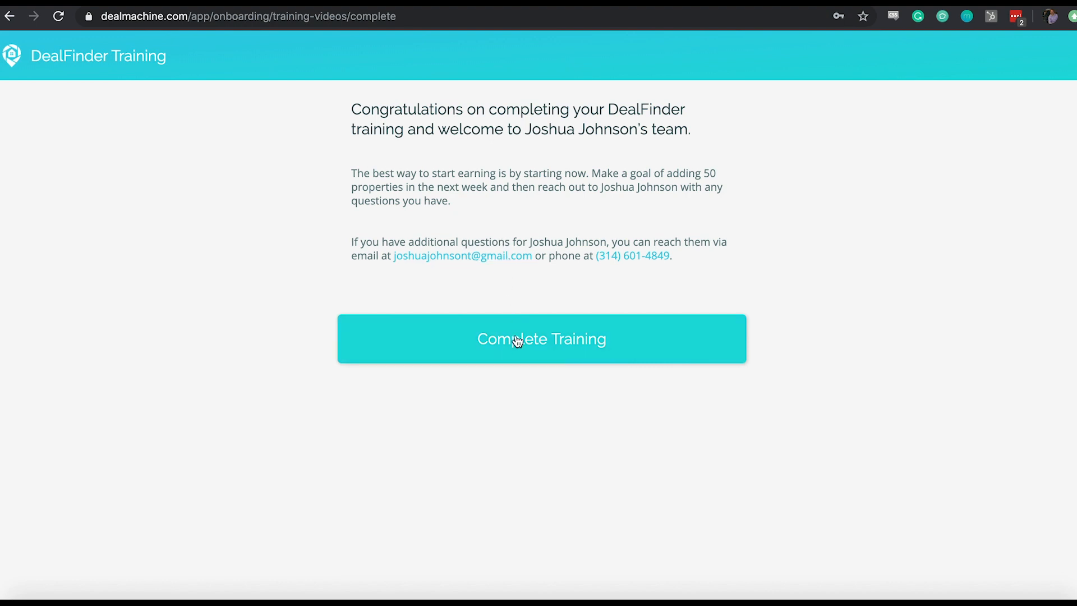
click(542, 339)
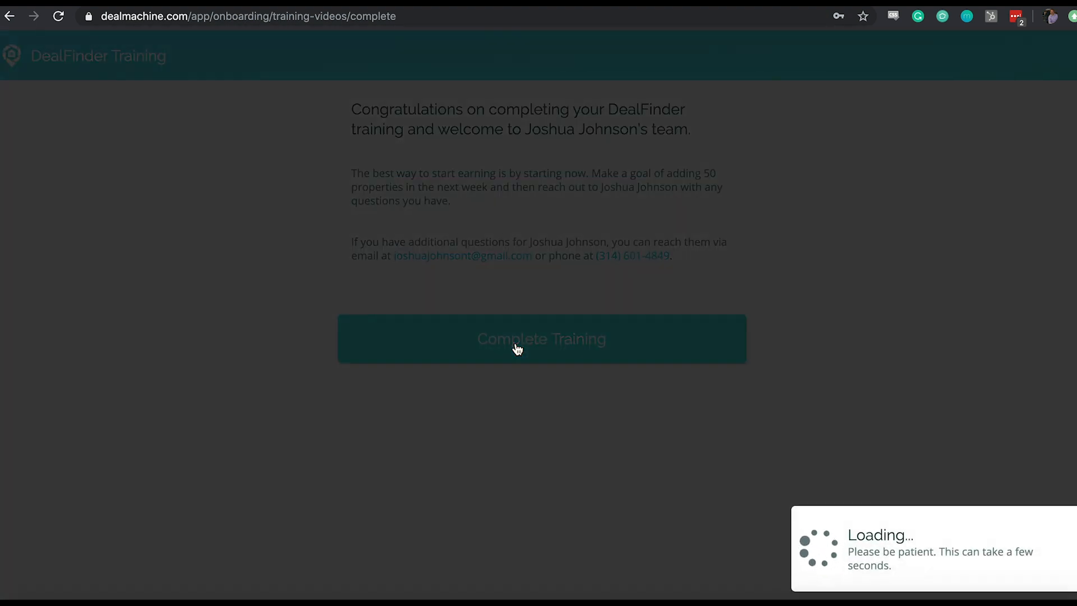
- Land on the deals map, pan it, and open Settings from the gear icon
click(541, 339)
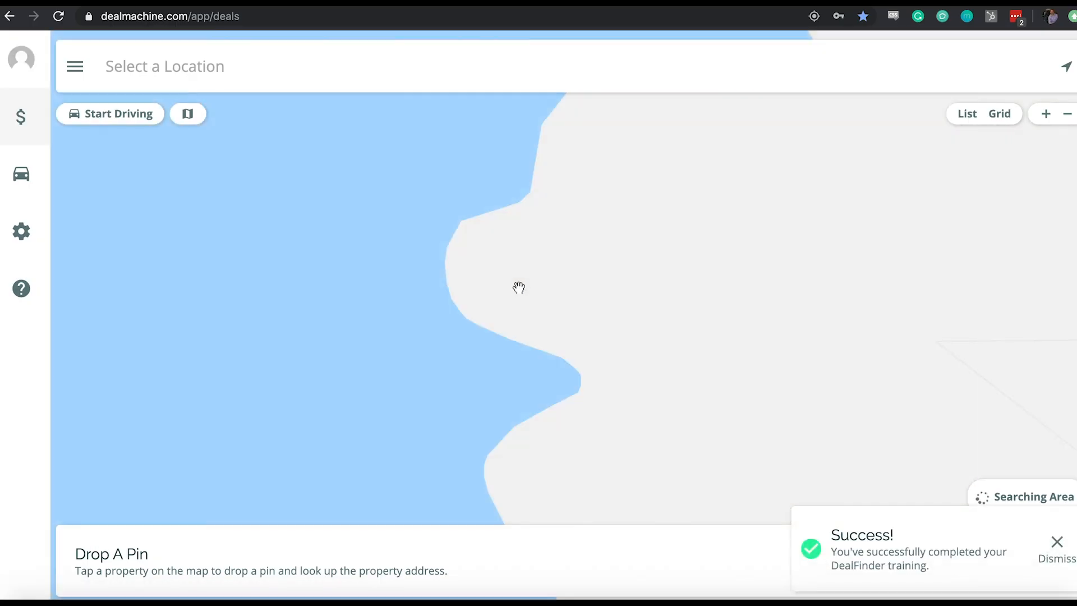
drag(518, 288, 465, 249)
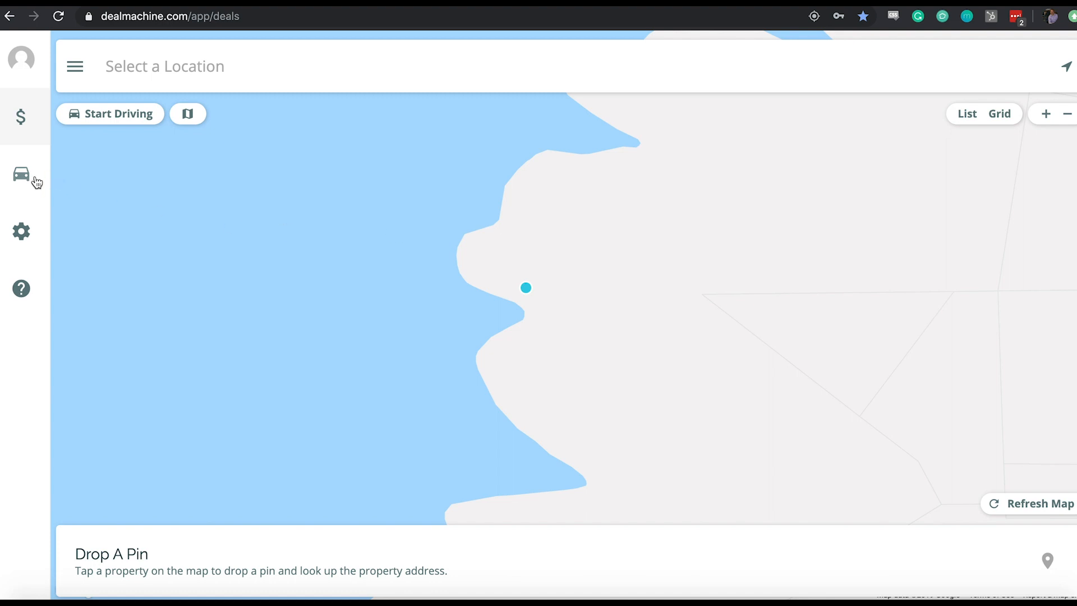
click(22, 174)
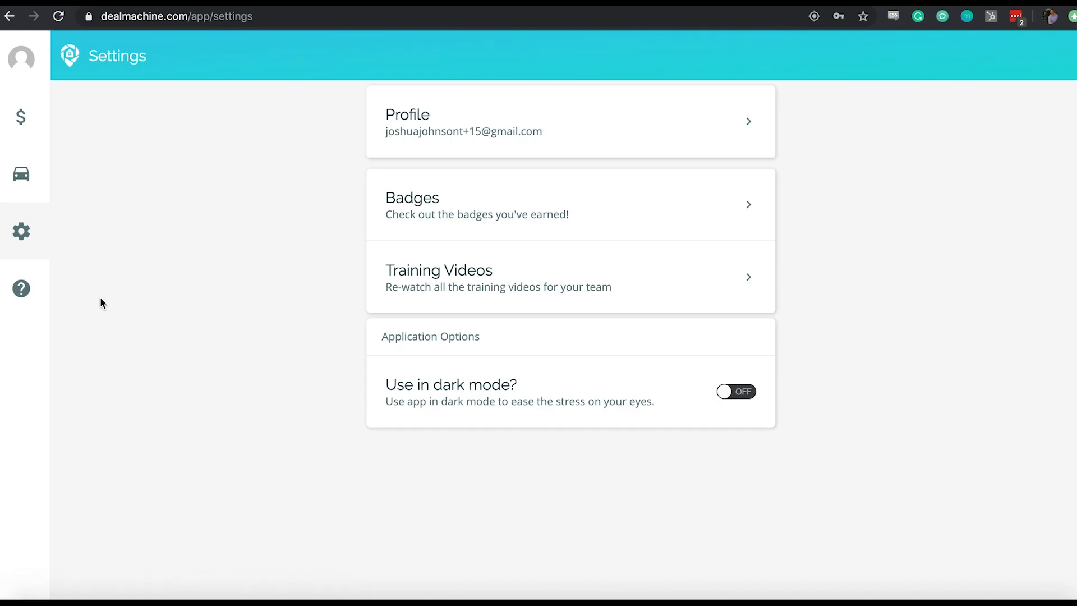
mouse_move(428, 278)
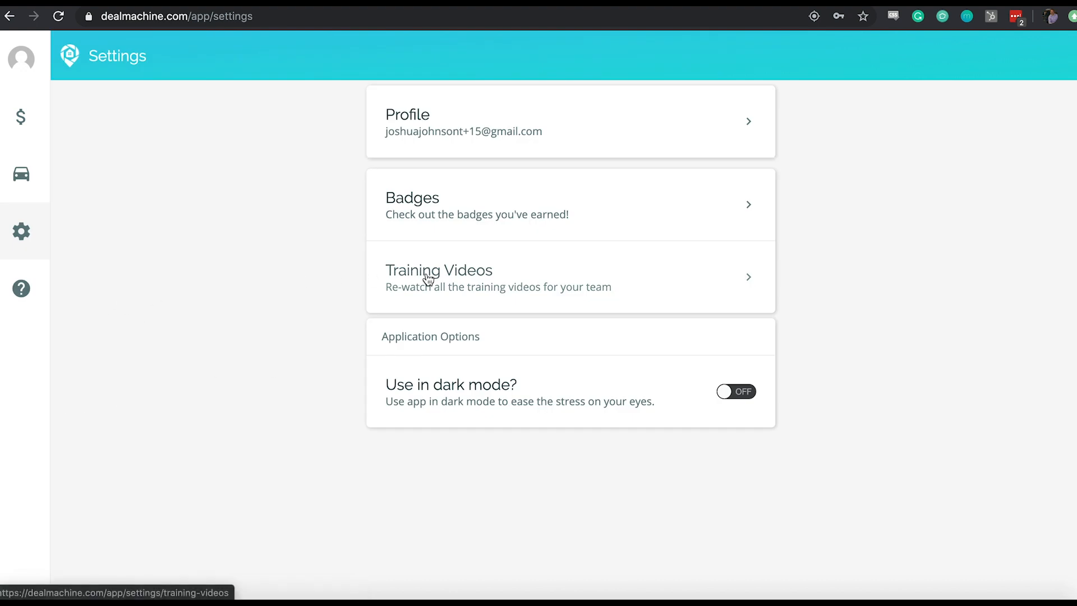
- Scroll through the Training Videos list, then return to the Settings overview
click(438, 276)
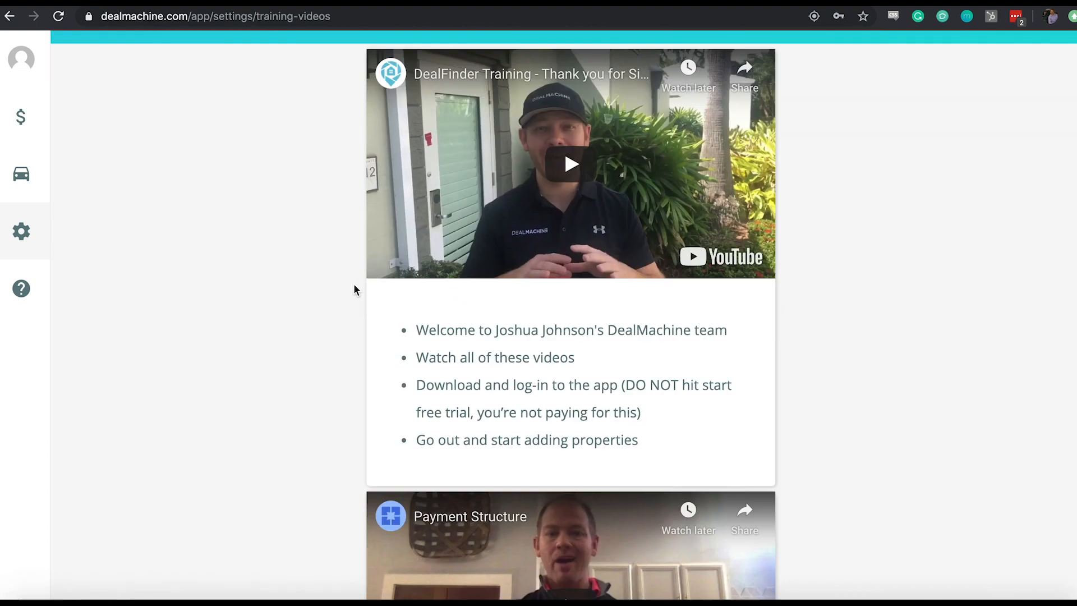
scroll(down, 3)
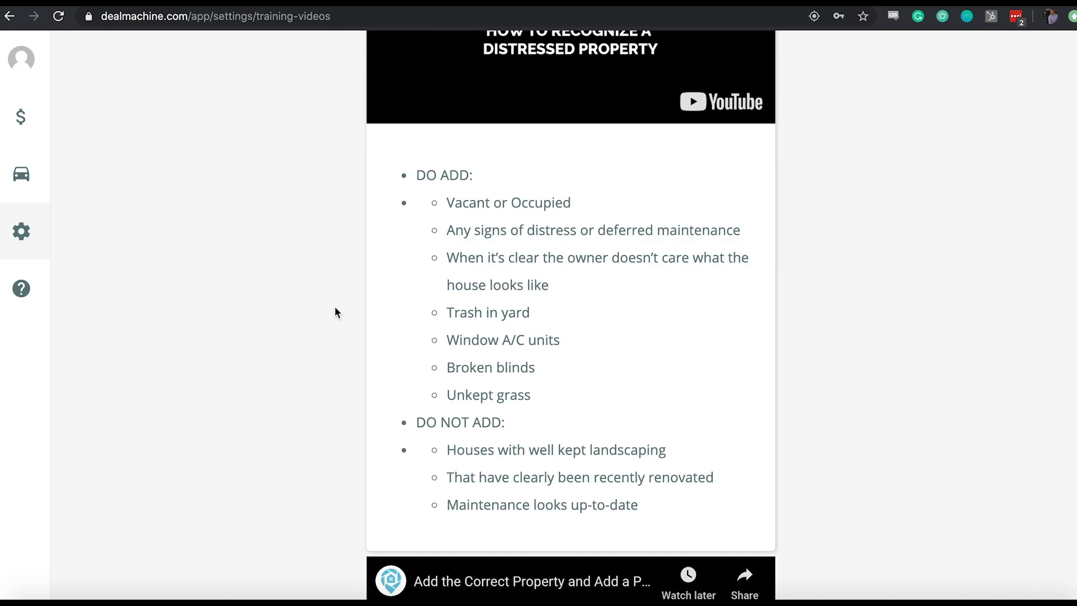
scroll(down, 3)
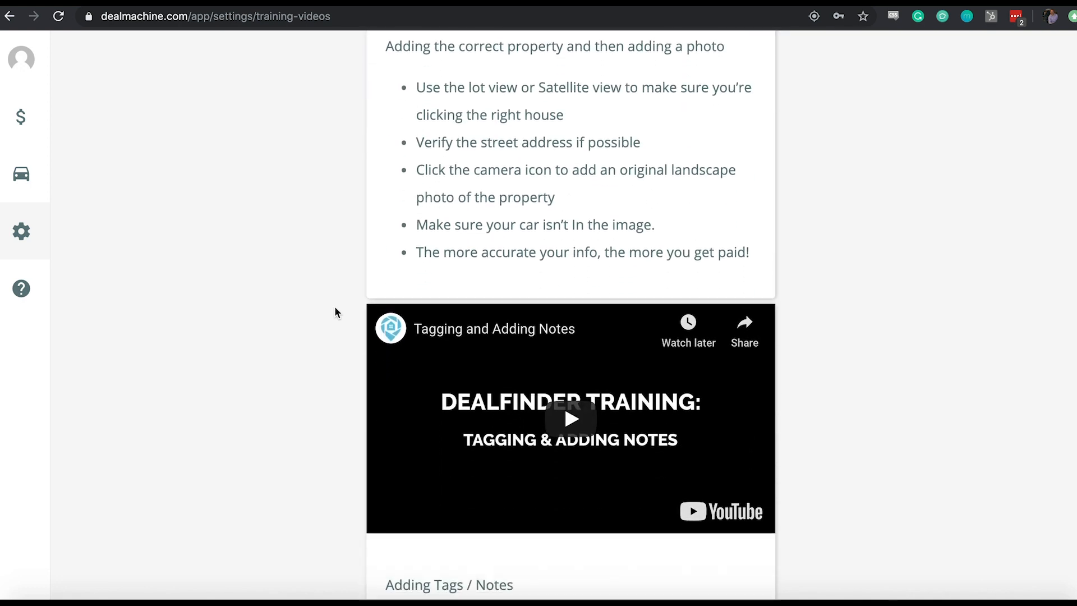
scroll(down, 3)
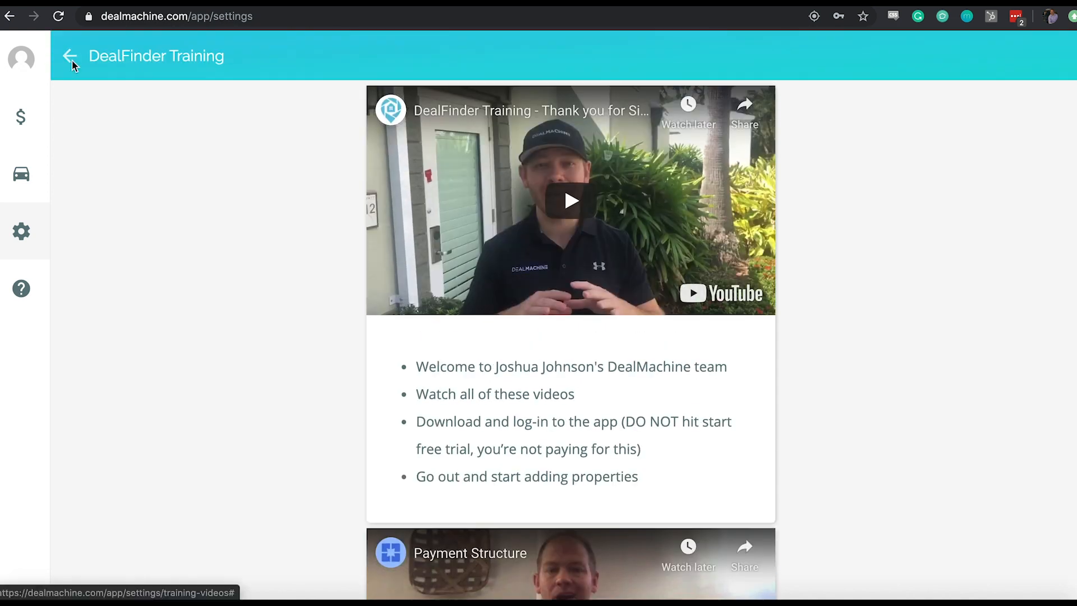
click(70, 55)
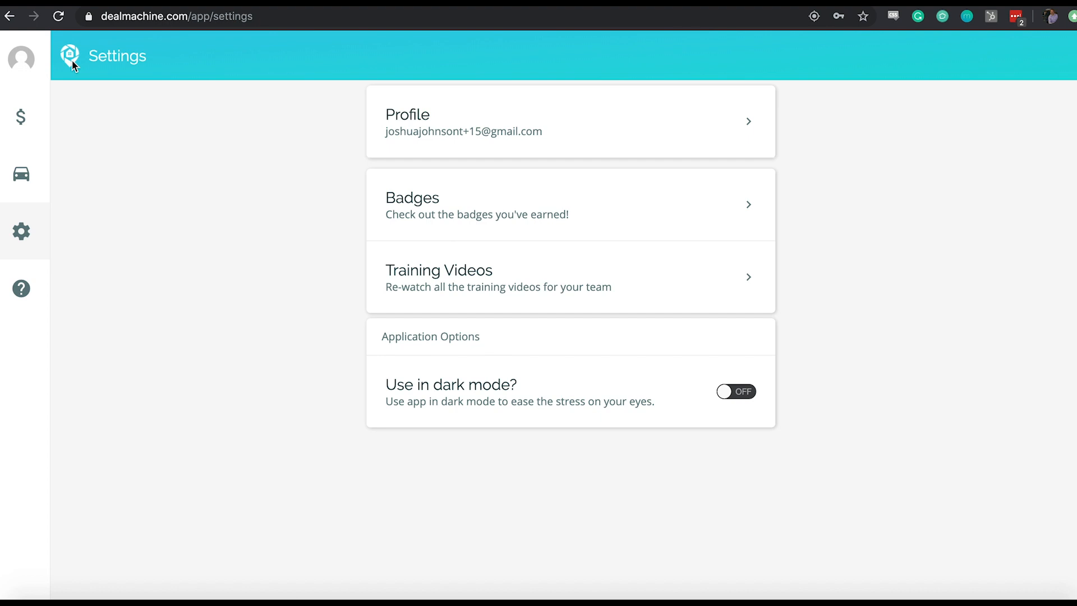
mouse_move(92, 92)
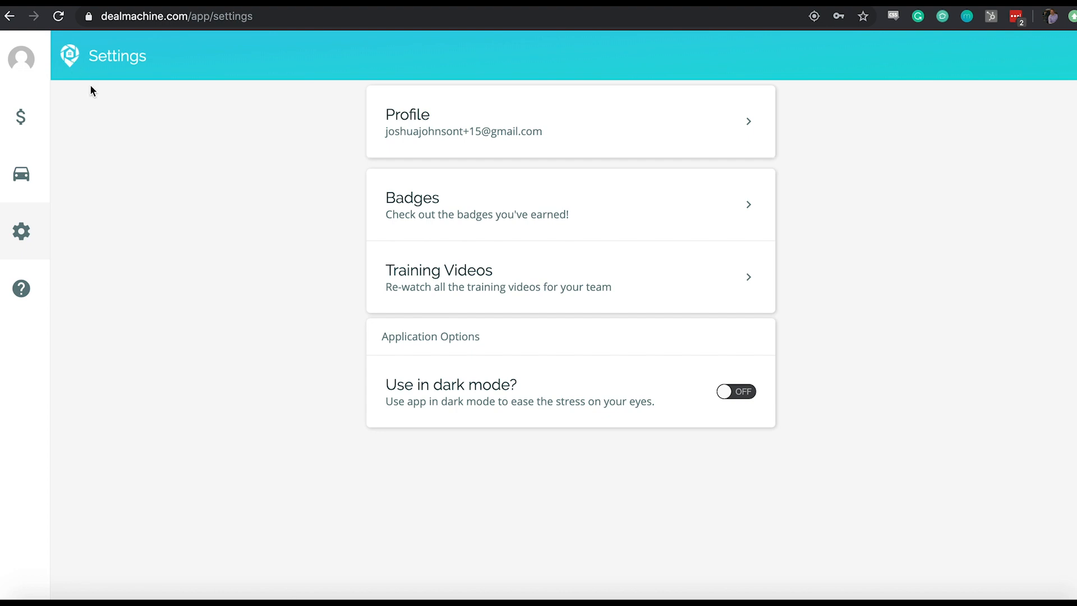
mouse_move(137, 135)
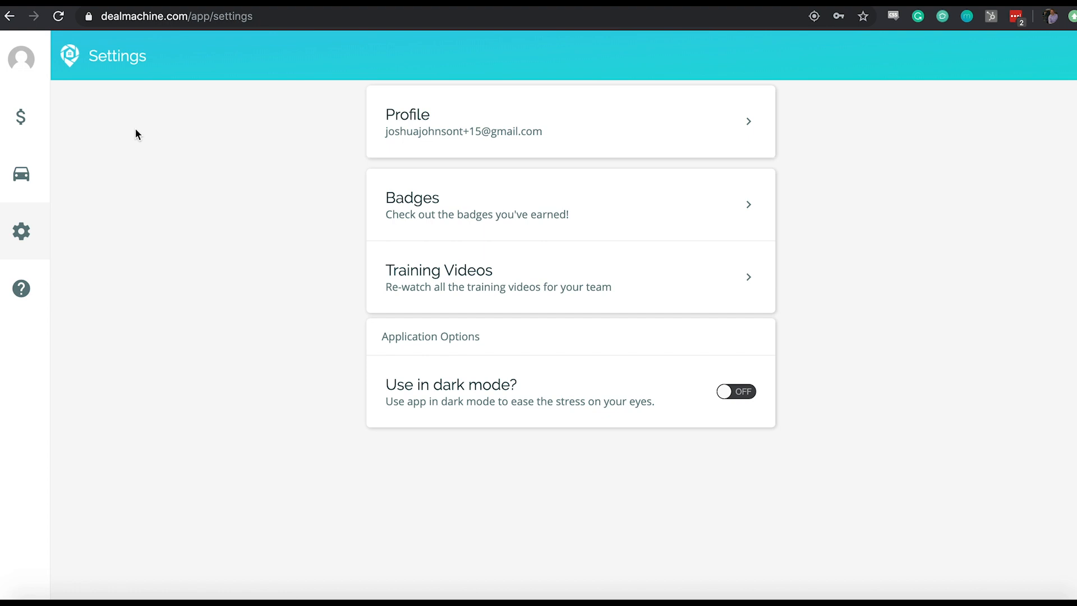
mouse_move(681, 34)
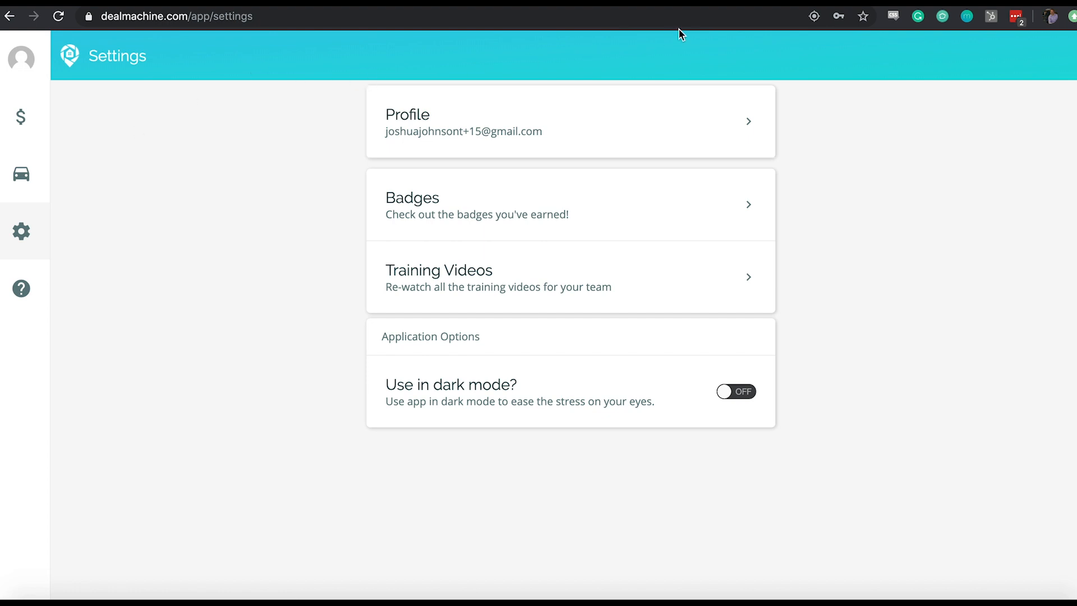